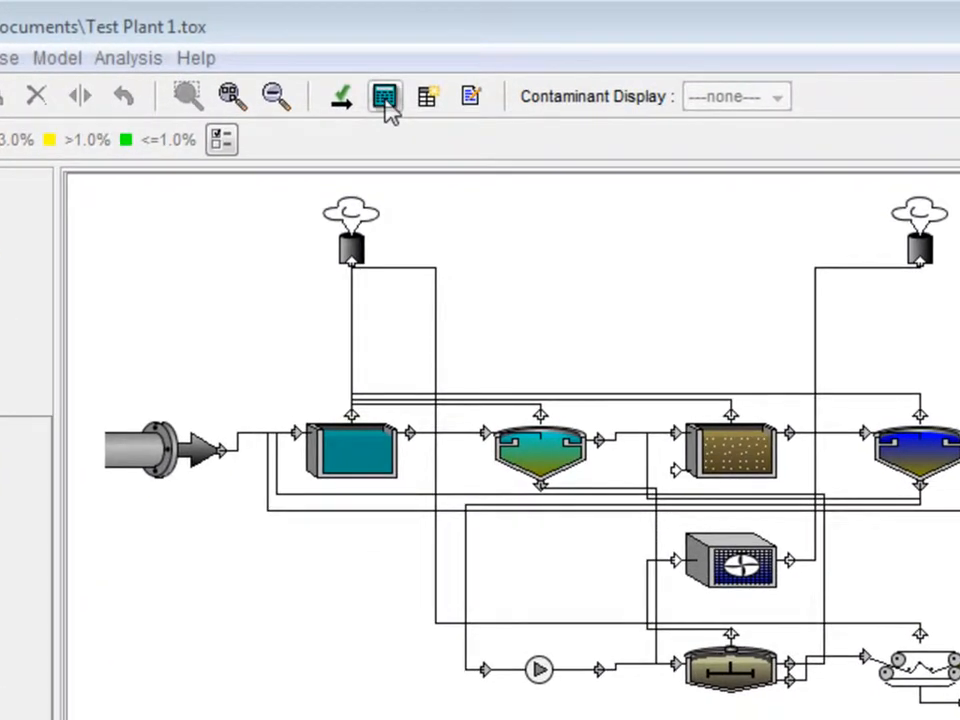
# Solve the Test Plant 1 layout and acknowledge the 'Layout successfully solved' message
pyautogui.click(385, 95)
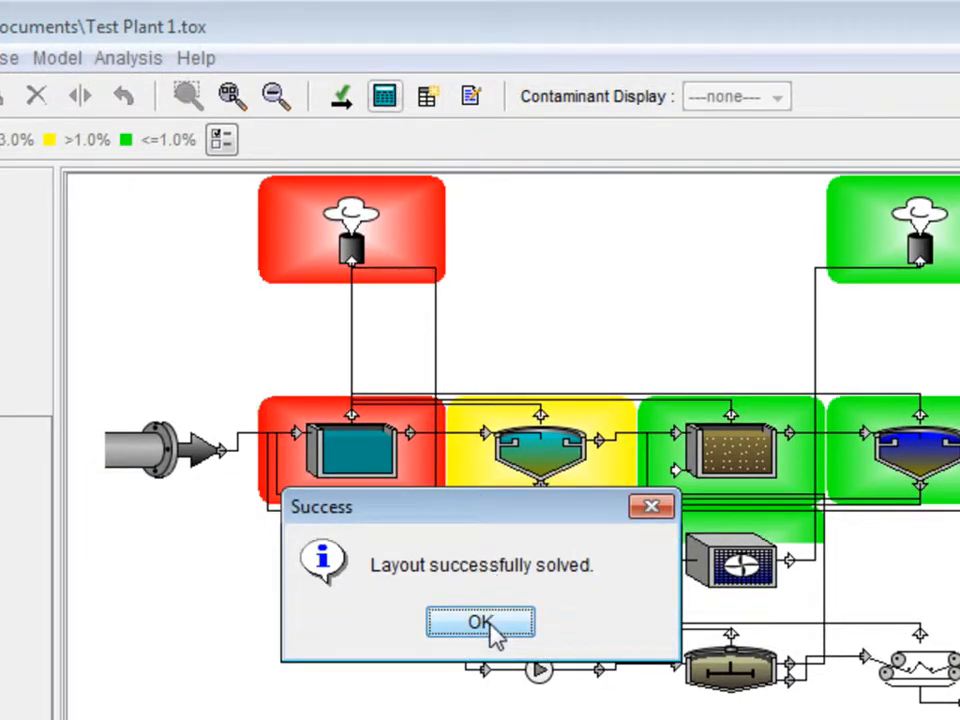
pyautogui.click(480, 622)
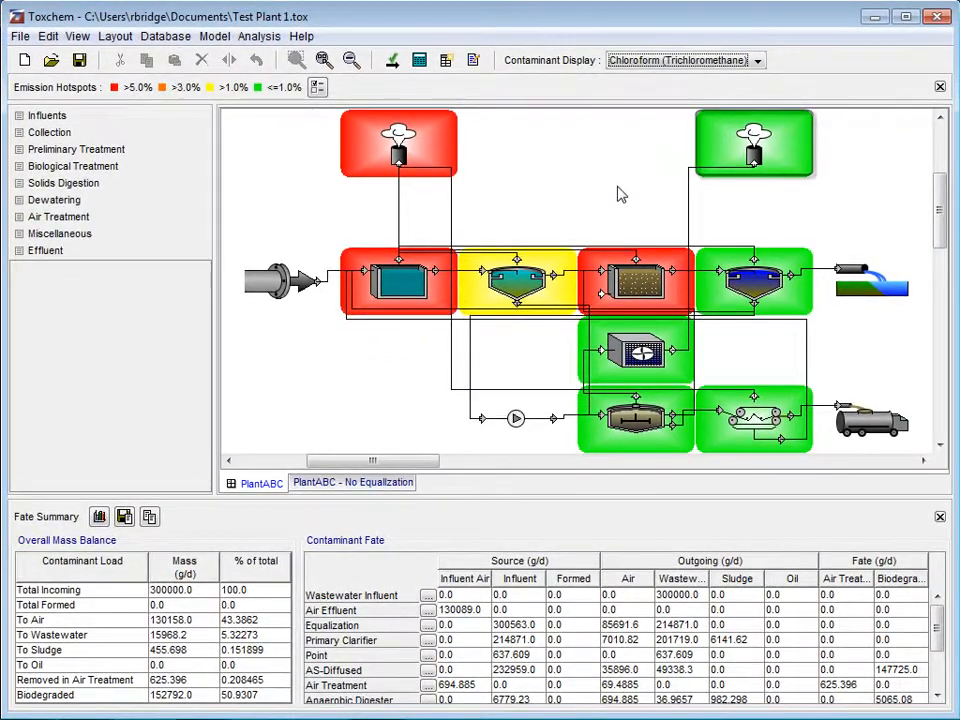
pyautogui.moveTo(630, 199)
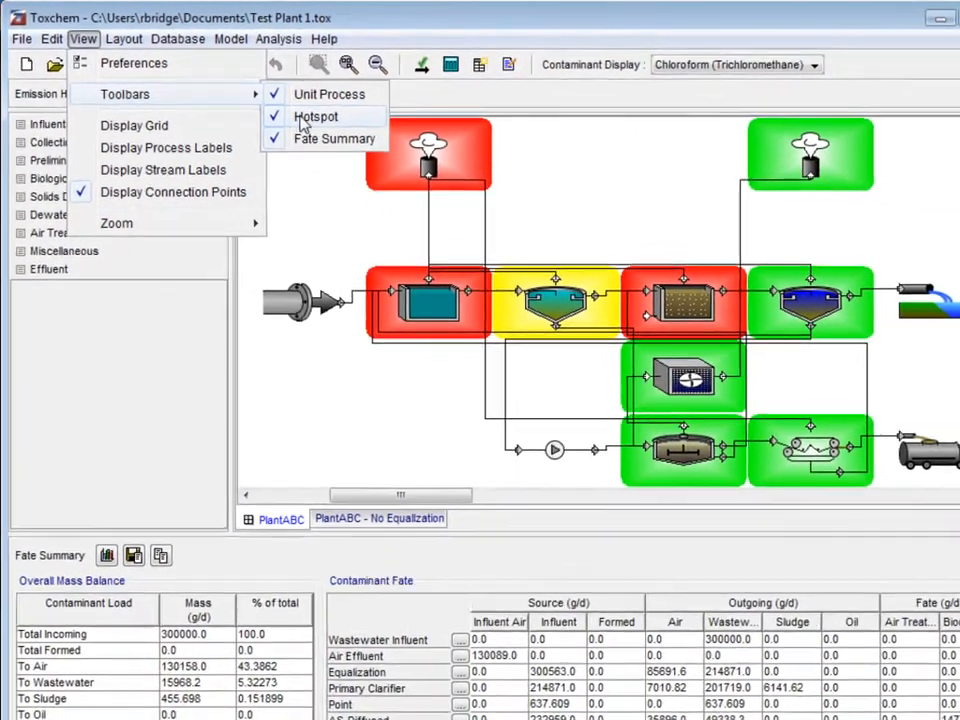
pyautogui.click(316, 116)
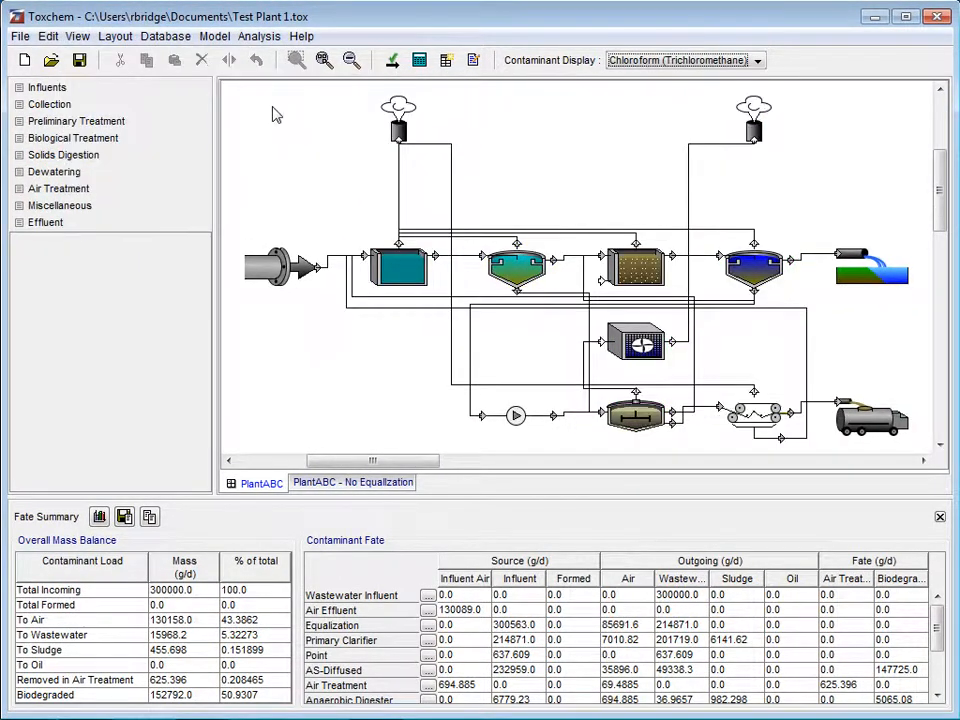
pyautogui.click(77, 36)
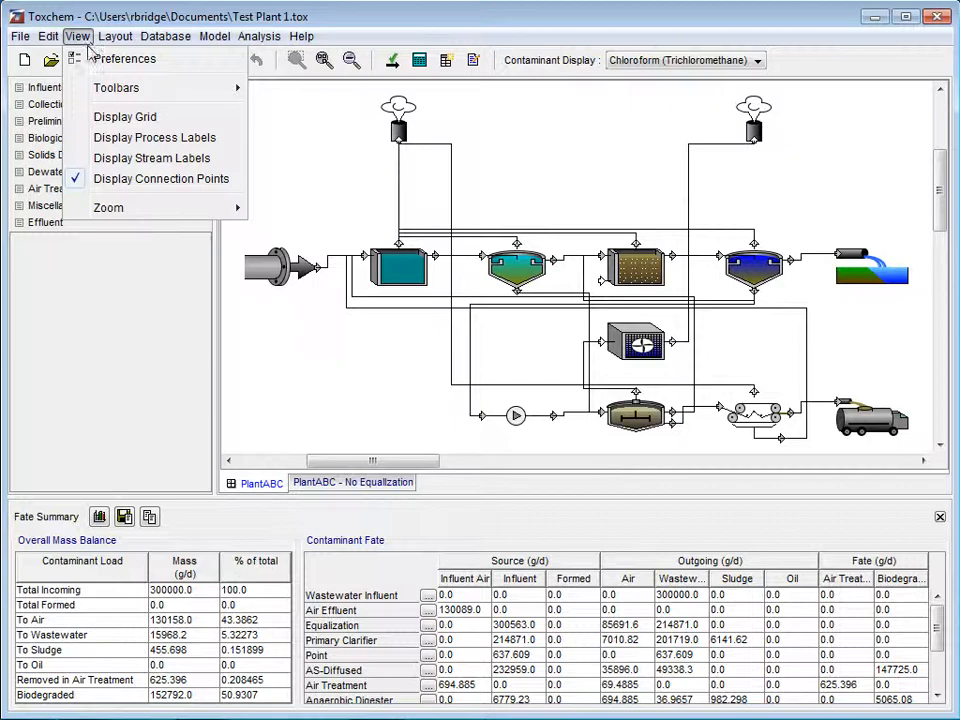
pyautogui.click(116, 87)
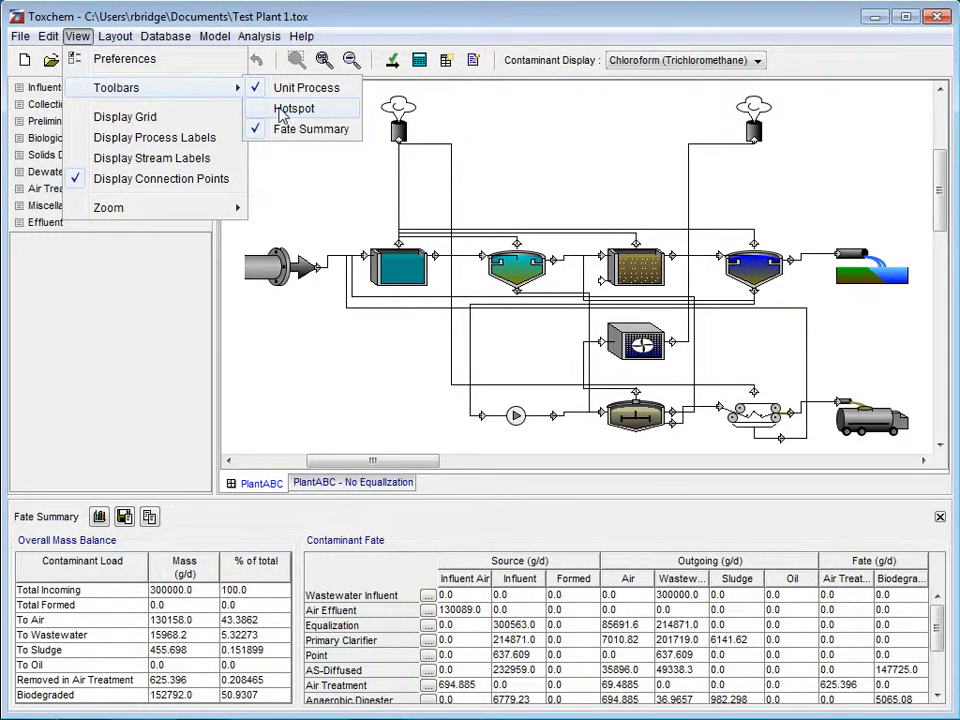
pyautogui.click(294, 108)
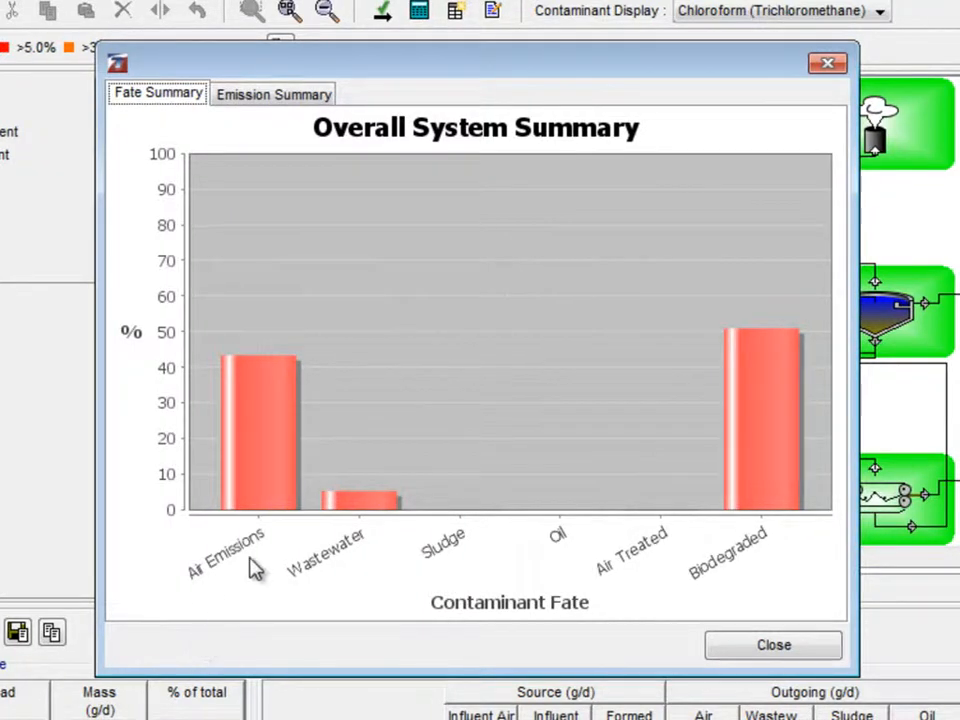
# Copy the Overall System Summary fate chart using its context-menu Copy command
pyautogui.rightClick(525, 405)
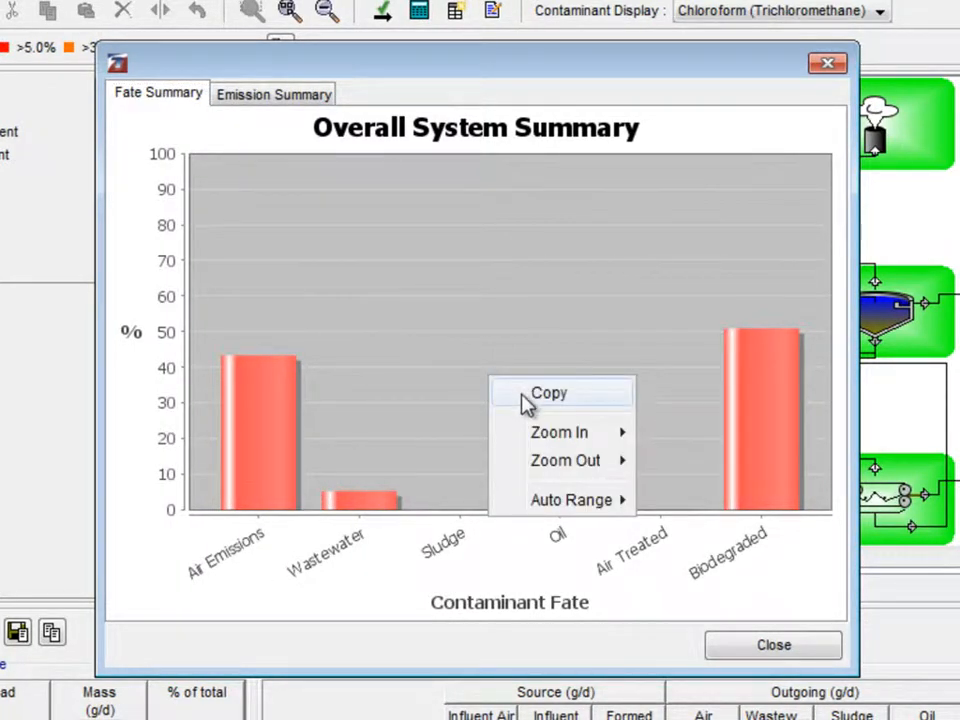
pyautogui.click(528, 405)
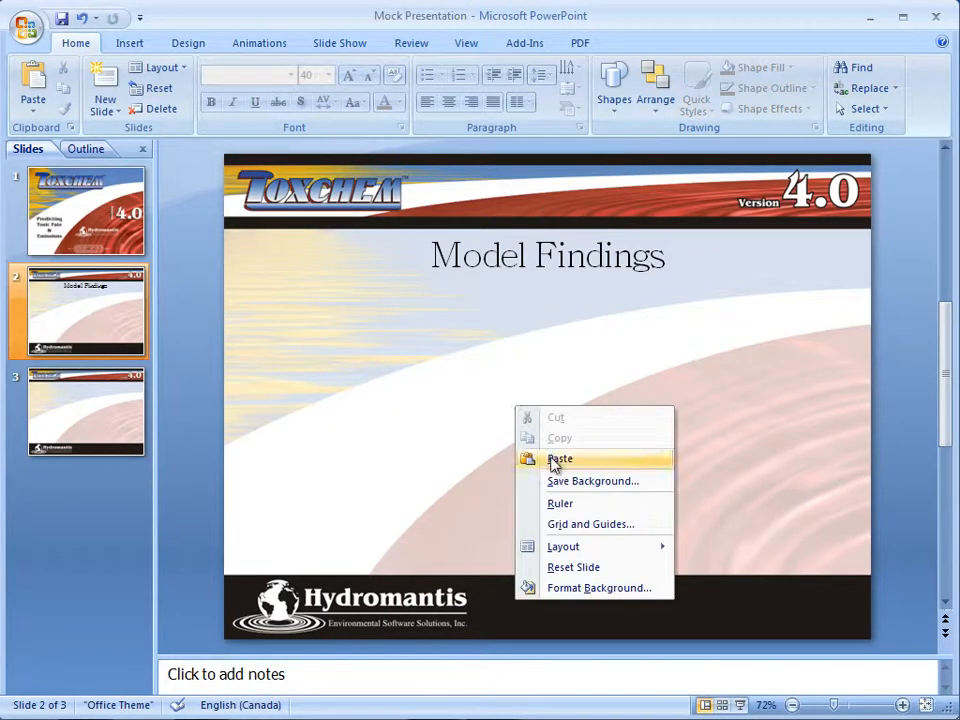
# Paste the fate chart onto the Model Findings slide and nudge it into position
pyautogui.click(560, 458)
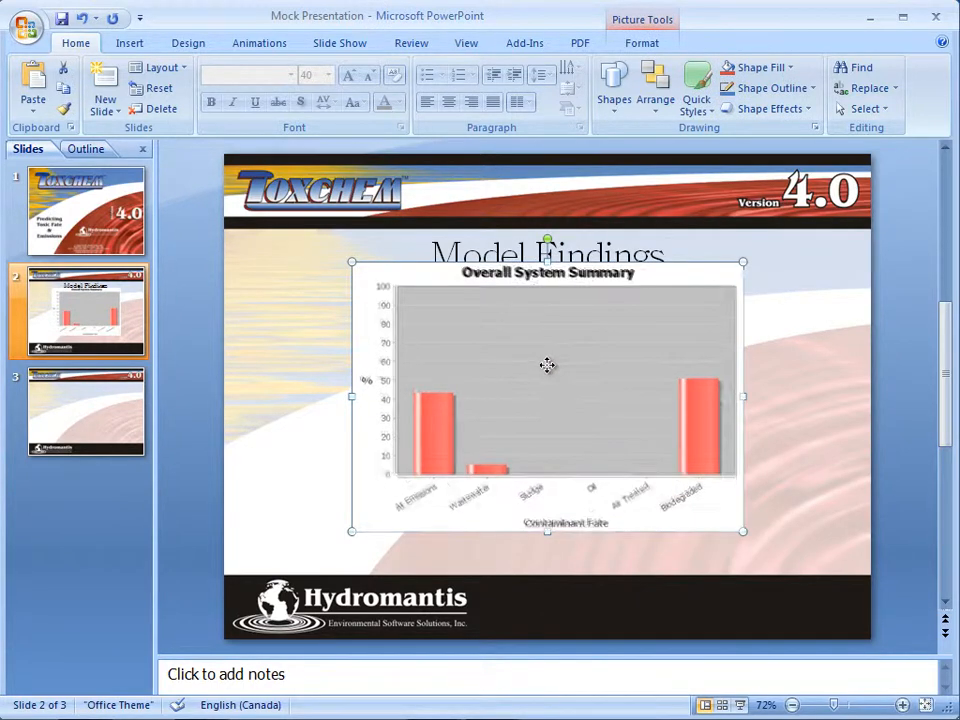
pyautogui.moveTo(547, 365); pyautogui.dragTo(548, 380)
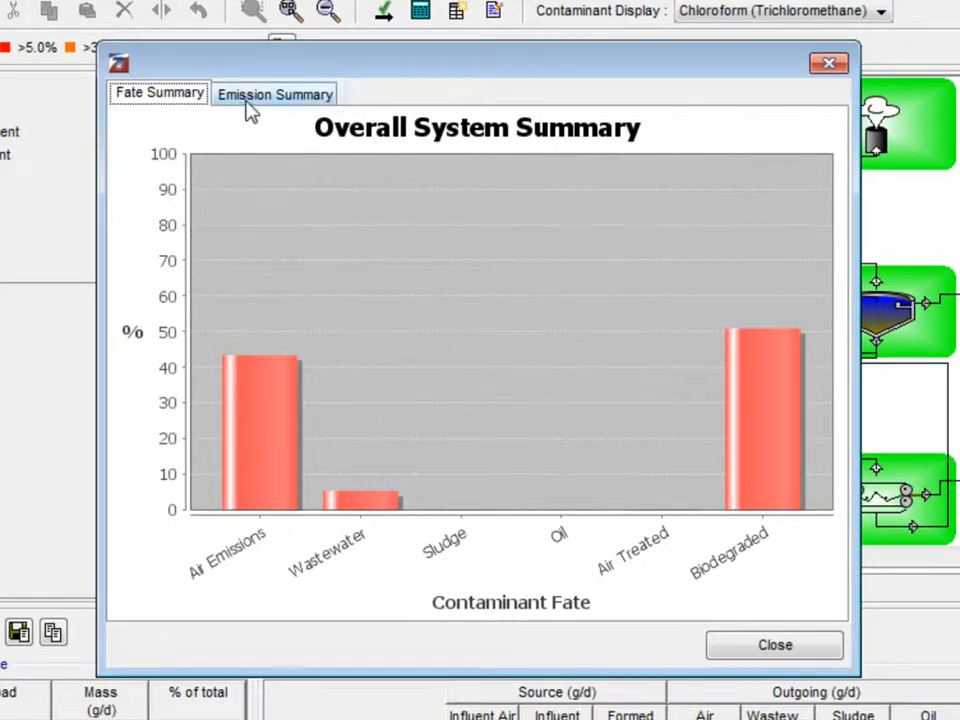
# Show the Emission Summary chart by unit process, then close the chart window
pyautogui.click(274, 93)
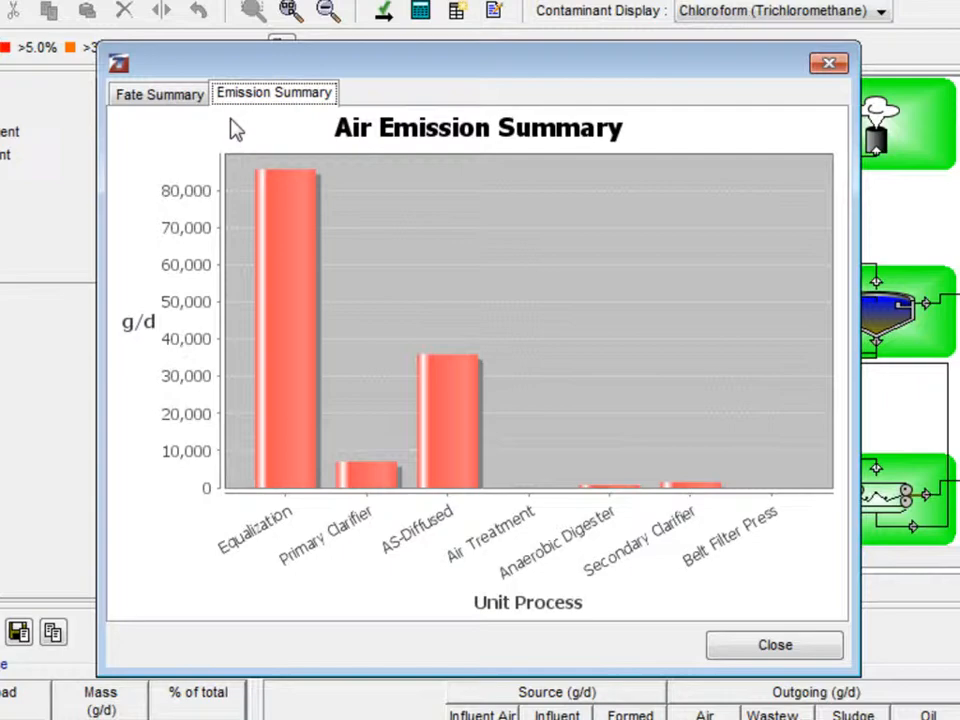
pyautogui.moveTo(705, 540)
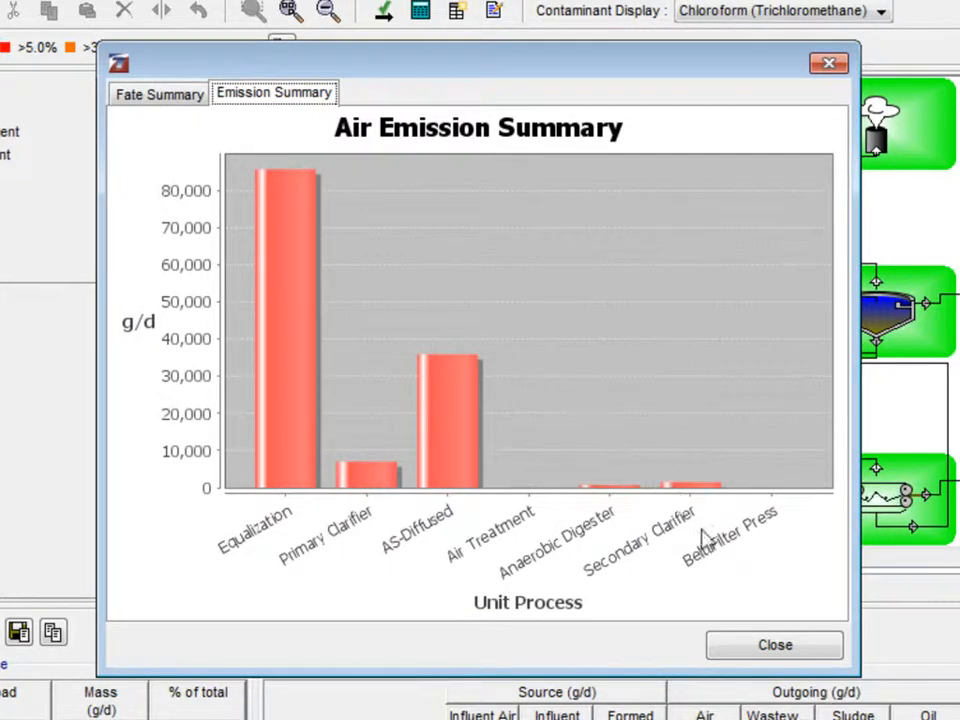
pyautogui.click(774, 645)
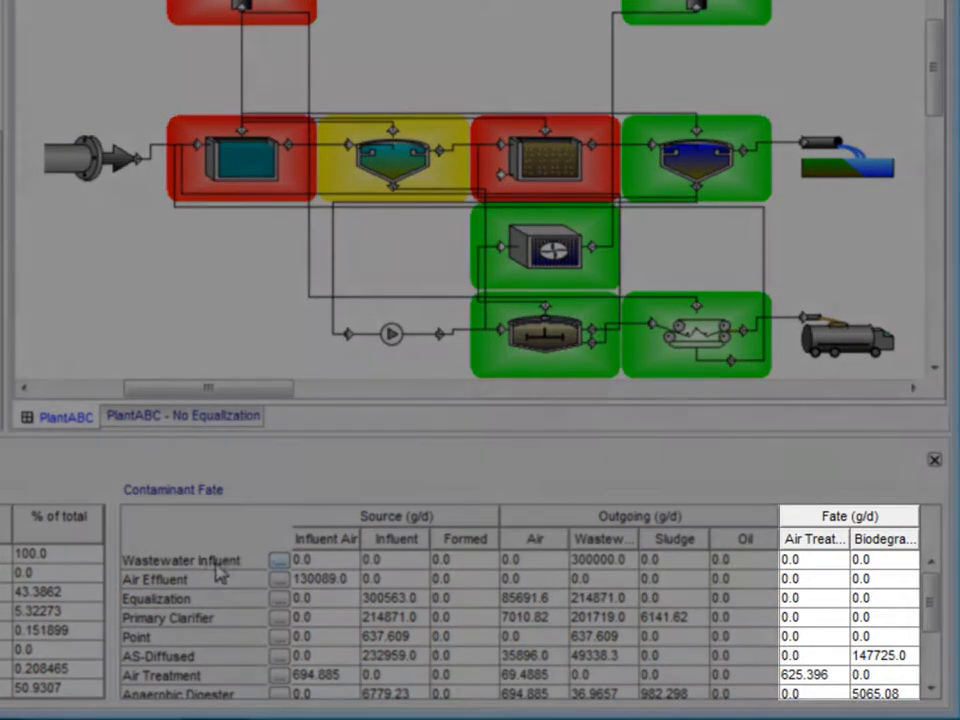
# Select the Wastewater Influent row to mark it, then scroll down the fate table
pyautogui.click(180, 560)
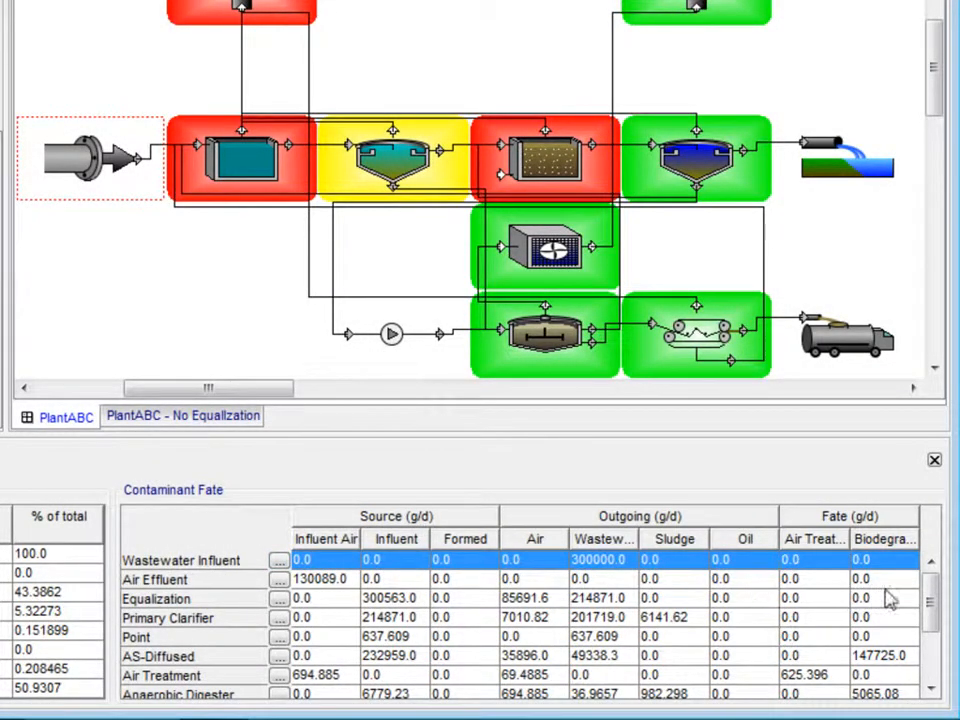
pyautogui.scroll(-3)
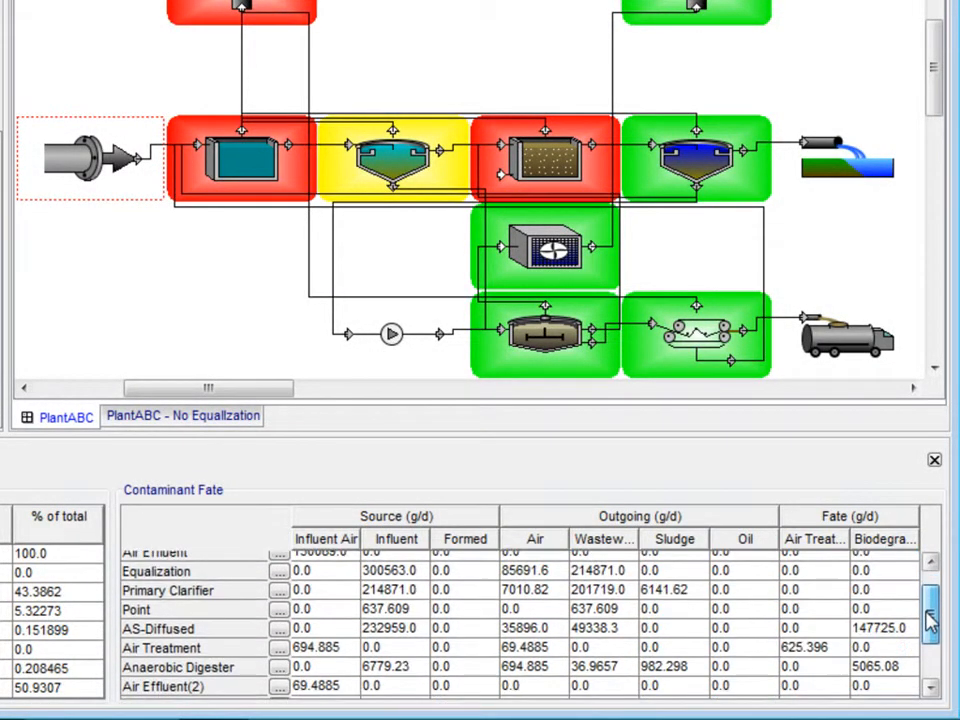
pyautogui.scroll(-3)
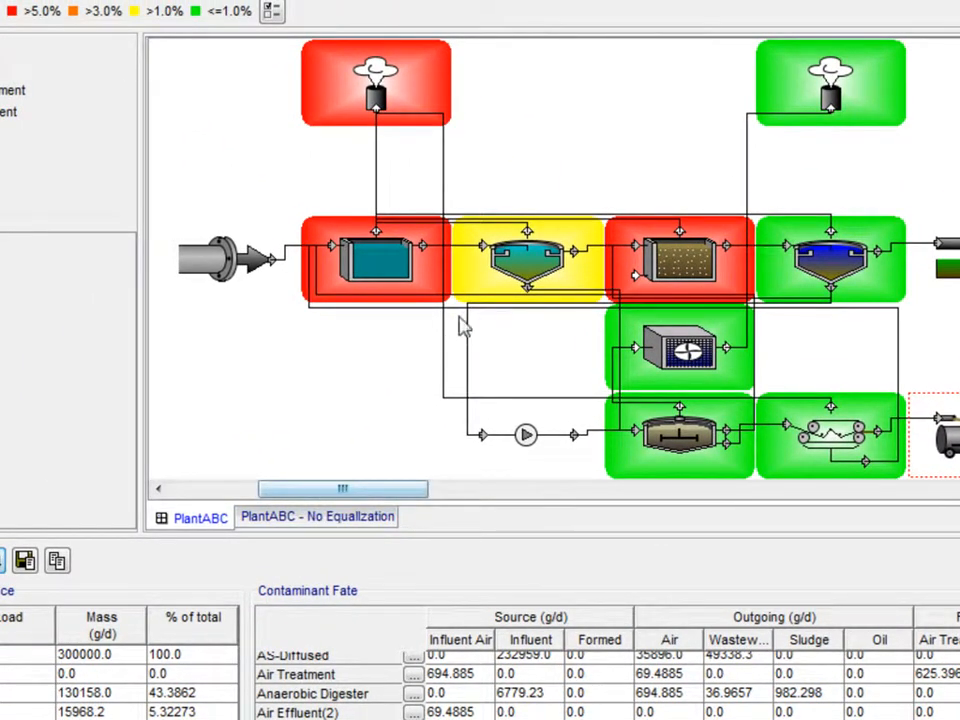
# Open the Primary Clarifier's results with Methanol as the contaminant
pyautogui.rightClick(525, 260)
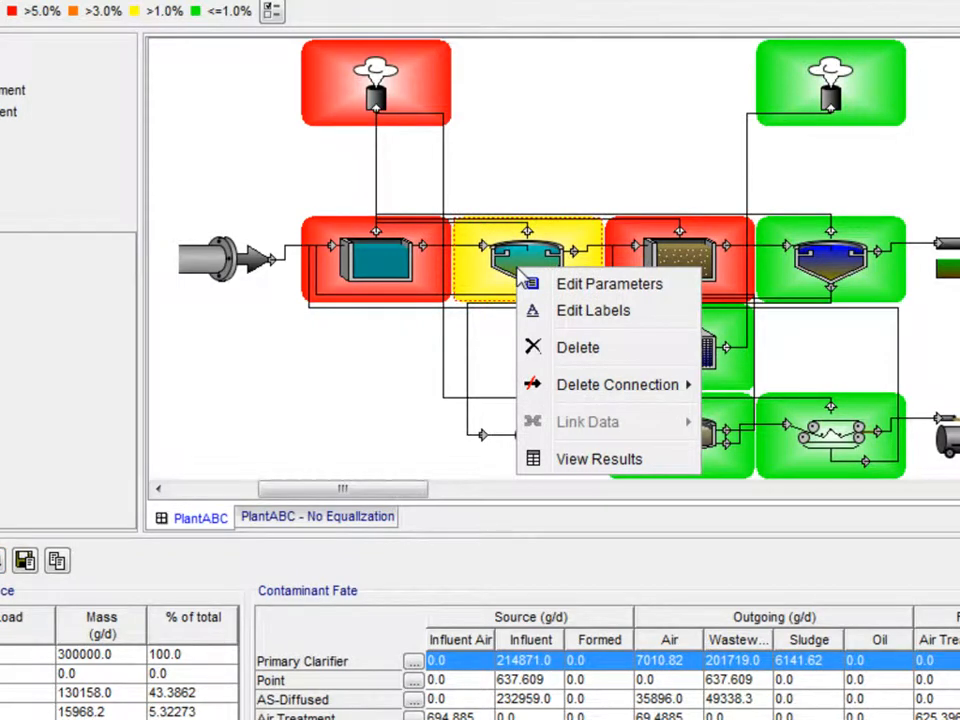
pyautogui.moveTo(540, 310)
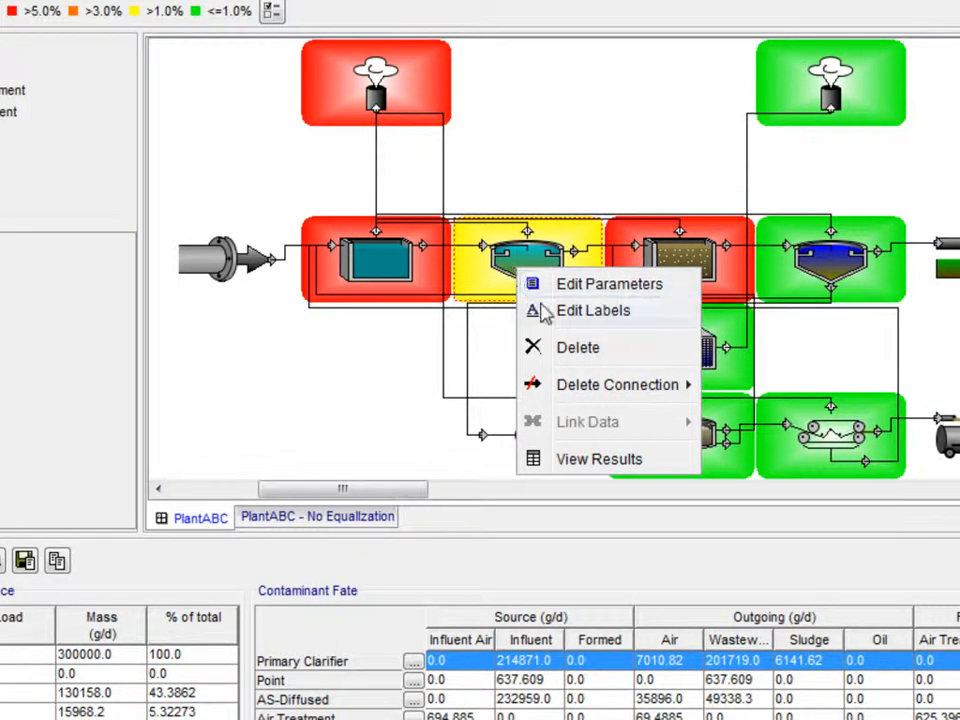
pyautogui.moveTo(598, 459)
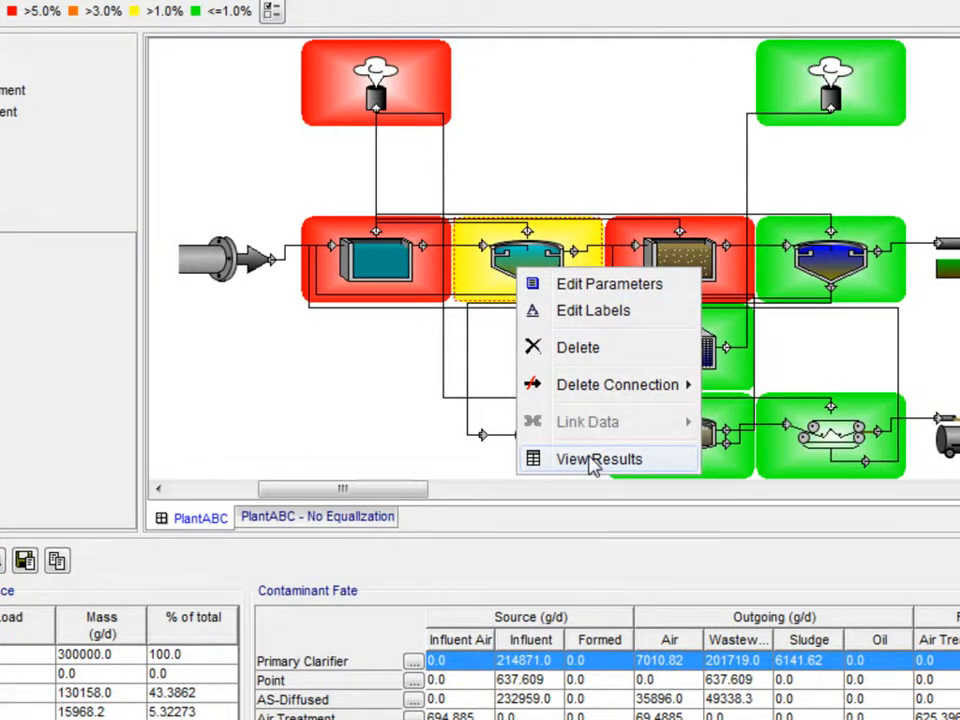
pyautogui.click(599, 459)
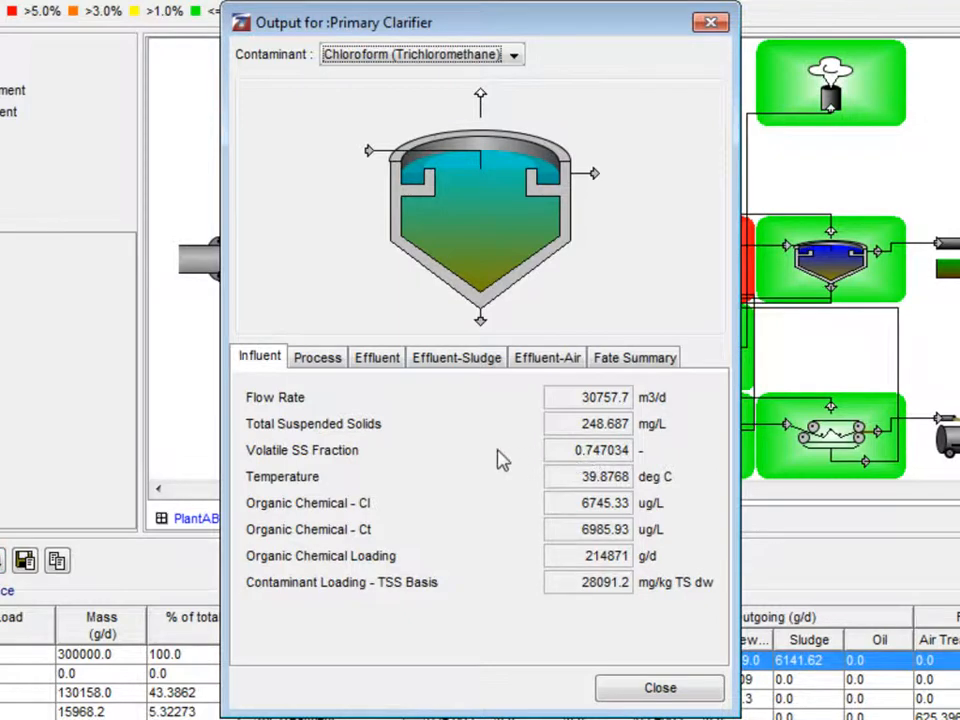
pyautogui.moveTo(483, 122)
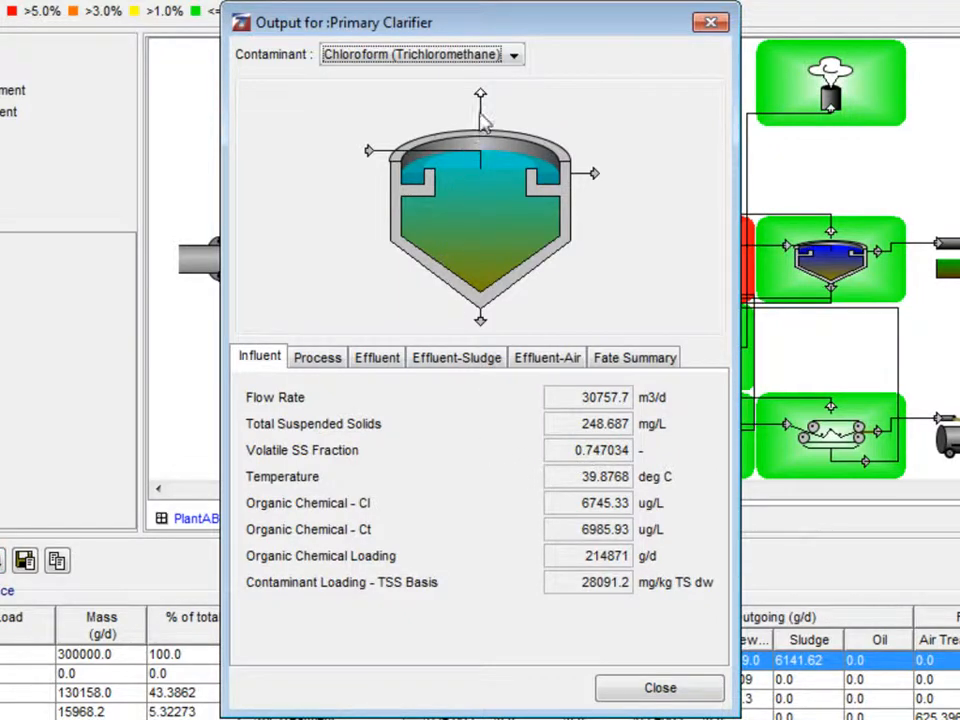
pyautogui.click(513, 54)
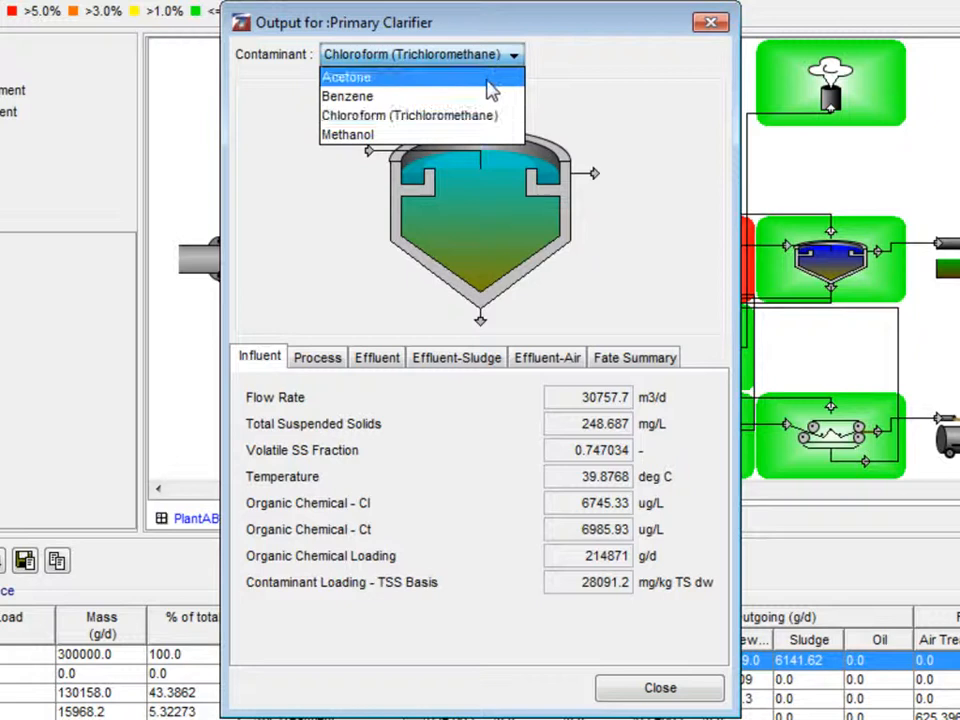
pyautogui.moveTo(480, 134)
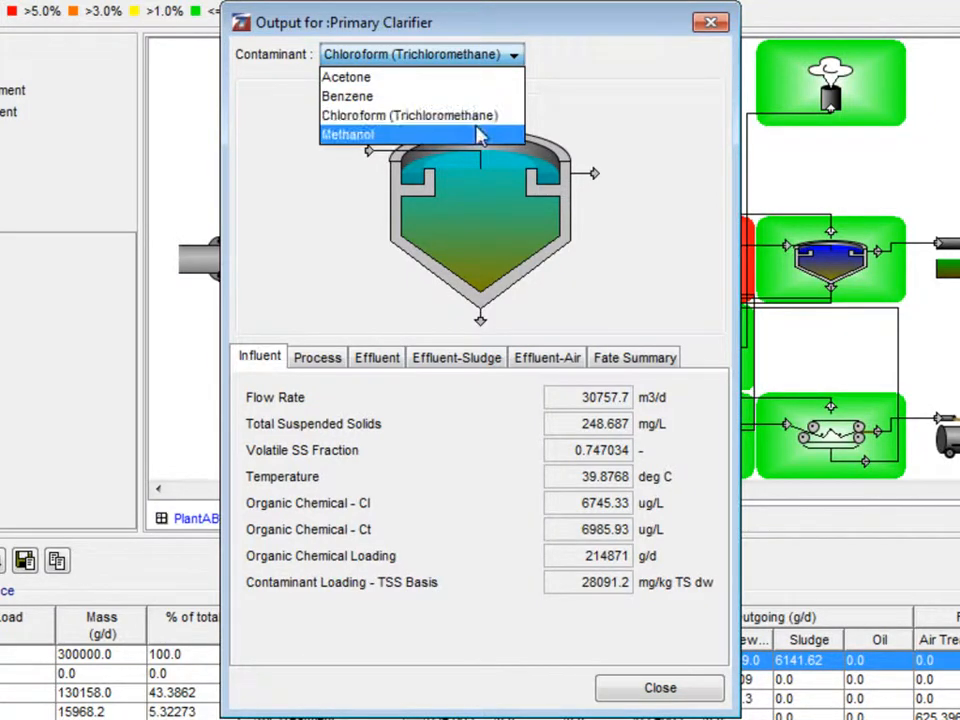
pyautogui.click(348, 134)
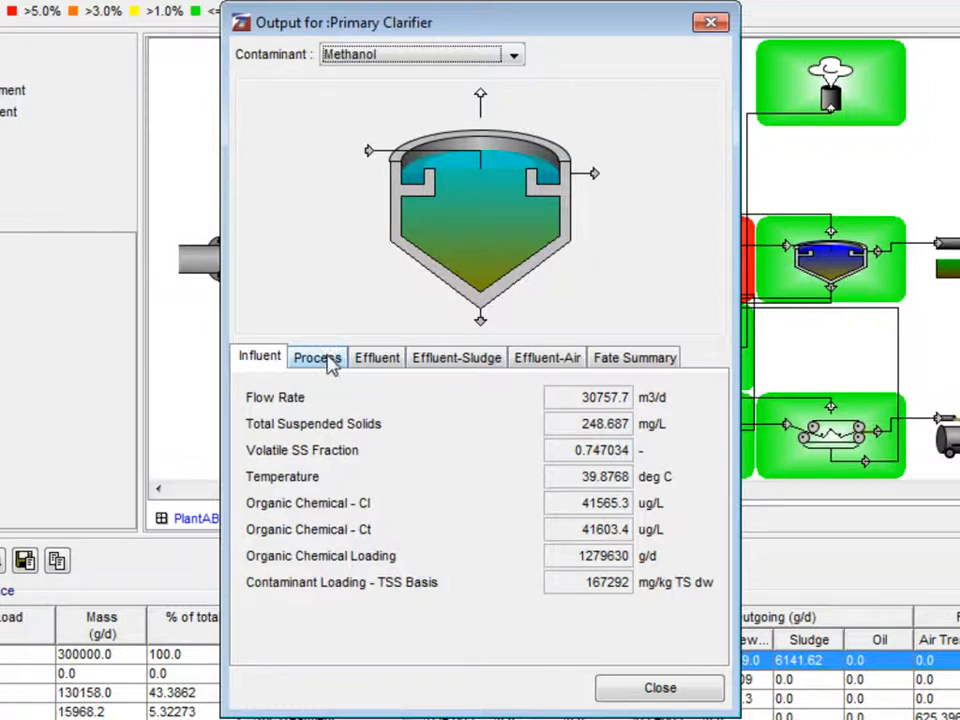
# Review the clarifier's Effluent, Effluent-Sludge and Fate Summary results for Methanol
pyautogui.click(376, 357)
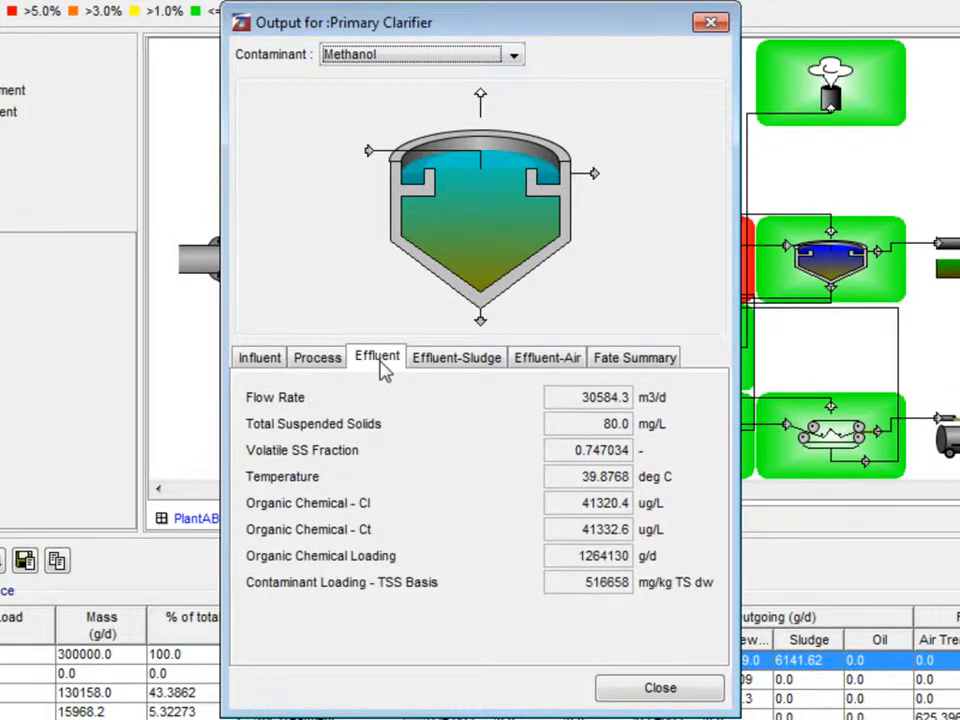
pyautogui.click(456, 357)
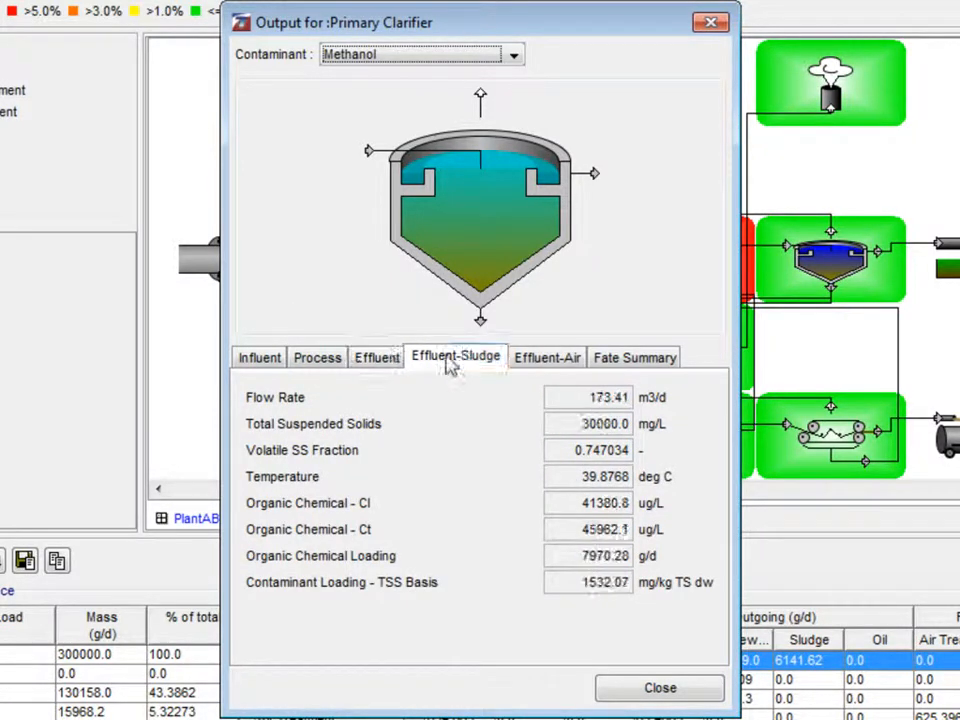
pyautogui.moveTo(547, 357)
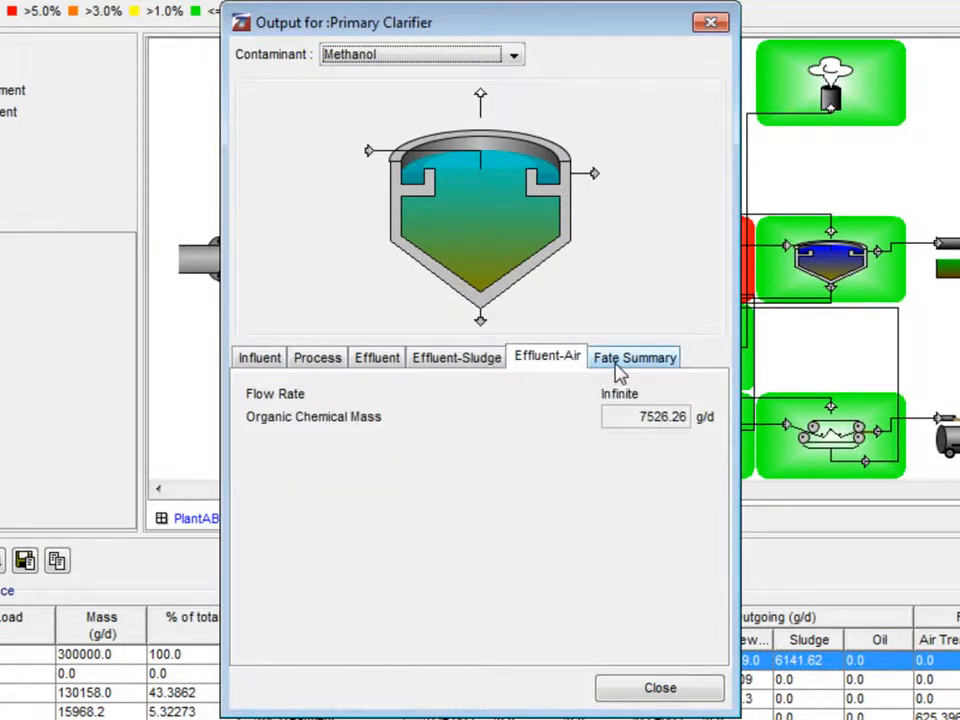
pyautogui.click(634, 356)
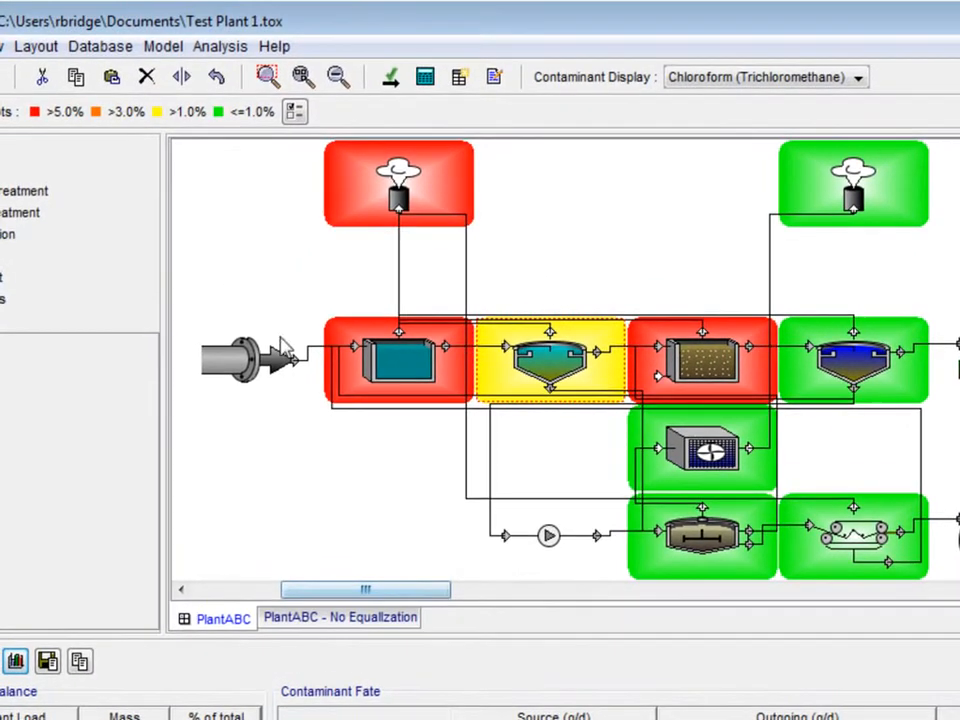
# Launch the Output Wizard and deselect the Equalization and Point streams
pyautogui.click(163, 46)
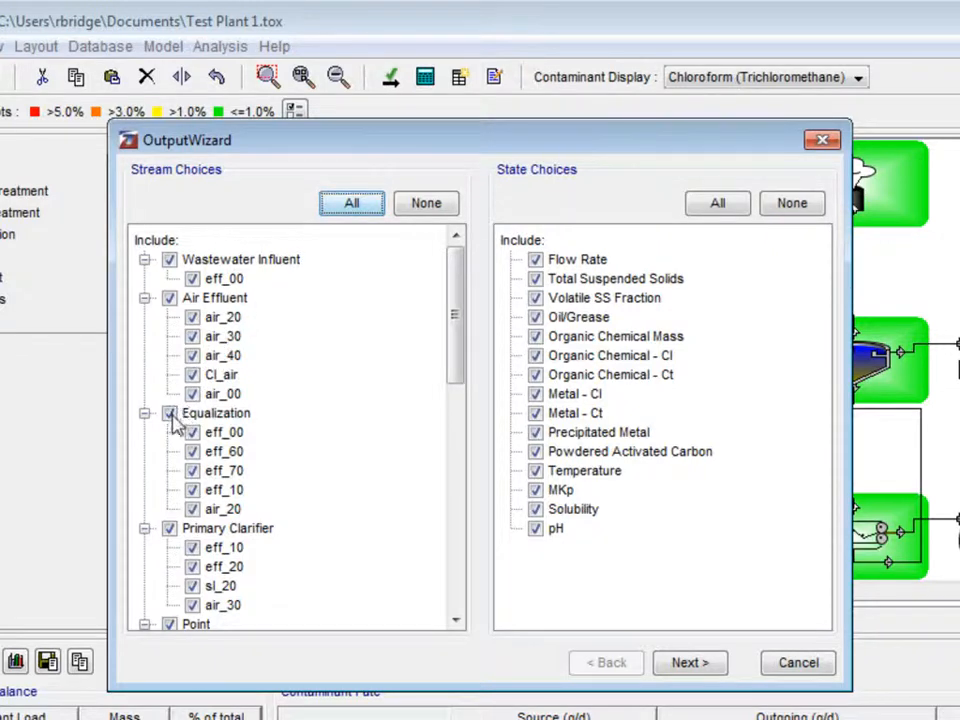
pyautogui.click(170, 413)
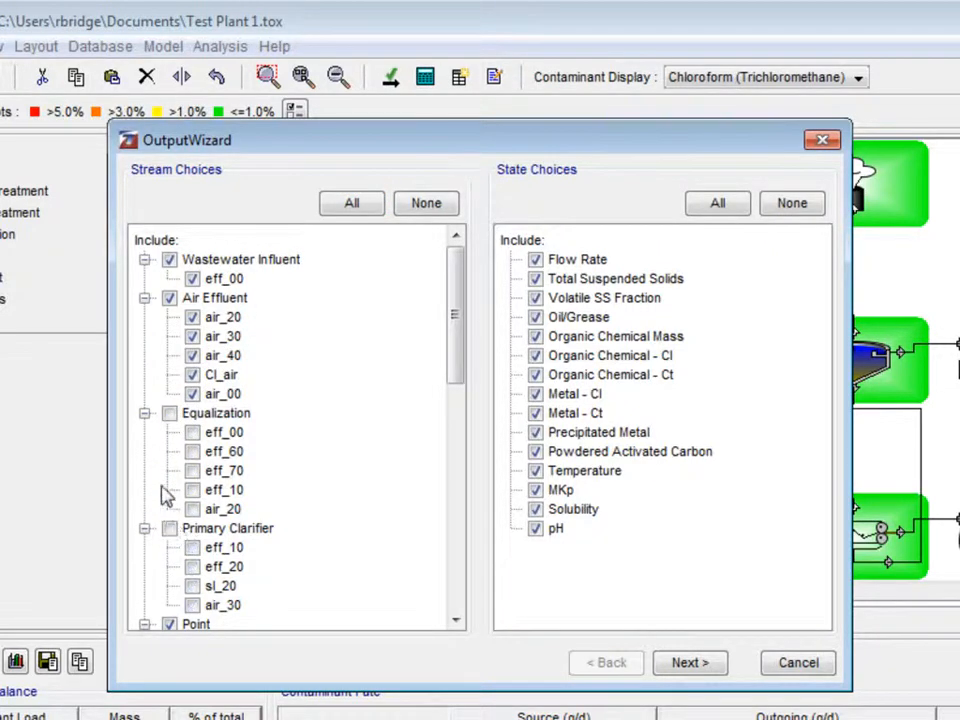
pyautogui.click(145, 432)
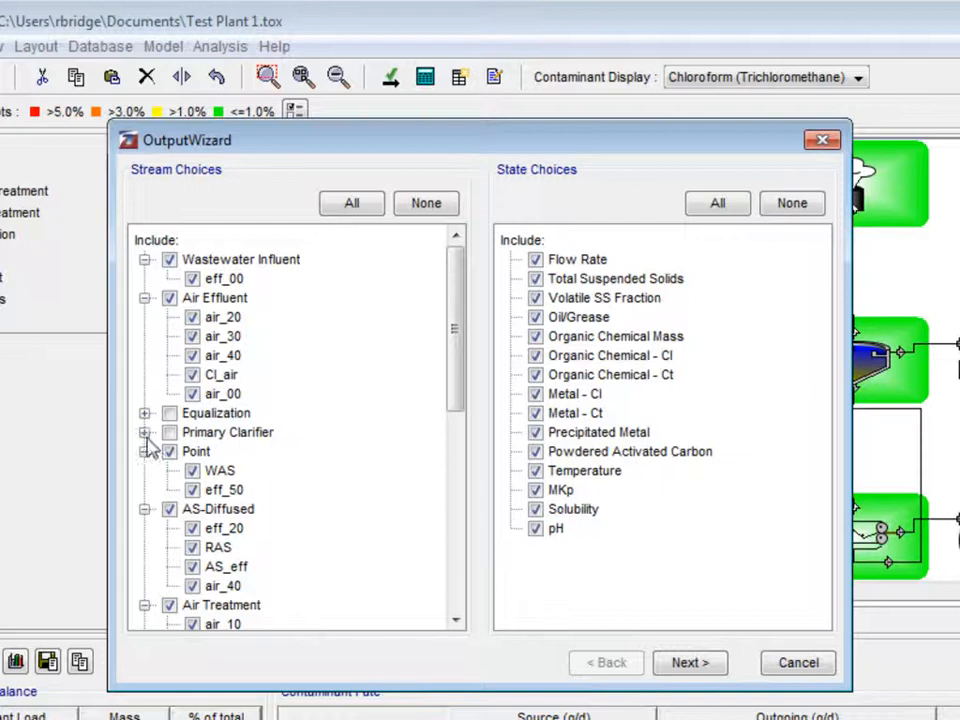
pyautogui.click(145, 451)
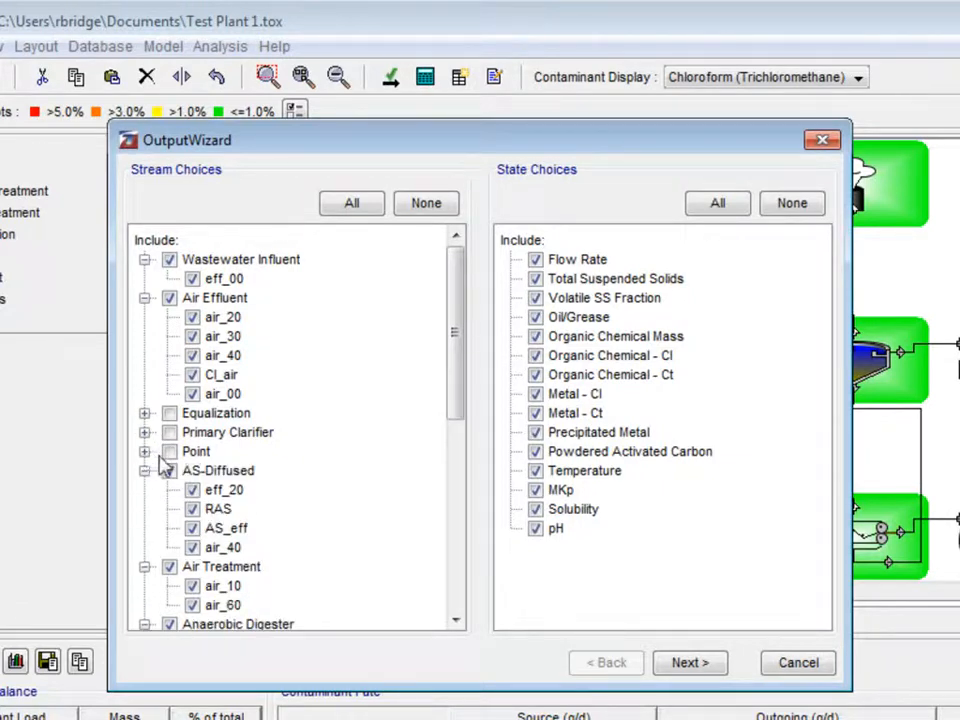
# Deselect the AS-Diffused, Air Treatment and Secondary Clarifier Cl_air streams
pyautogui.click(145, 470)
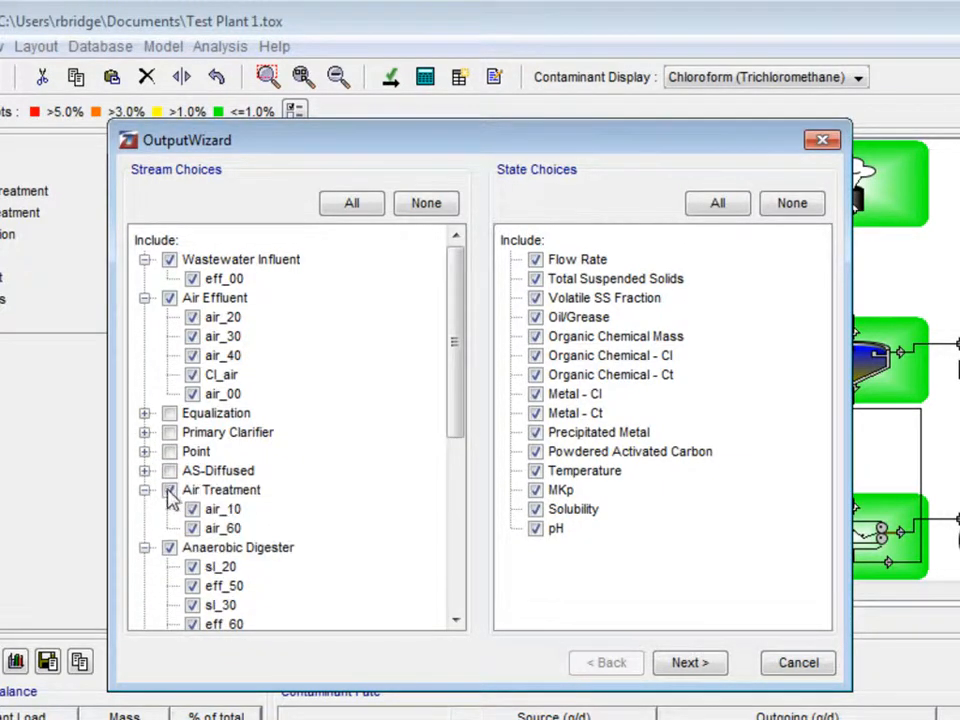
pyautogui.click(169, 489)
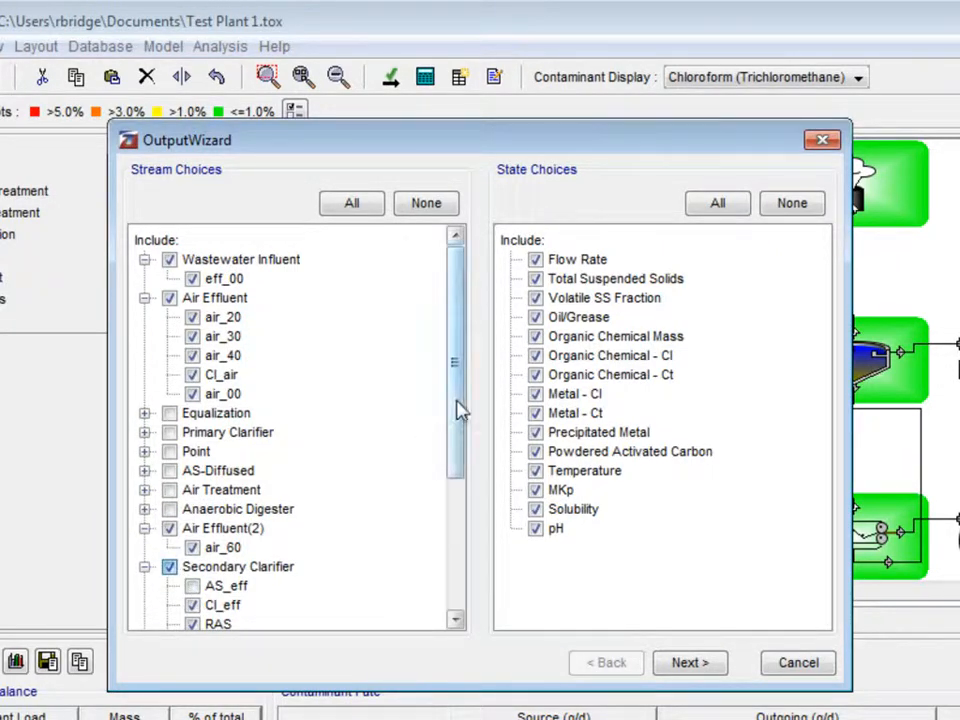
pyautogui.scroll(-3)
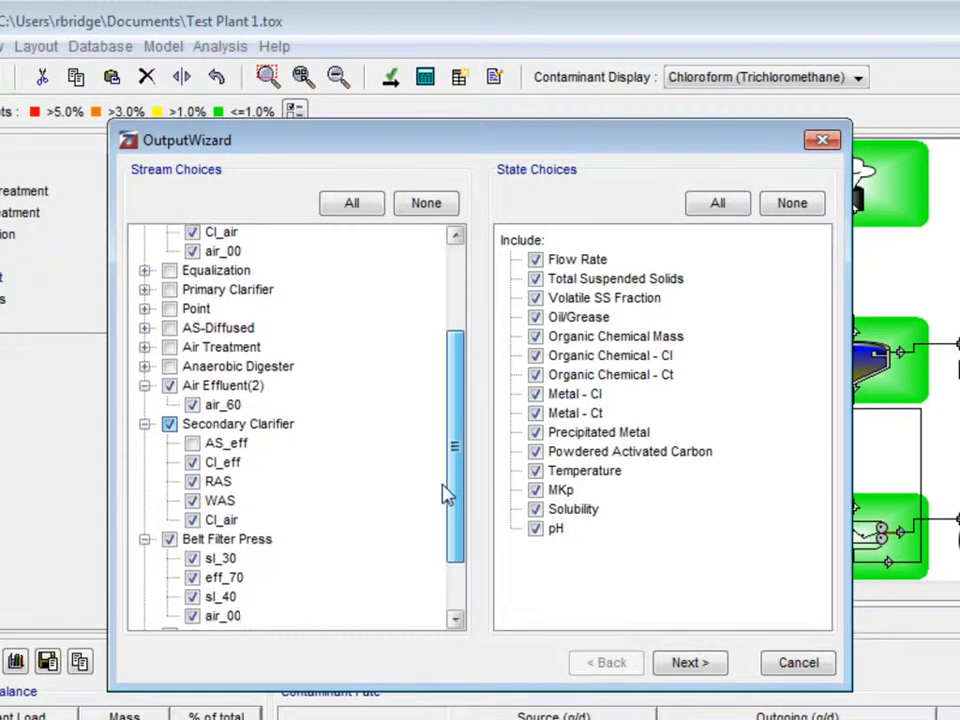
pyautogui.scroll(-3)
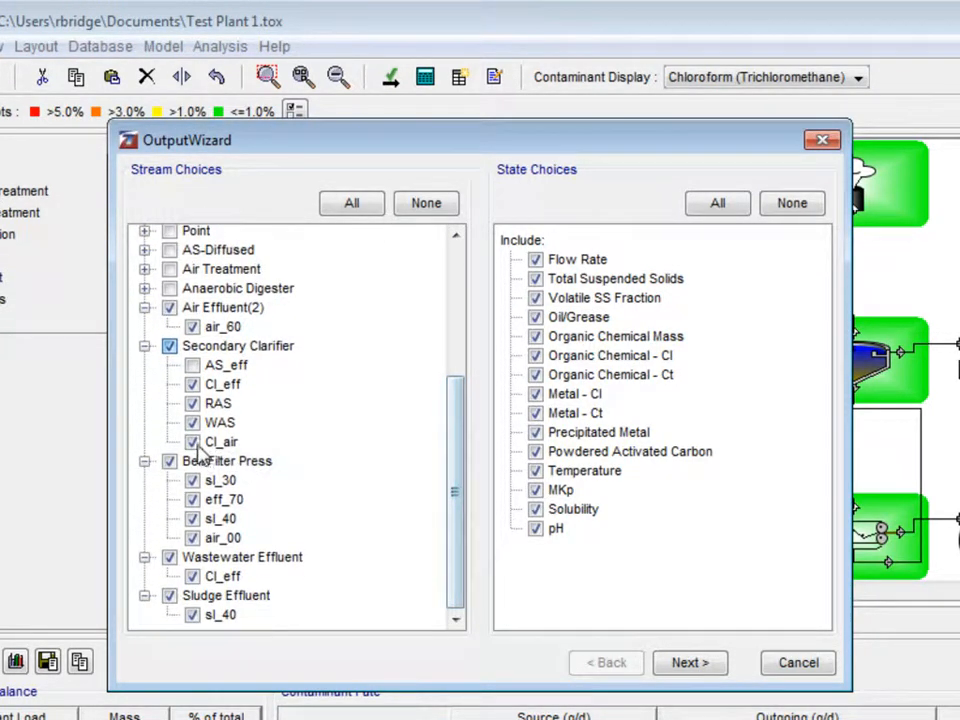
pyautogui.click(192, 442)
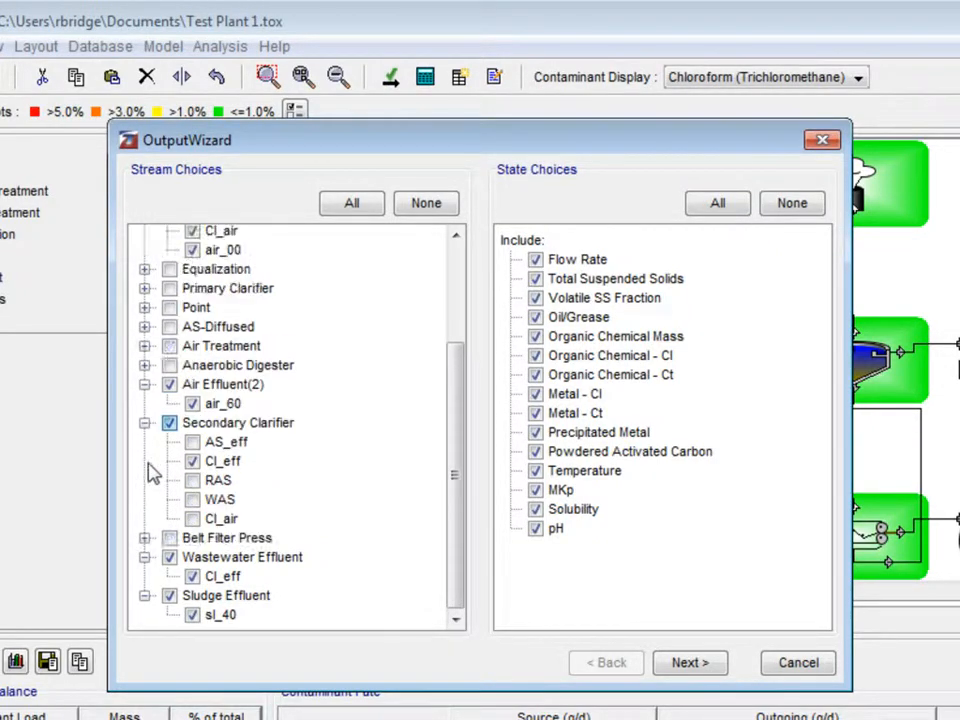
pyautogui.moveTo(175, 500)
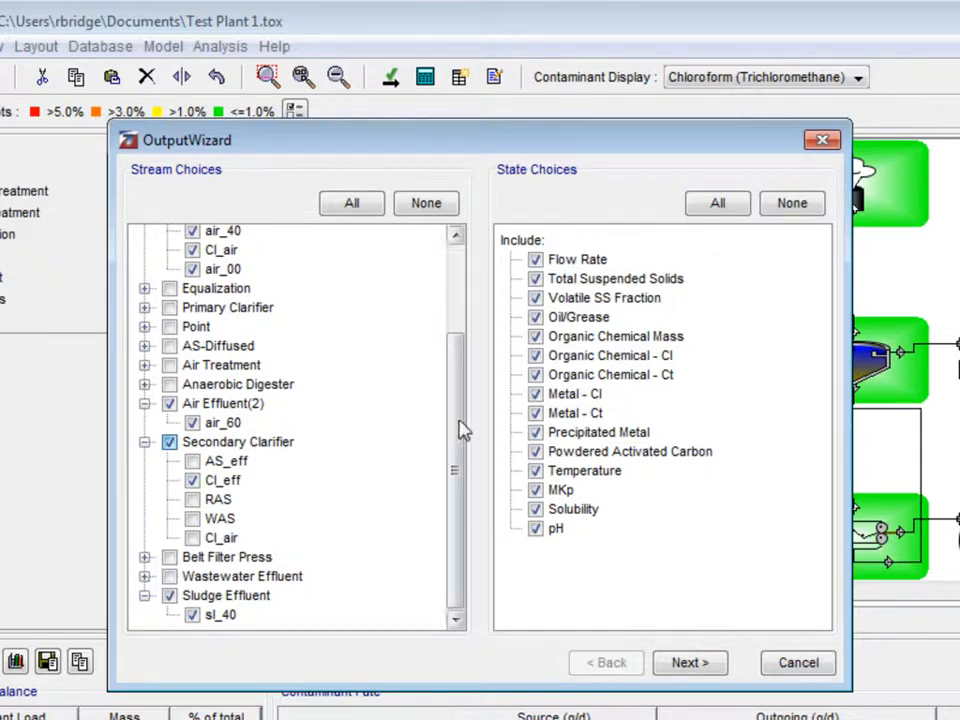
# Drop Volatile SS Fraction, Oil/Grease, metals, PAC, MKp, Solubility and pH states, then proceed to ordering
pyautogui.click(536, 298)
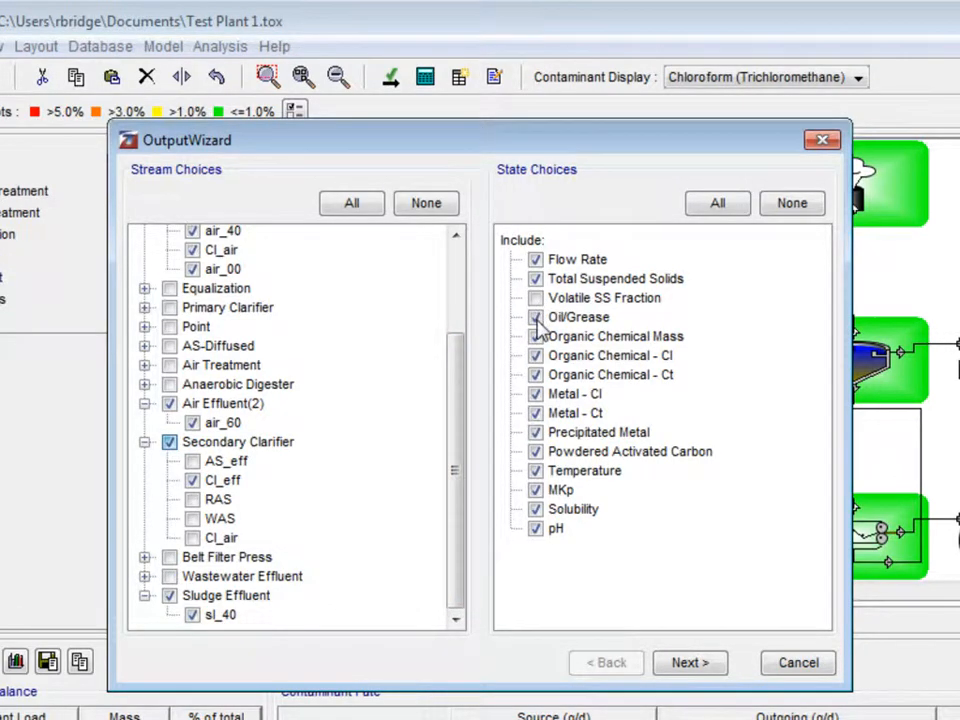
pyautogui.click(536, 317)
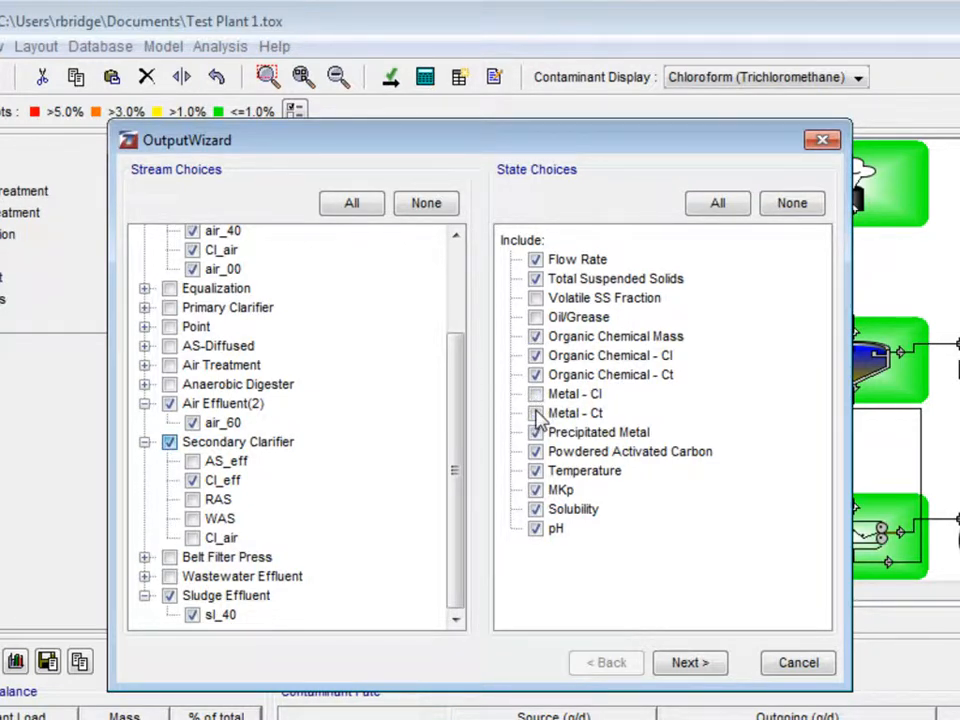
pyautogui.click(536, 432)
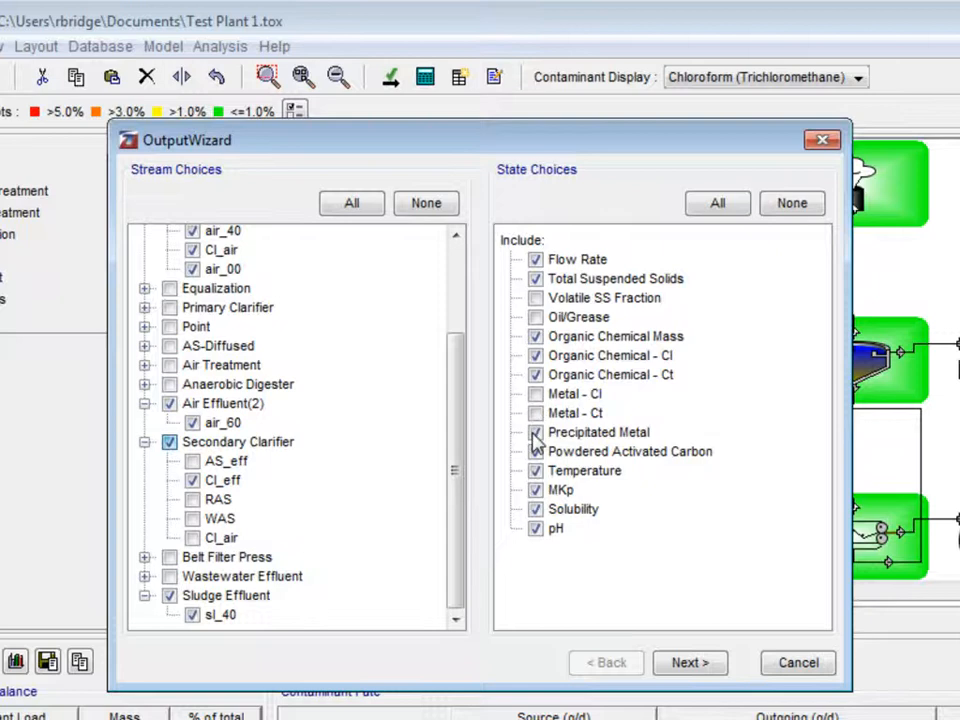
pyautogui.click(535, 432)
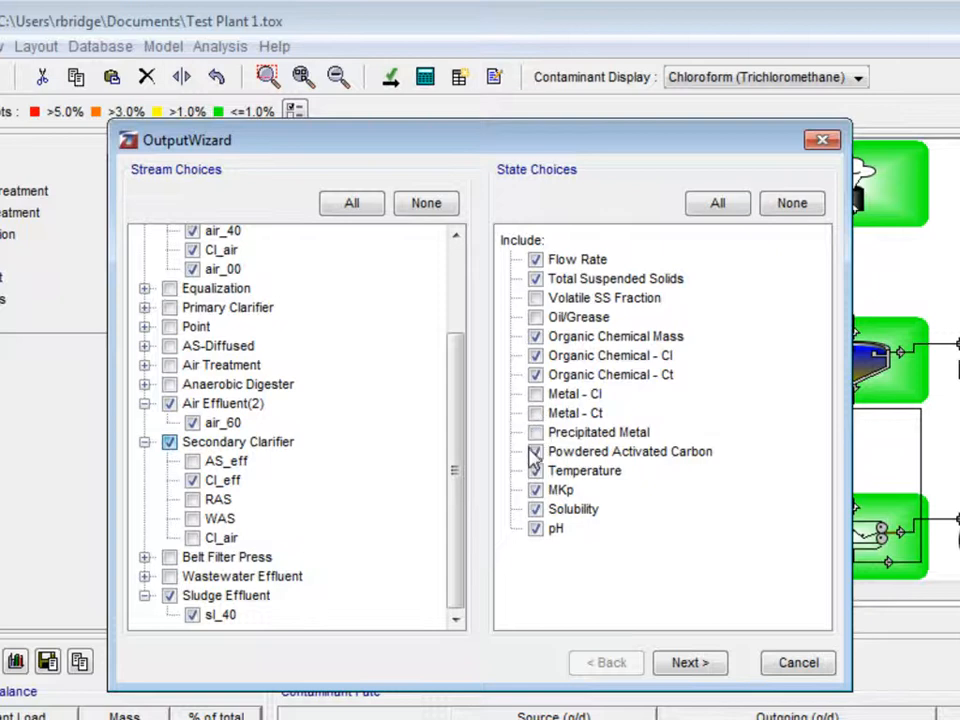
pyautogui.click(536, 470)
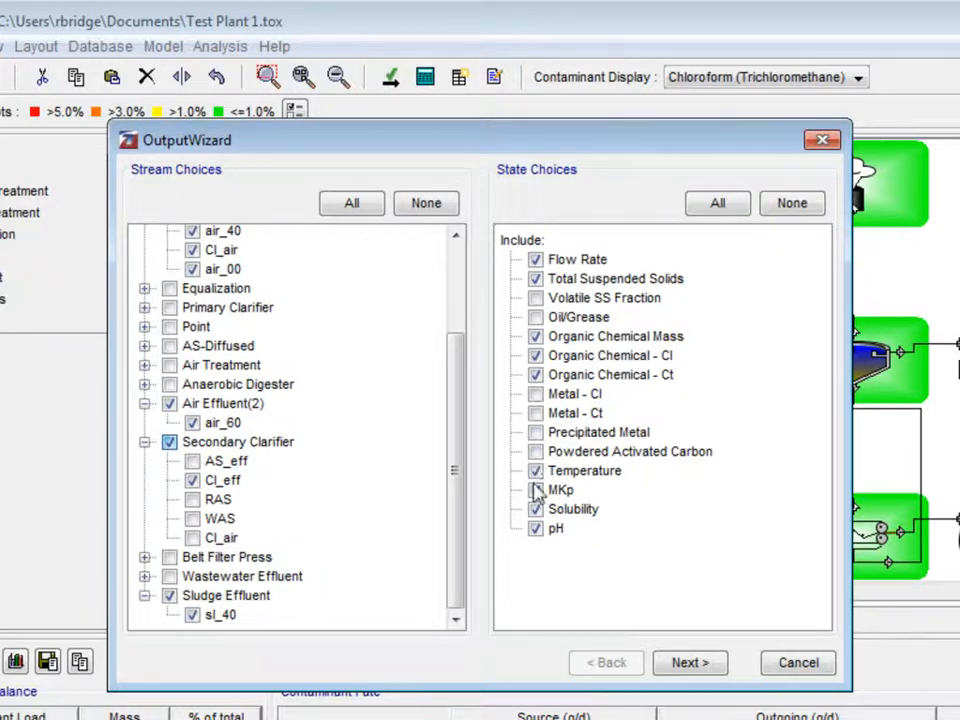
pyautogui.click(535, 489)
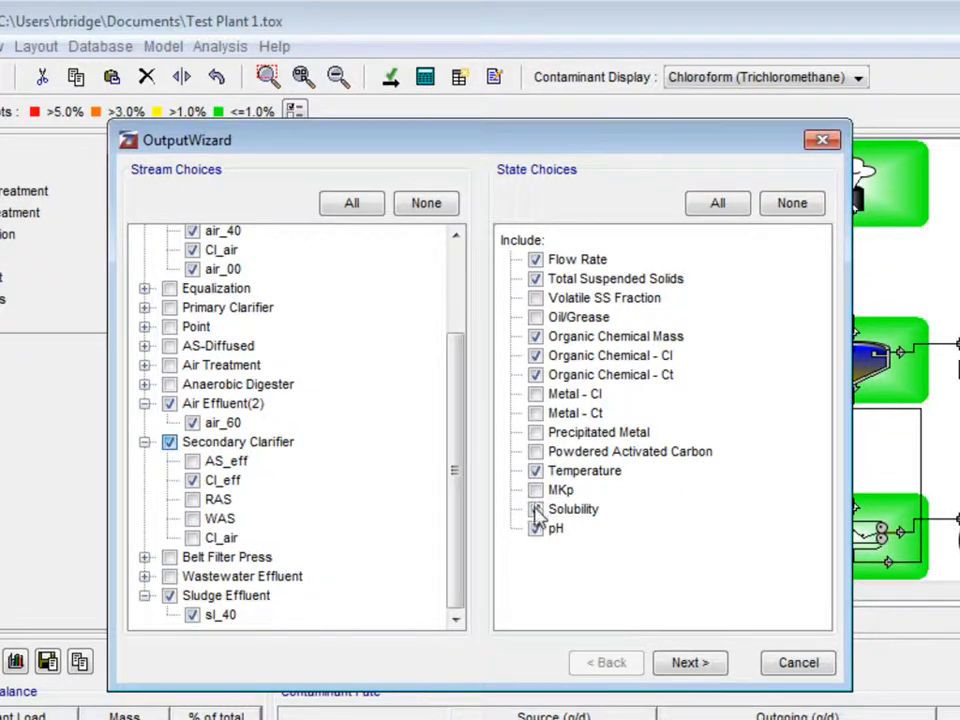
pyautogui.click(536, 528)
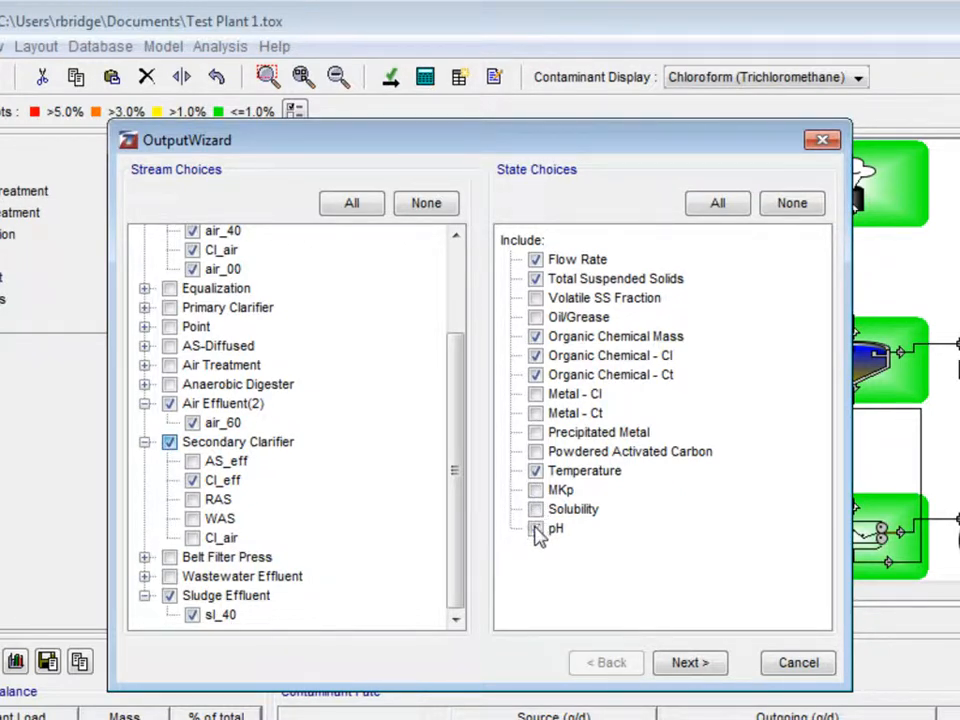
pyautogui.click(536, 528)
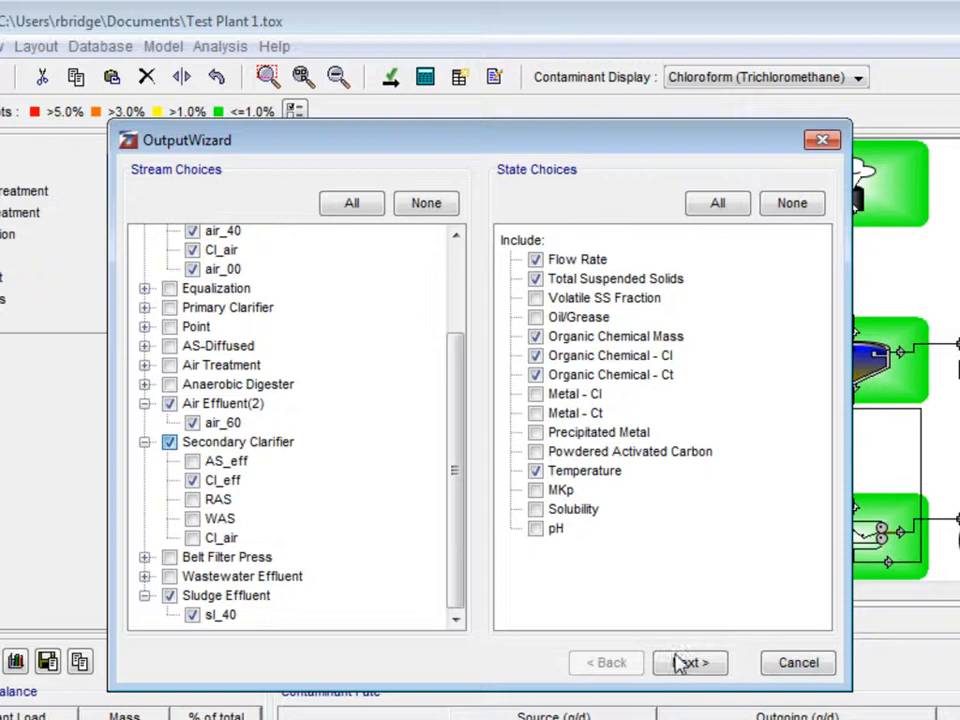
pyautogui.click(689, 662)
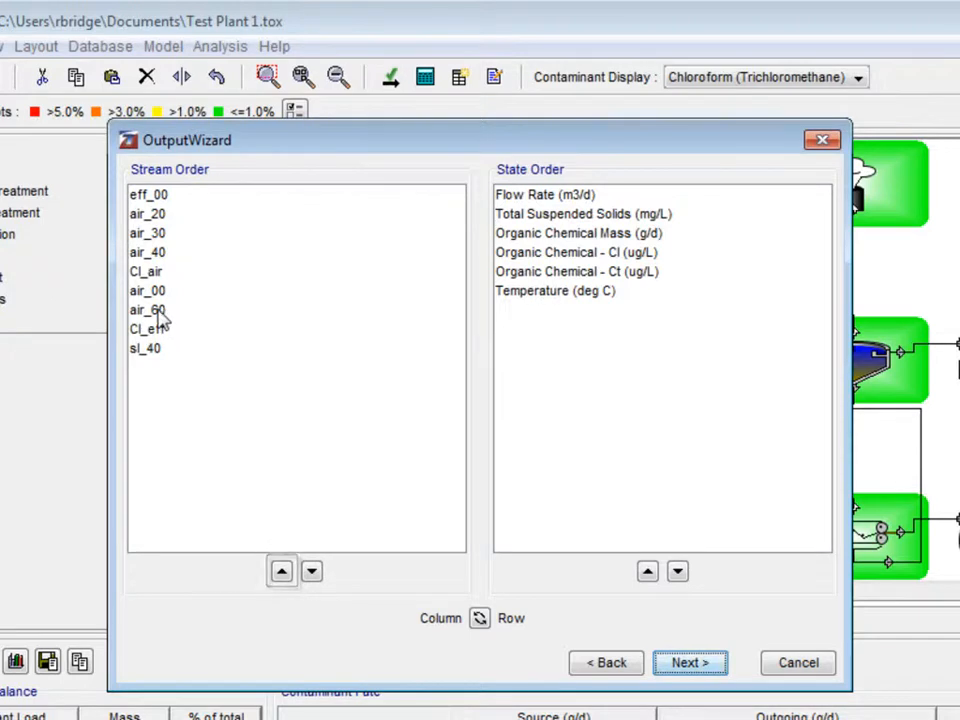
pyautogui.click(147, 309)
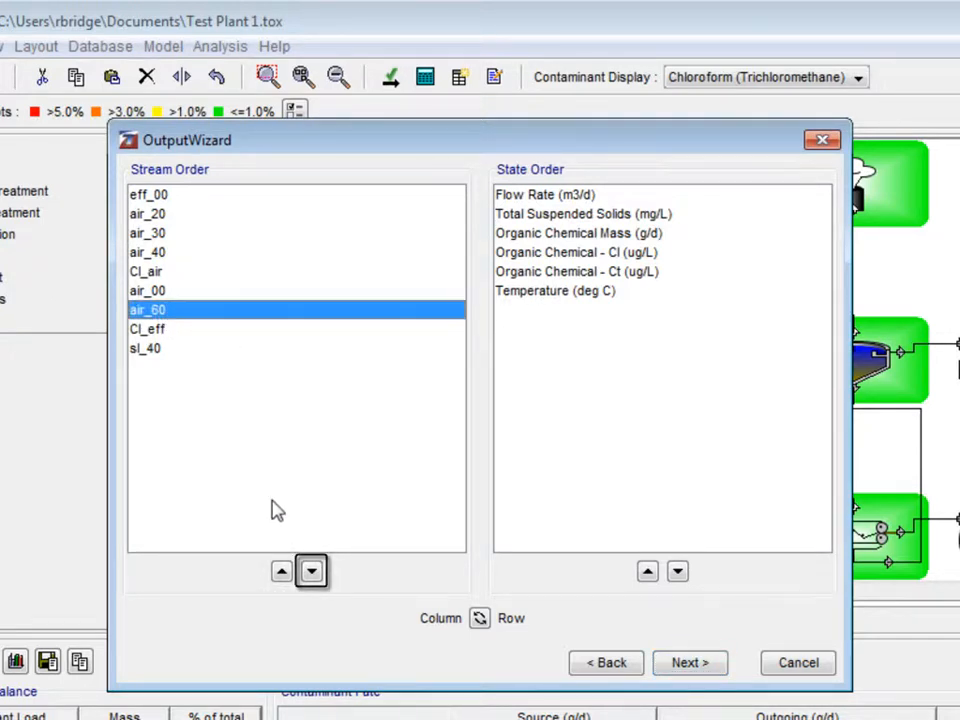
pyautogui.click(281, 571)
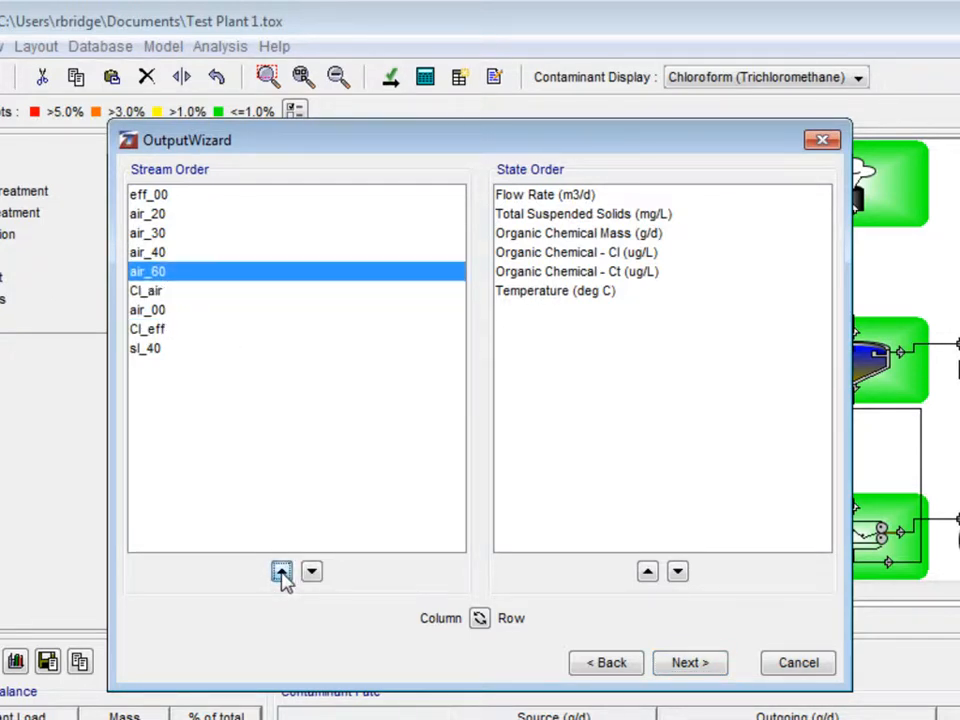
pyautogui.click(312, 571)
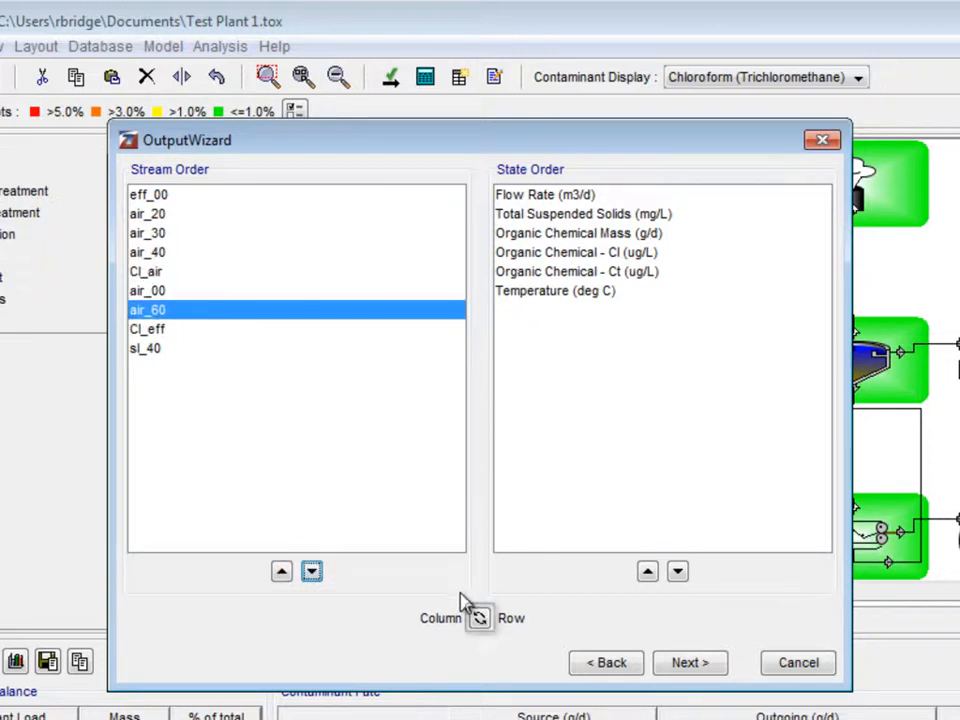
pyautogui.click(478, 617)
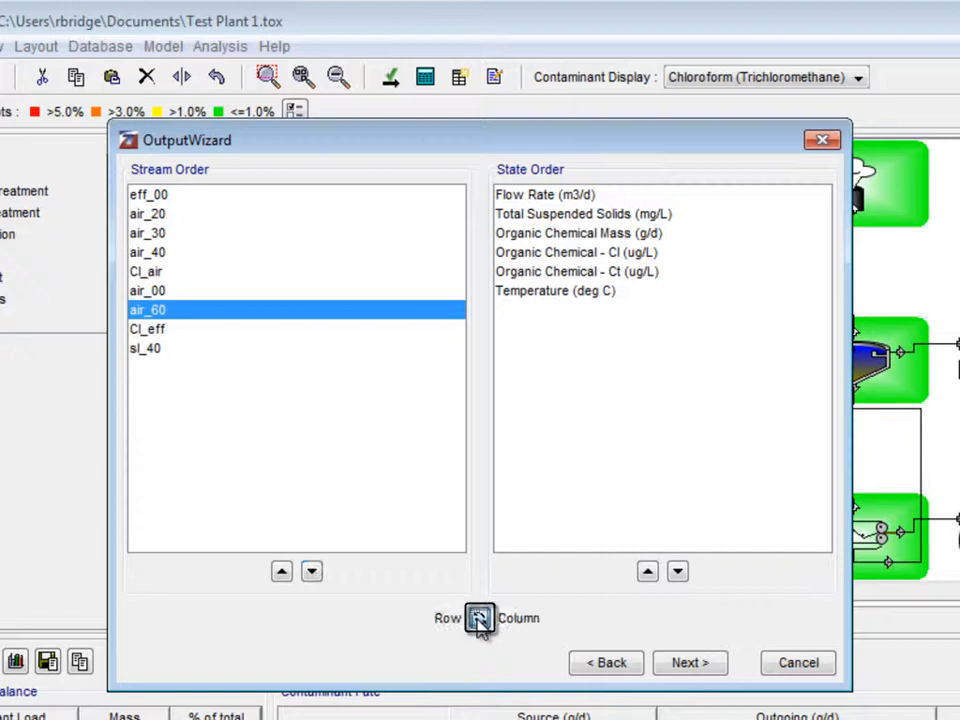
pyautogui.click(479, 617)
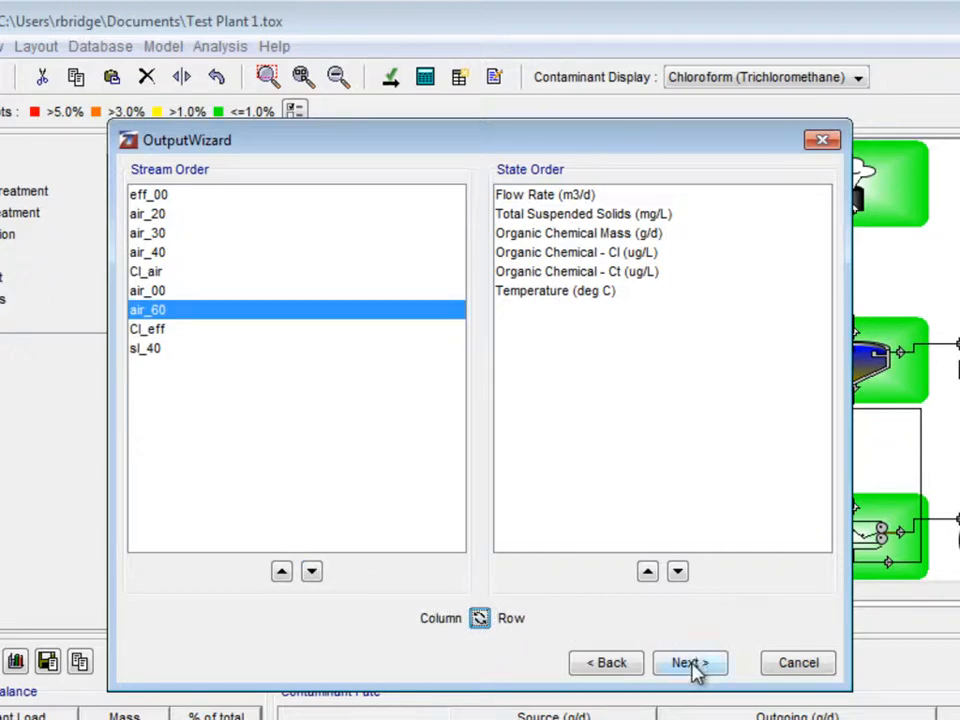
pyautogui.click(689, 662)
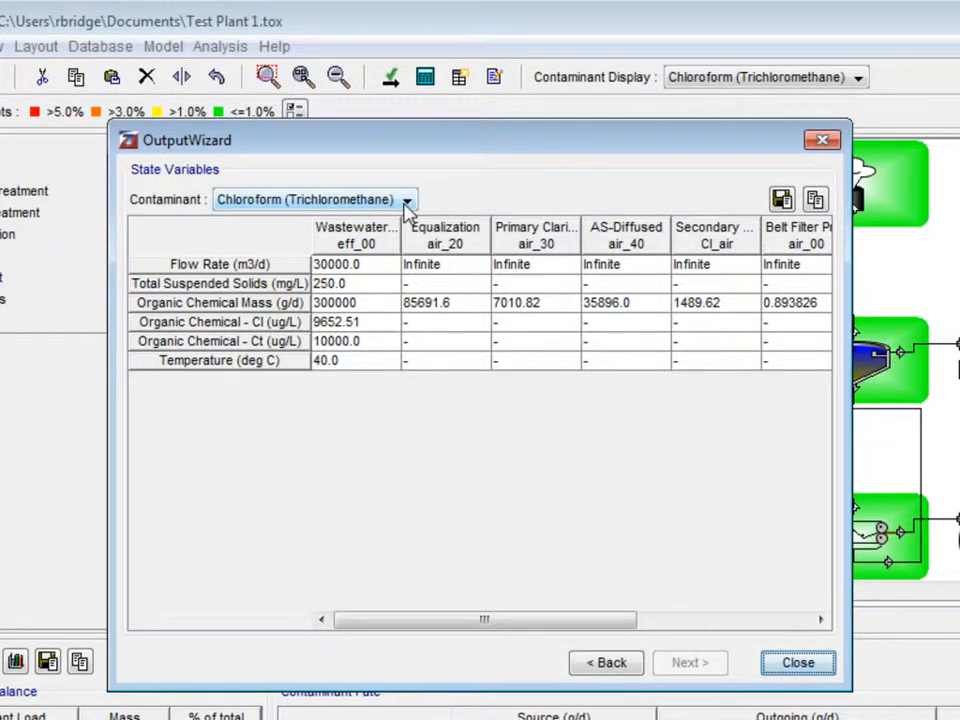
pyautogui.click(405, 199)
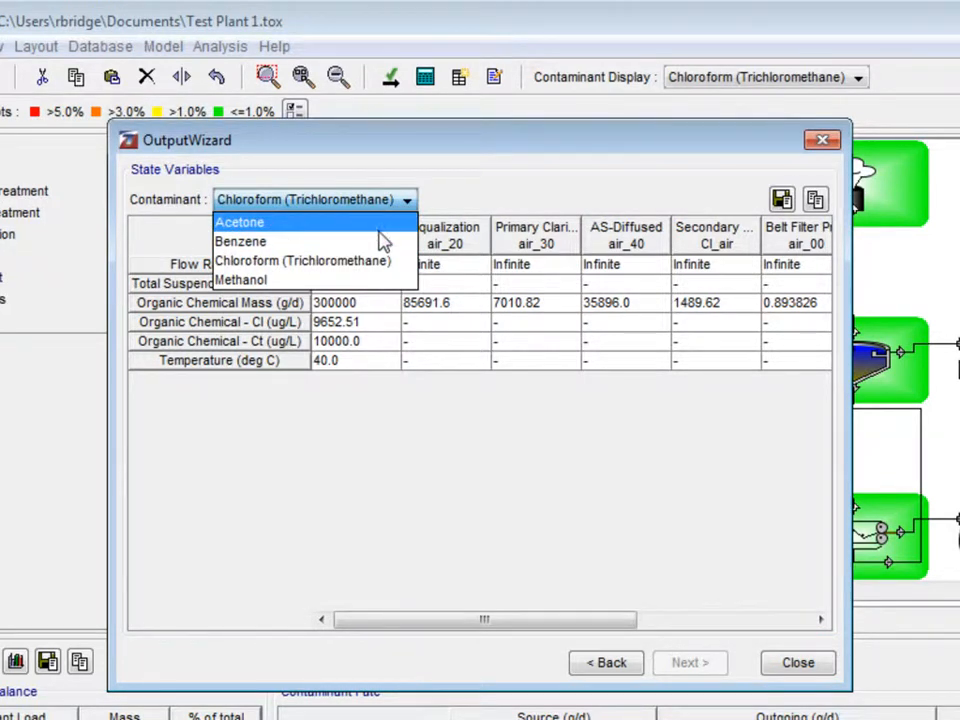
pyautogui.moveTo(360, 280)
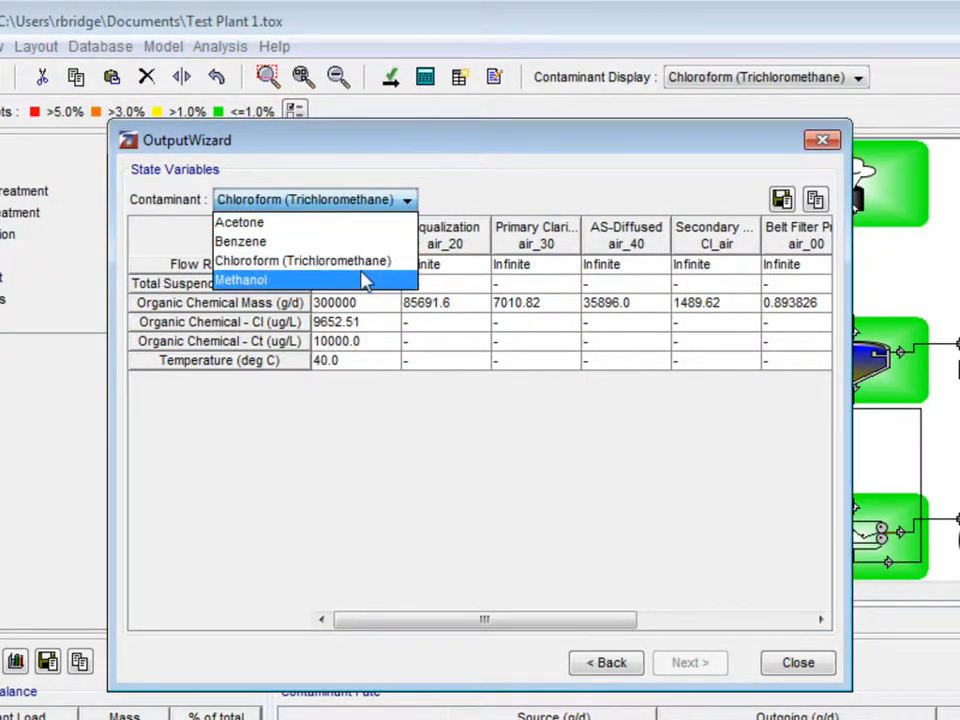
pyautogui.click(239, 222)
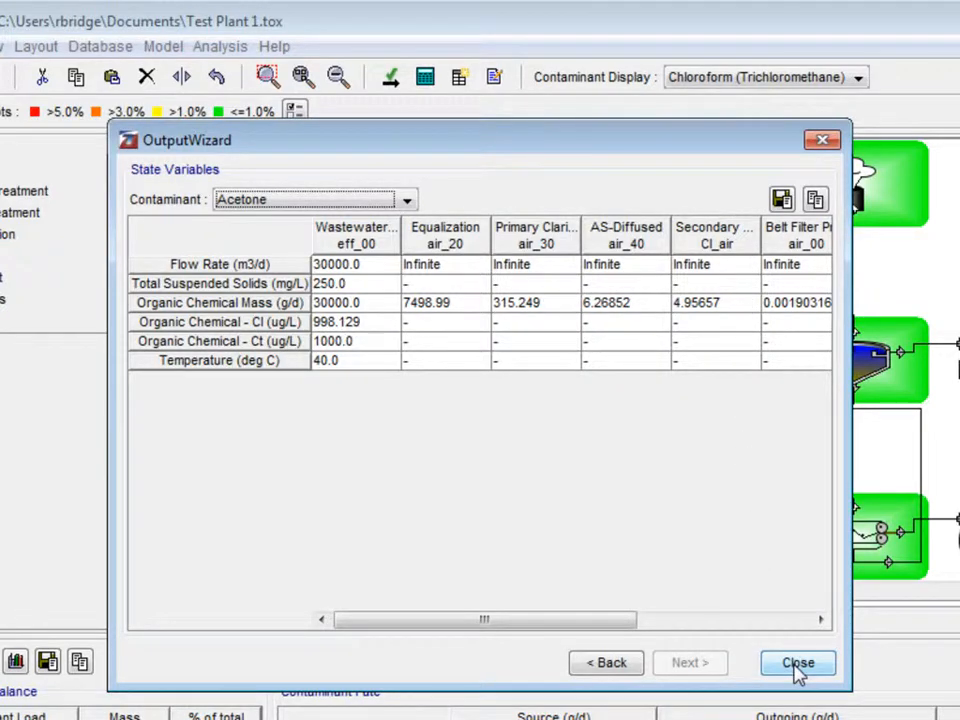
pyautogui.click(797, 663)
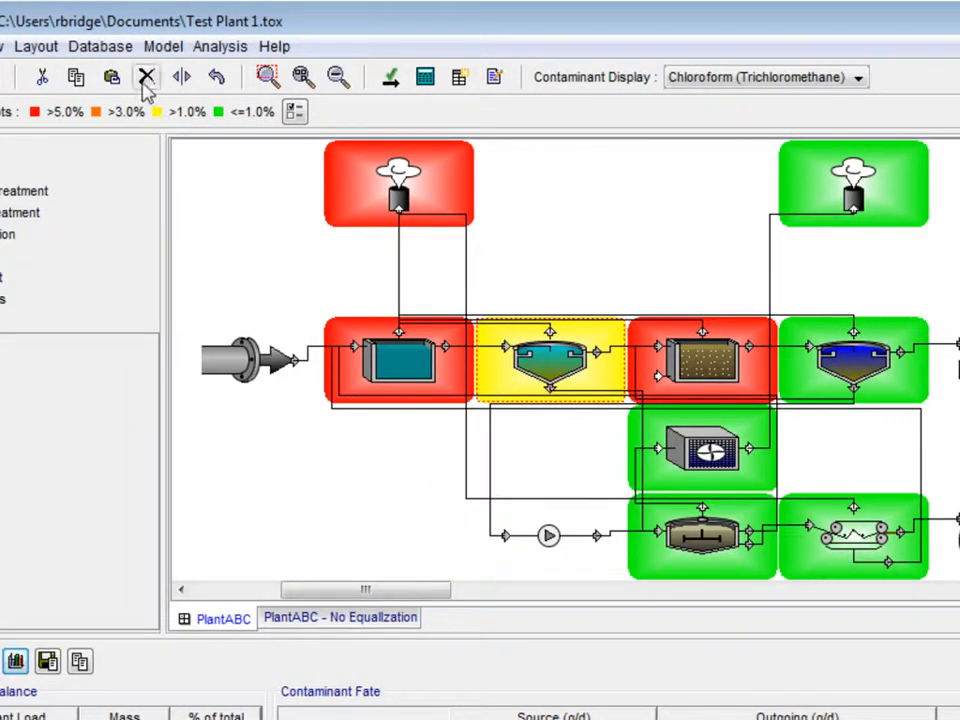
# Open the Organic Chemical Database and add a copy of 1,2-Dimethylnaphthalene
pyautogui.click(99, 46)
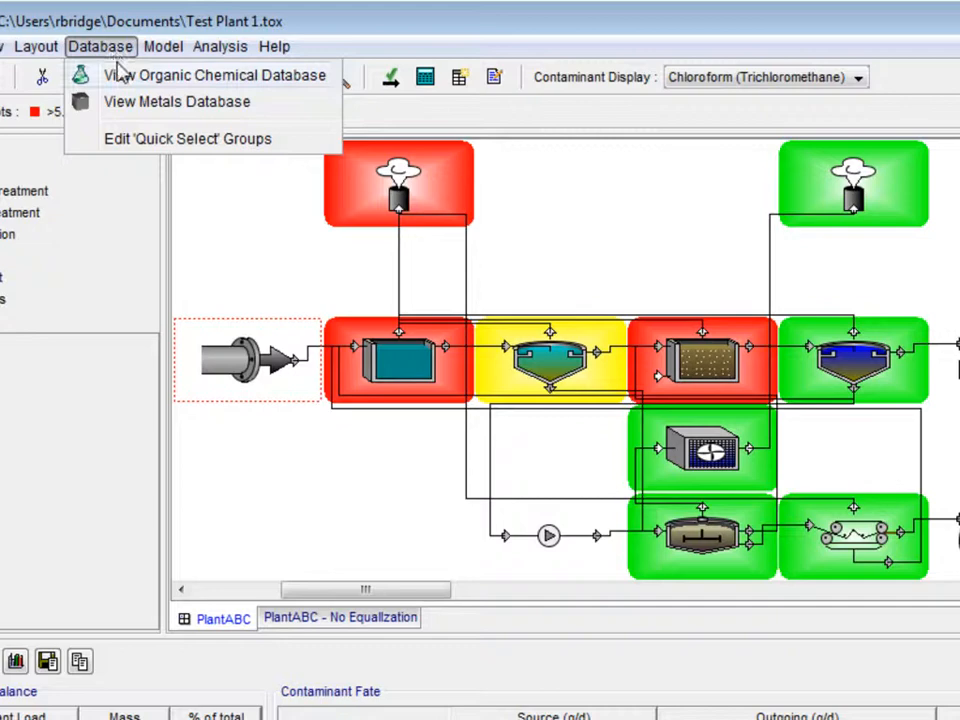
pyautogui.click(213, 75)
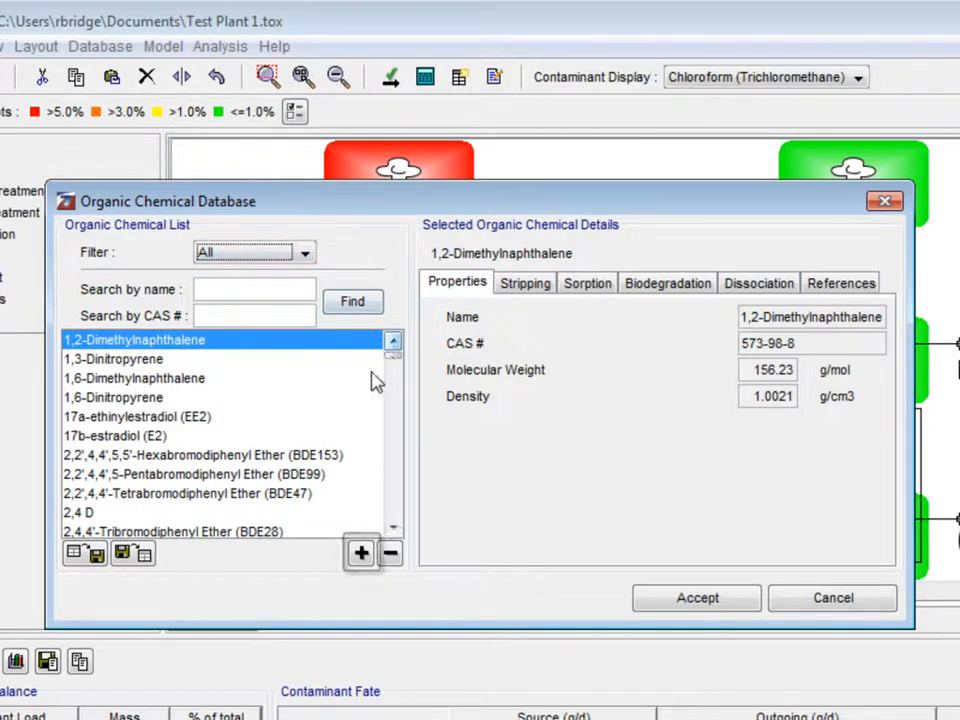
pyautogui.click(360, 553)
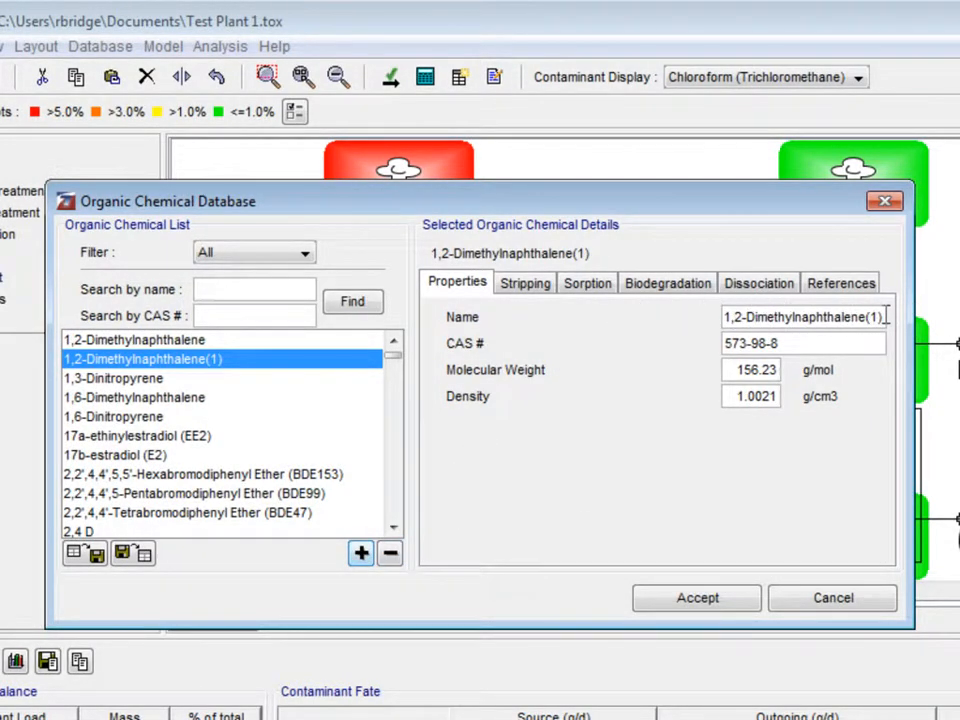
# Enter name Test1, CAS 108-21-4, molecular weight 102.13 and density 0.87
pyautogui.tripleClick(800, 316)
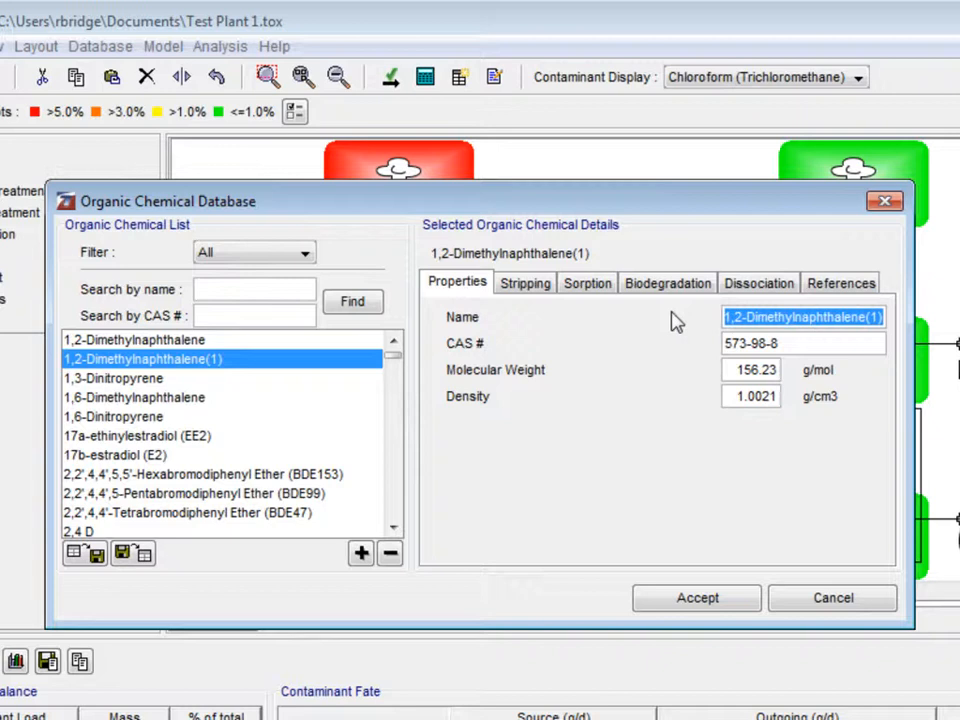
pyautogui.write('Test1')
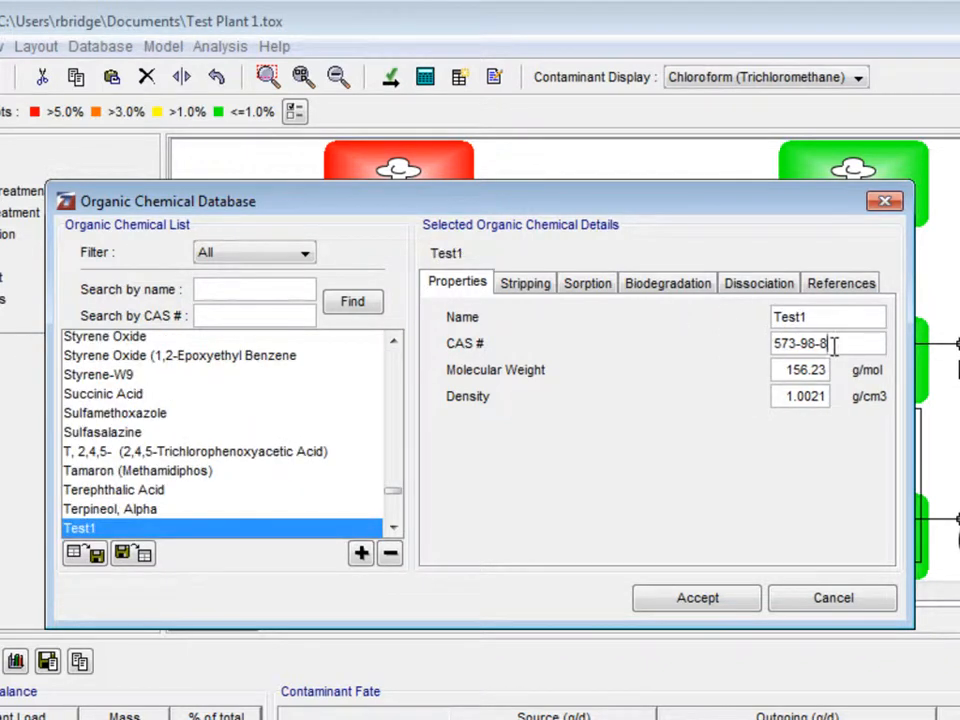
pyautogui.tripleClick(800, 343)
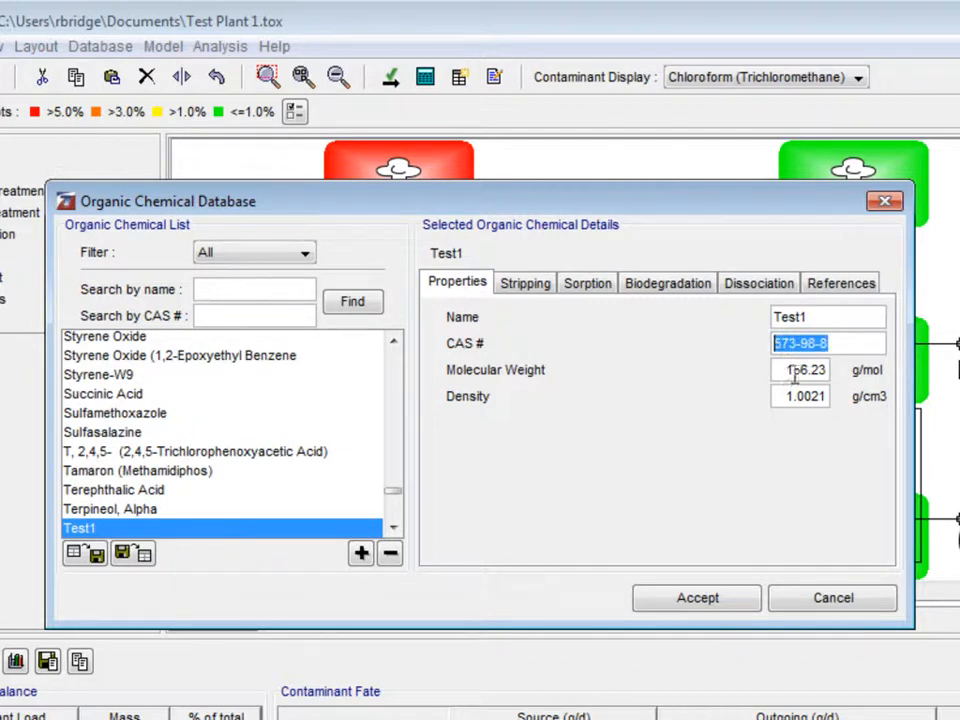
pyautogui.write('108-21-')
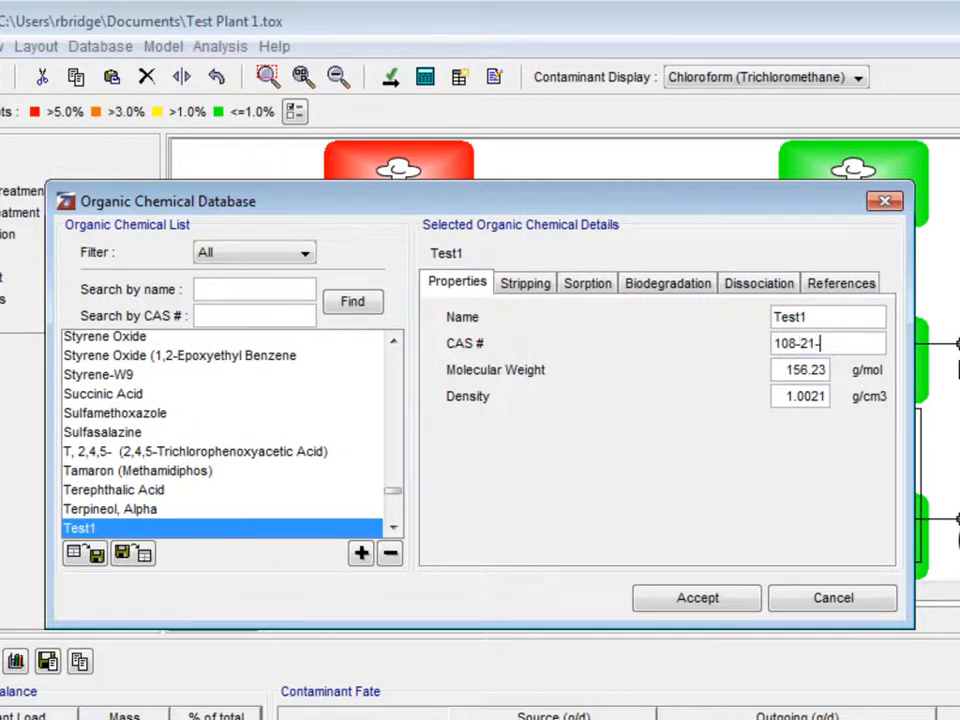
pyautogui.write('4')
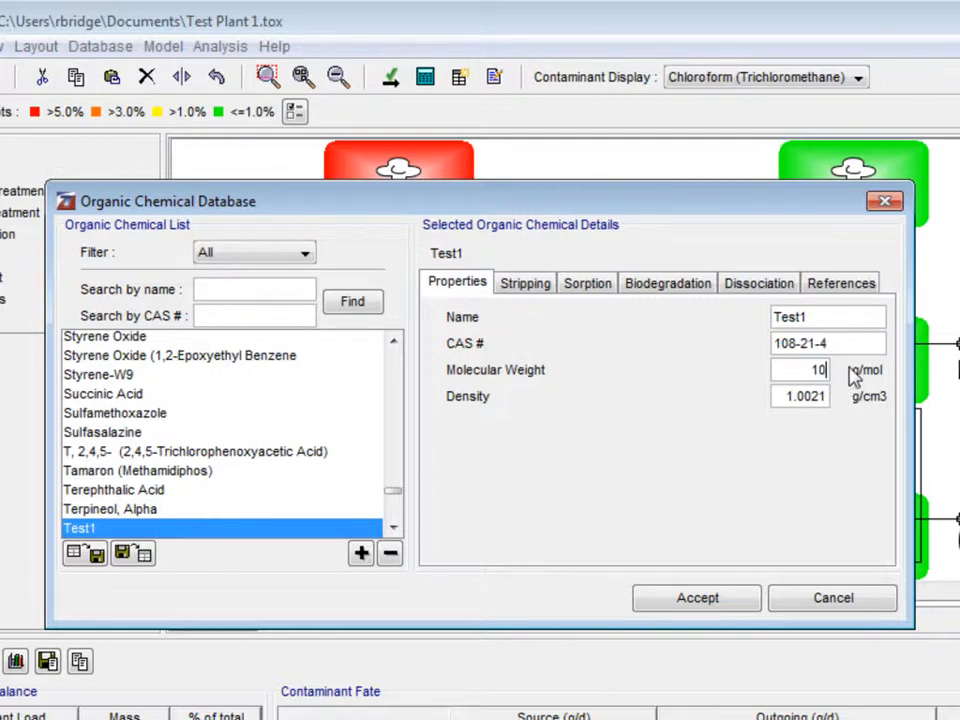
pyautogui.write('102.13')
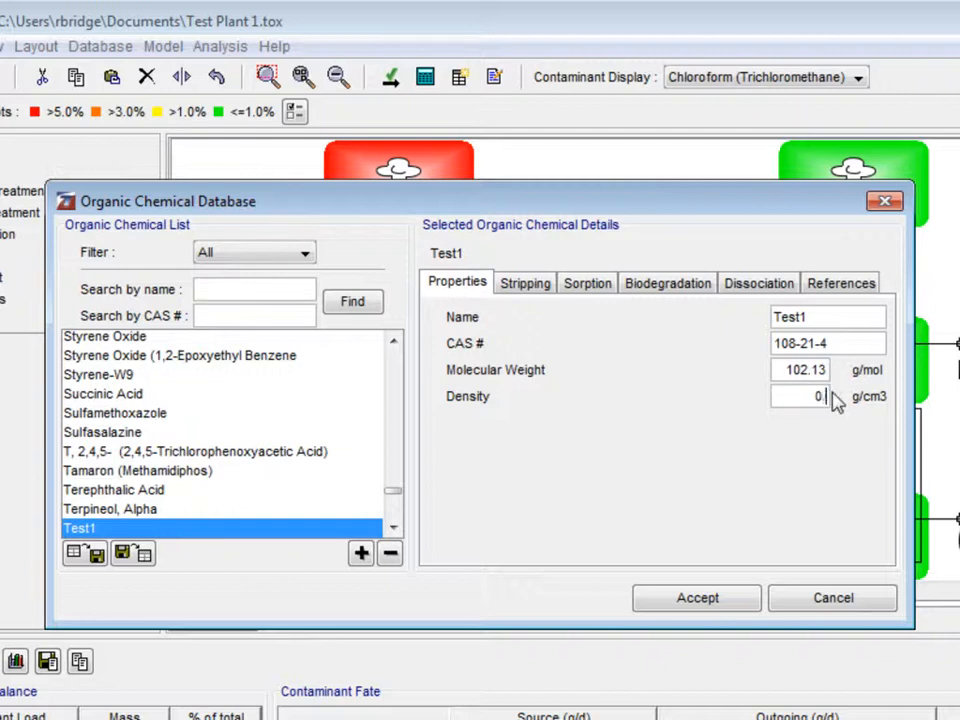
pyautogui.write('0.87')
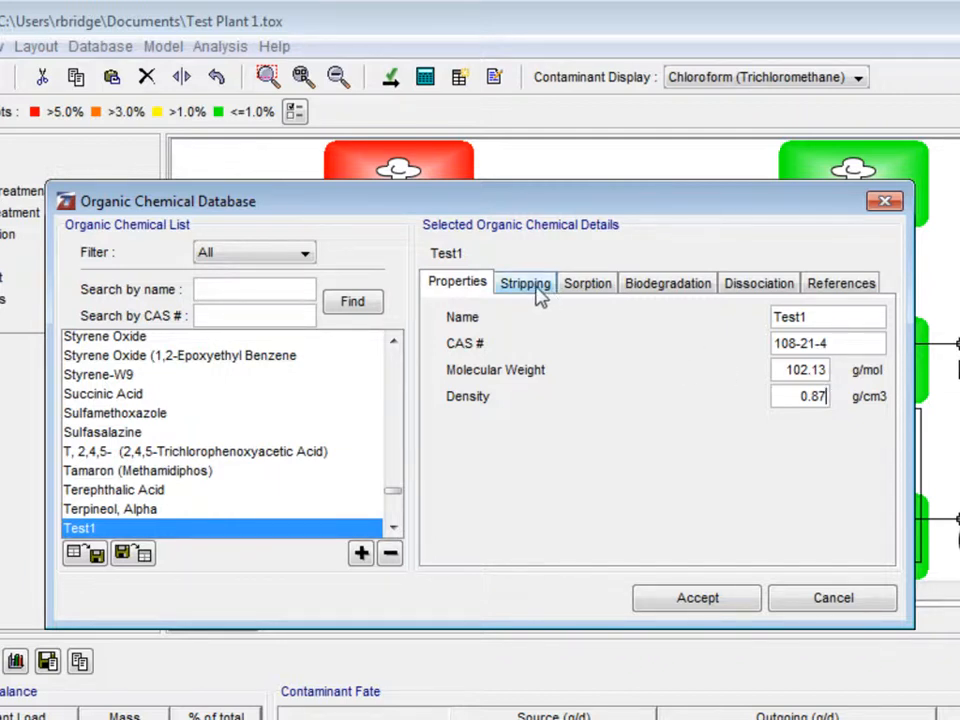
# Enter Henry's law constant 0.01517 and log Kow 1.36 for Test1
pyautogui.click(524, 283)
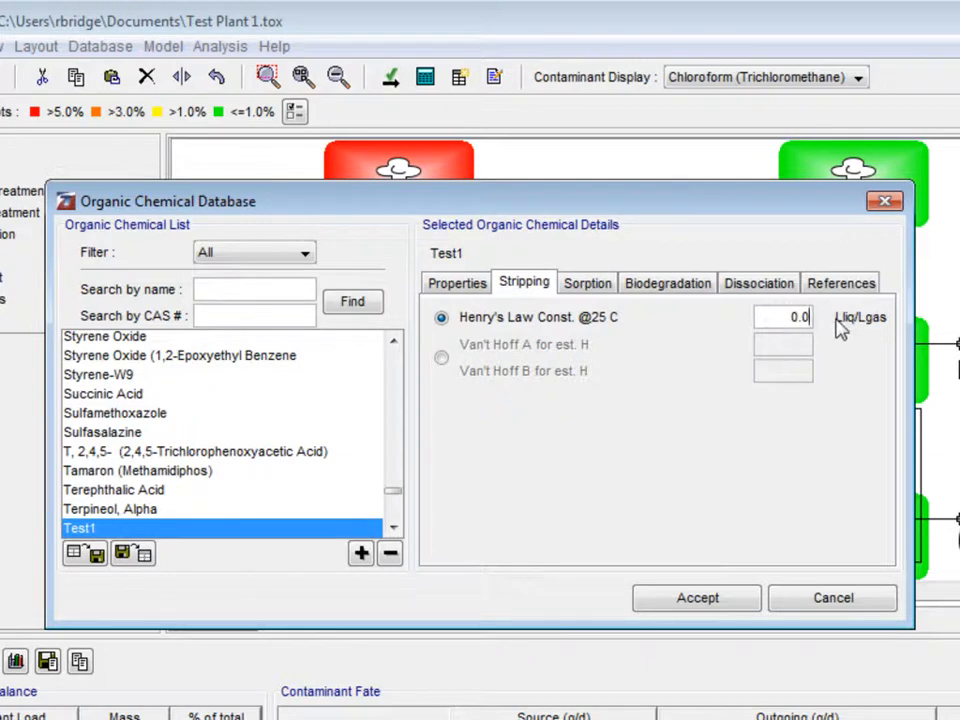
pyautogui.write('0.01517')
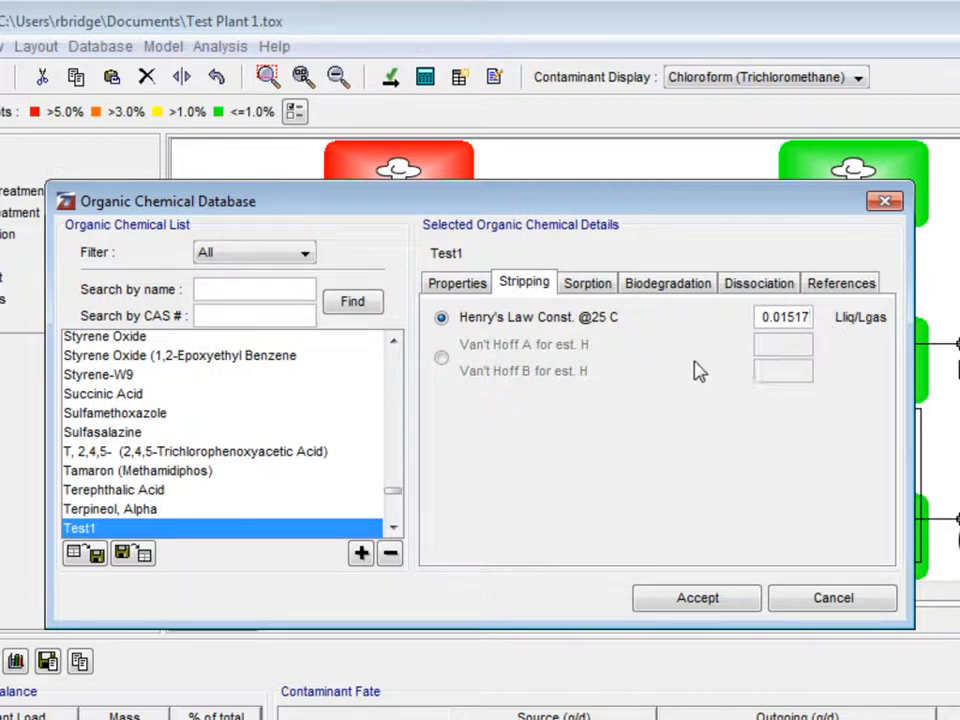
pyautogui.click(586, 283)
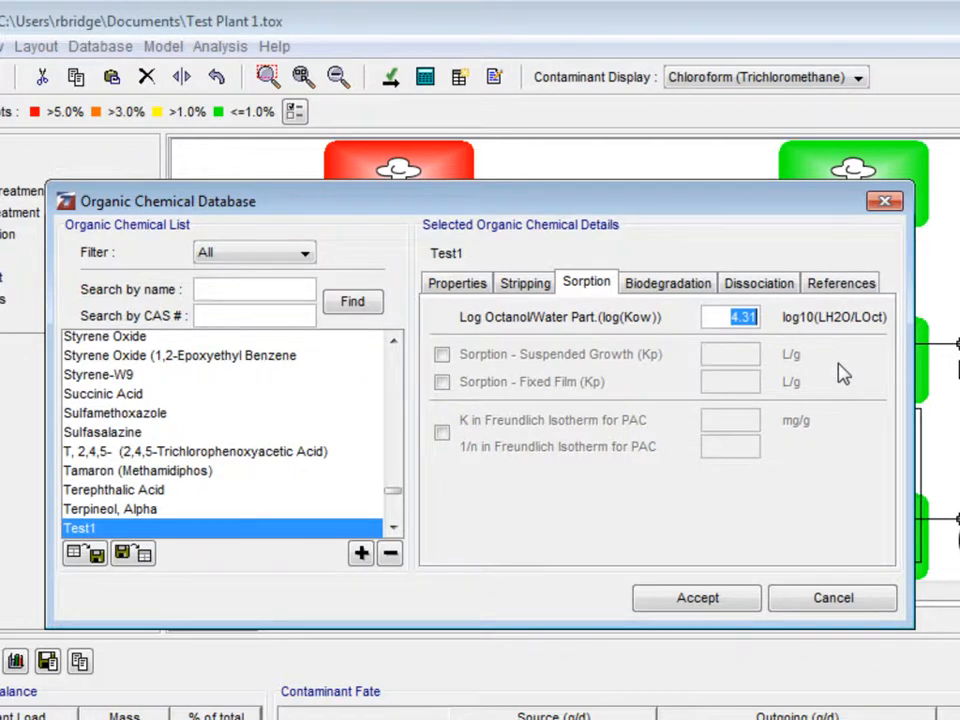
pyautogui.write('1.3')
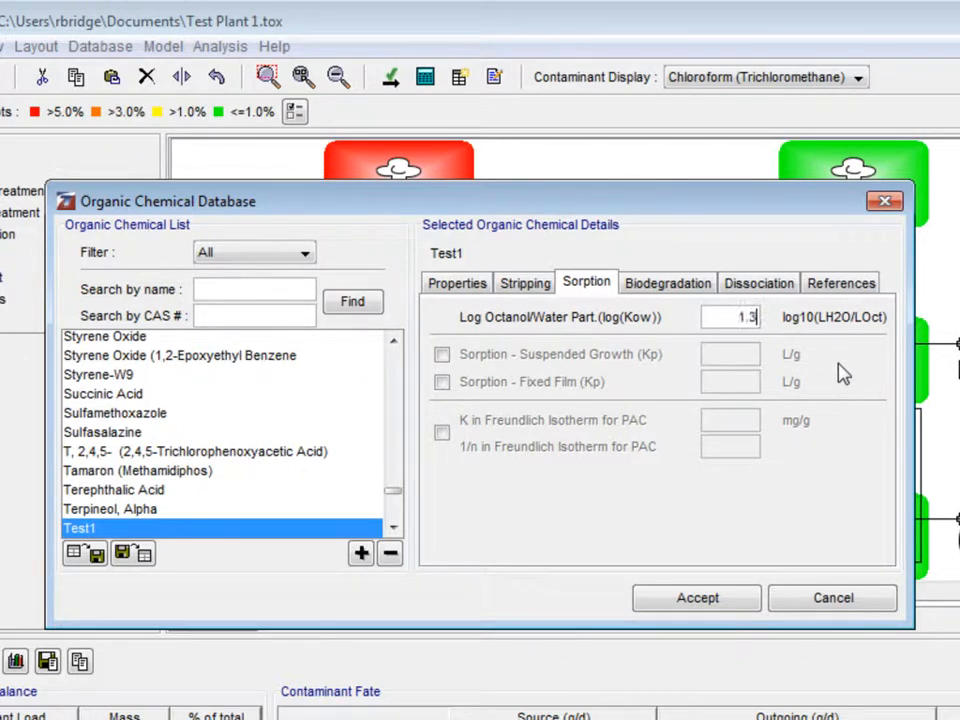
pyautogui.write('6')
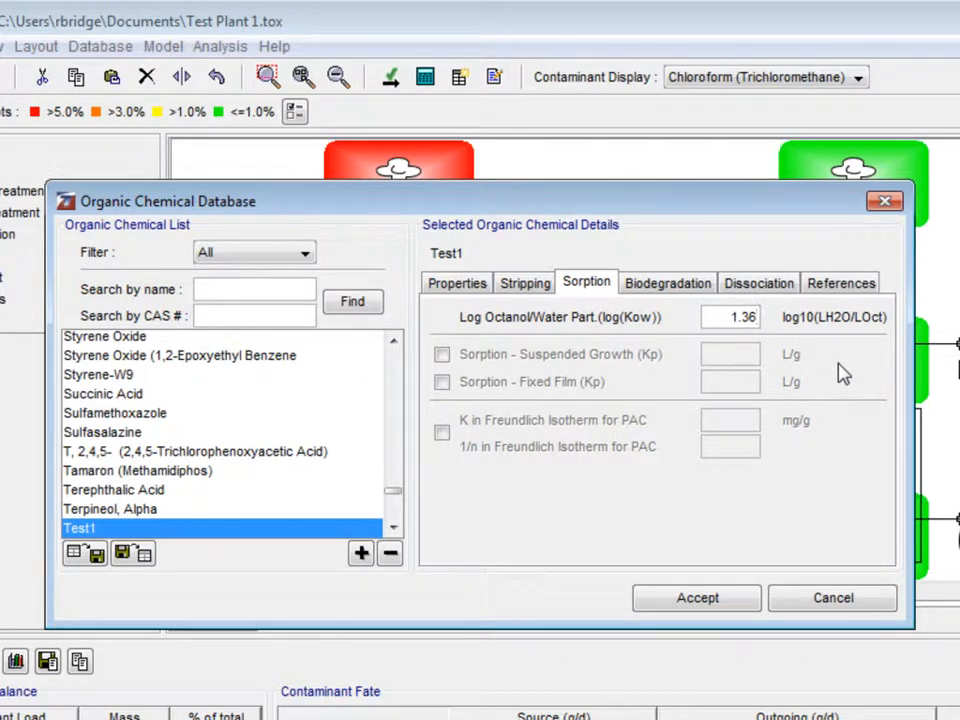
pyautogui.moveTo(518, 360)
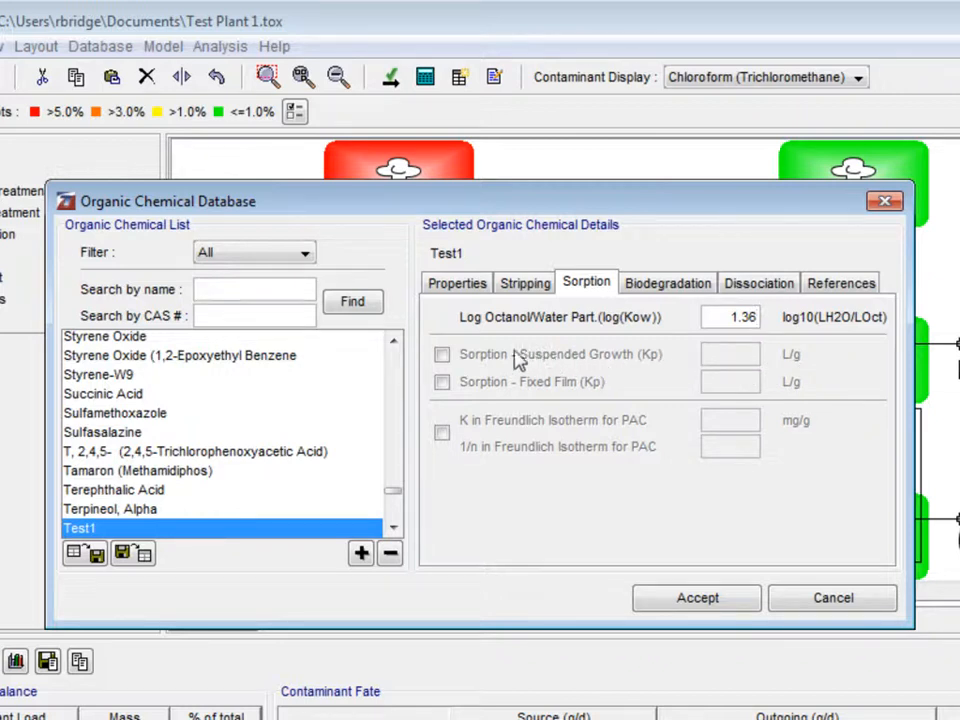
# Enable suspended-growth sorption with Kp 0.085 L/g and display biodegradation rates
pyautogui.click(442, 354)
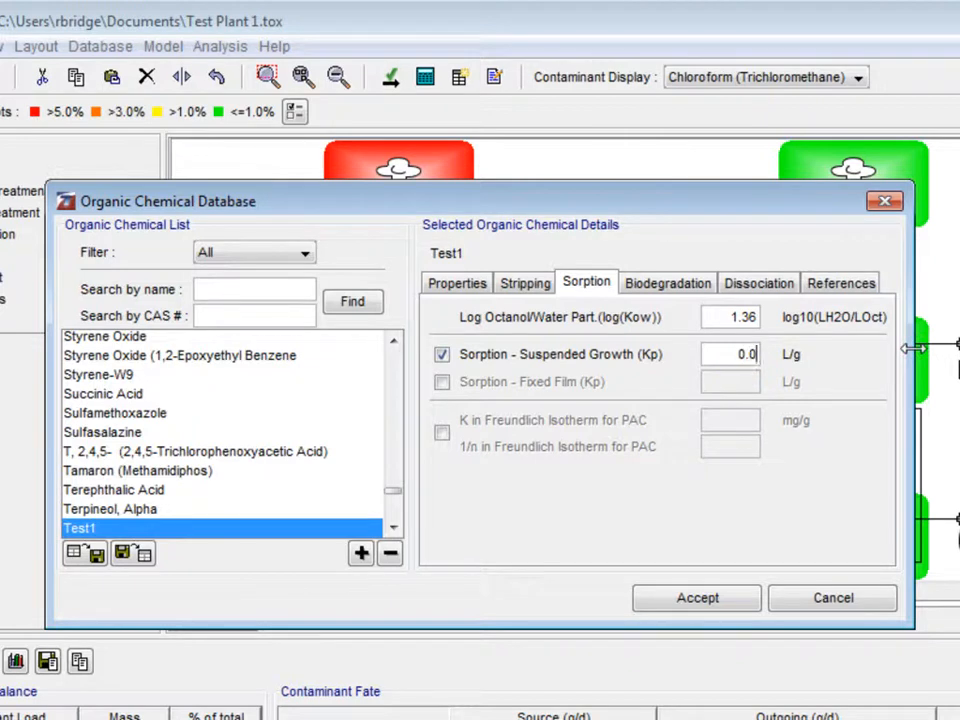
pyautogui.write('0.085')
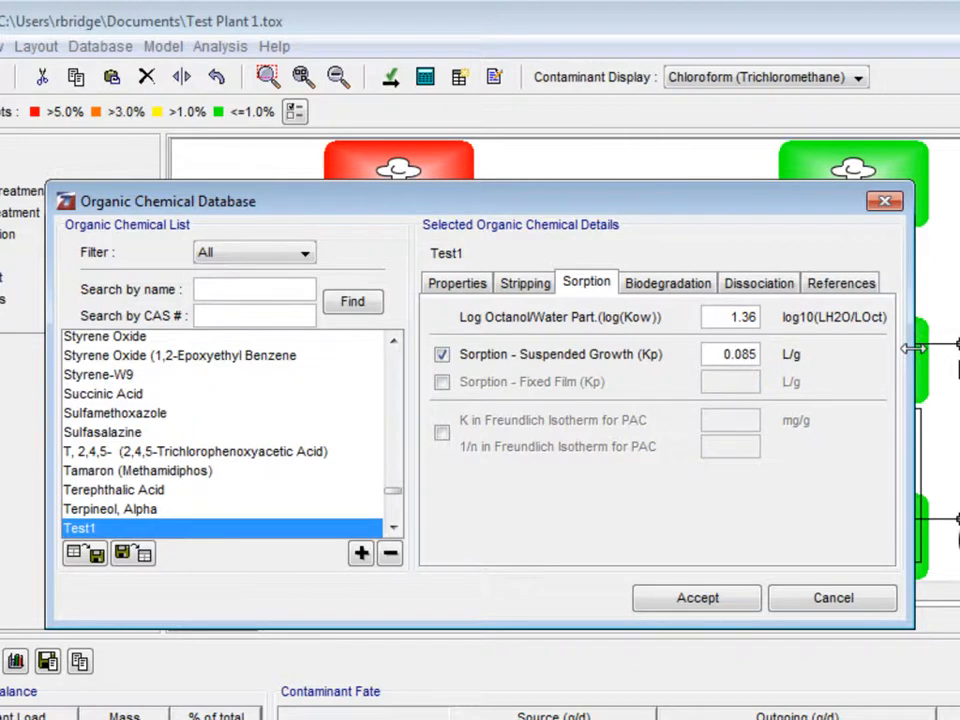
pyautogui.moveTo(725, 305)
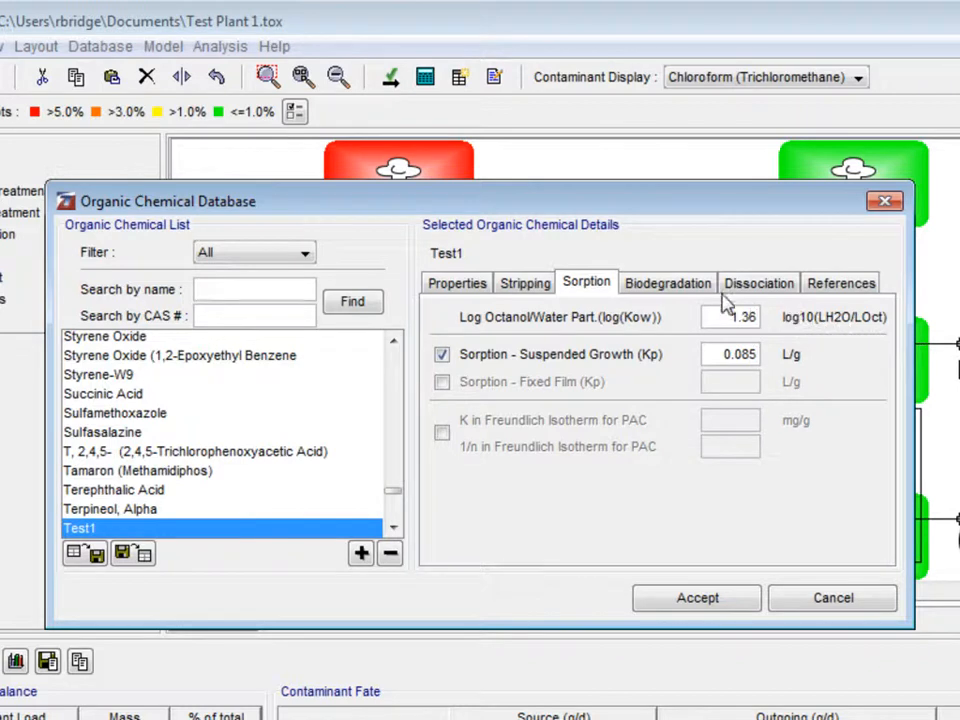
pyautogui.click(667, 283)
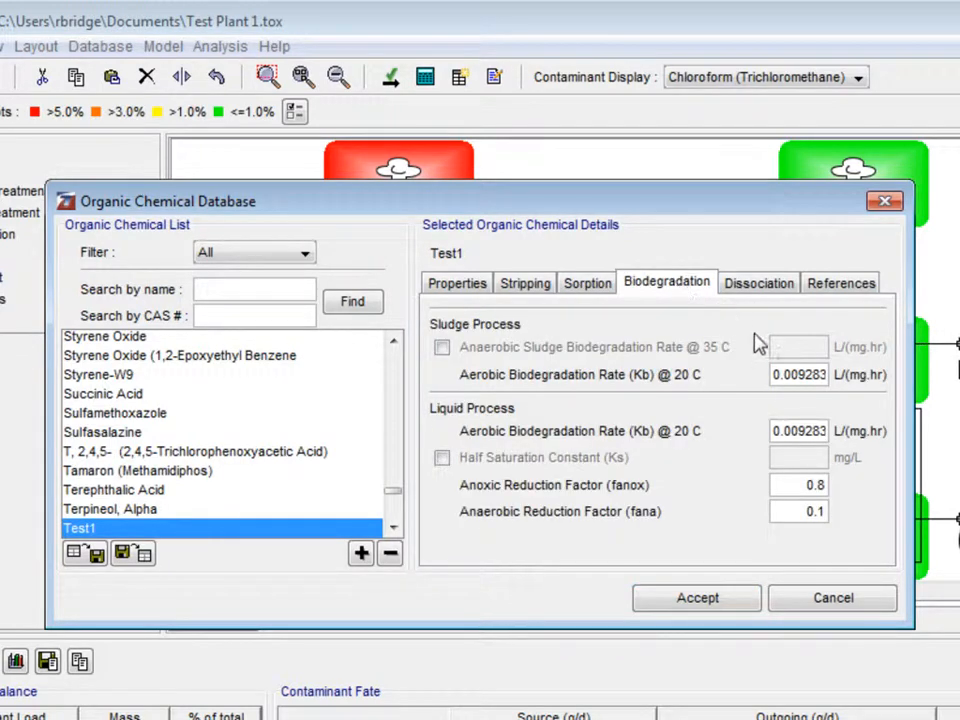
# Give Test1 aerobic biodegradation rates of 0.0037, classify it as an acid with pKa1 6.8, and accept
pyautogui.click(798, 374)
pyautogui.write('0.0037')
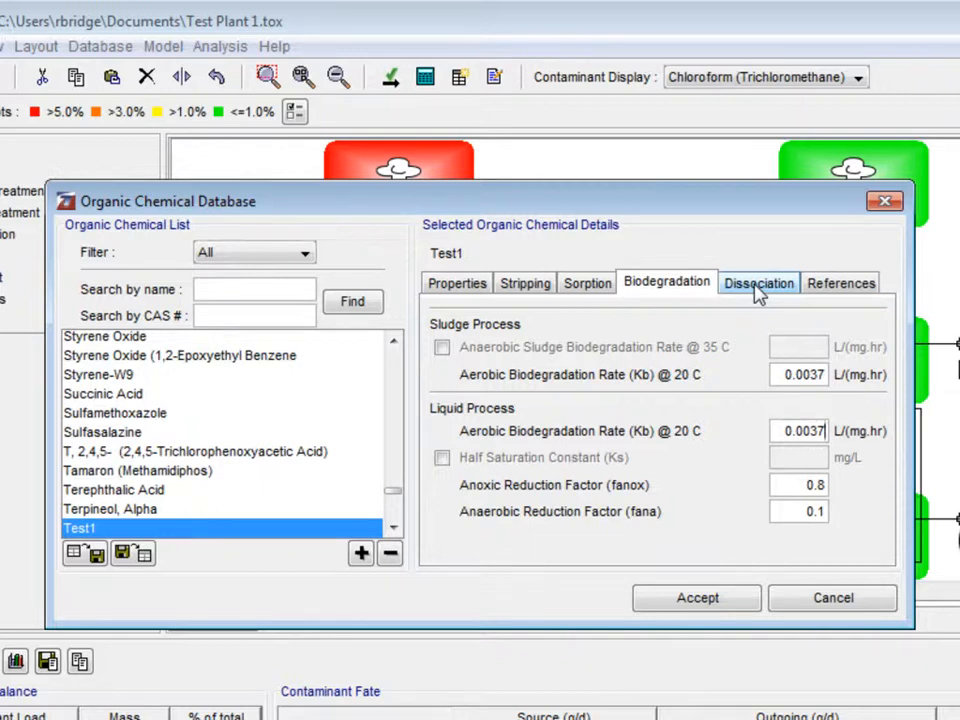
pyautogui.click(758, 283)
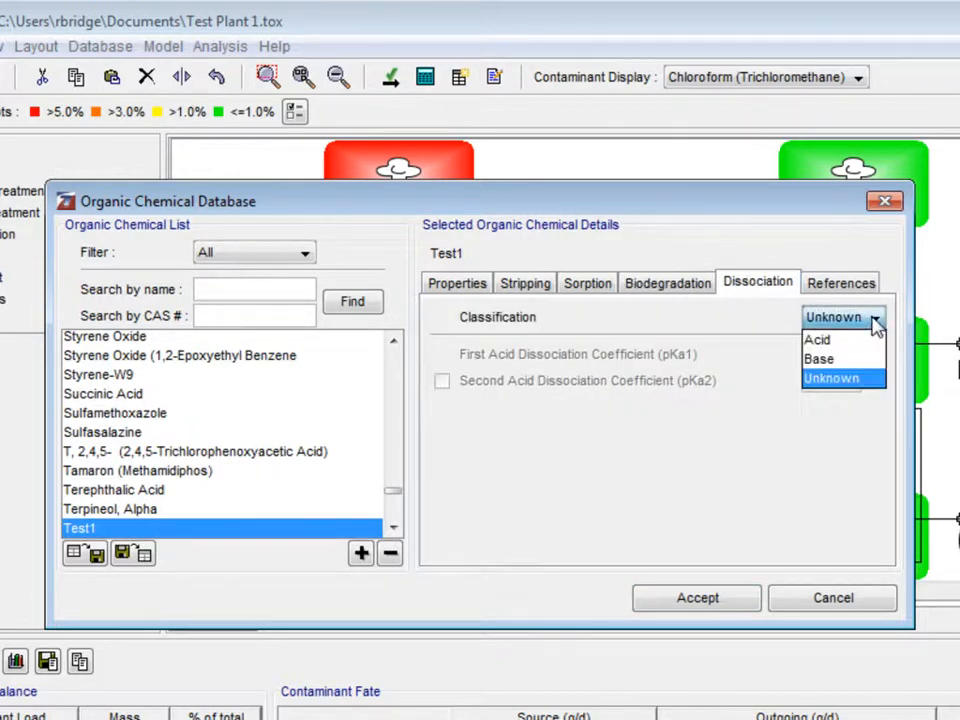
pyautogui.moveTo(817, 339)
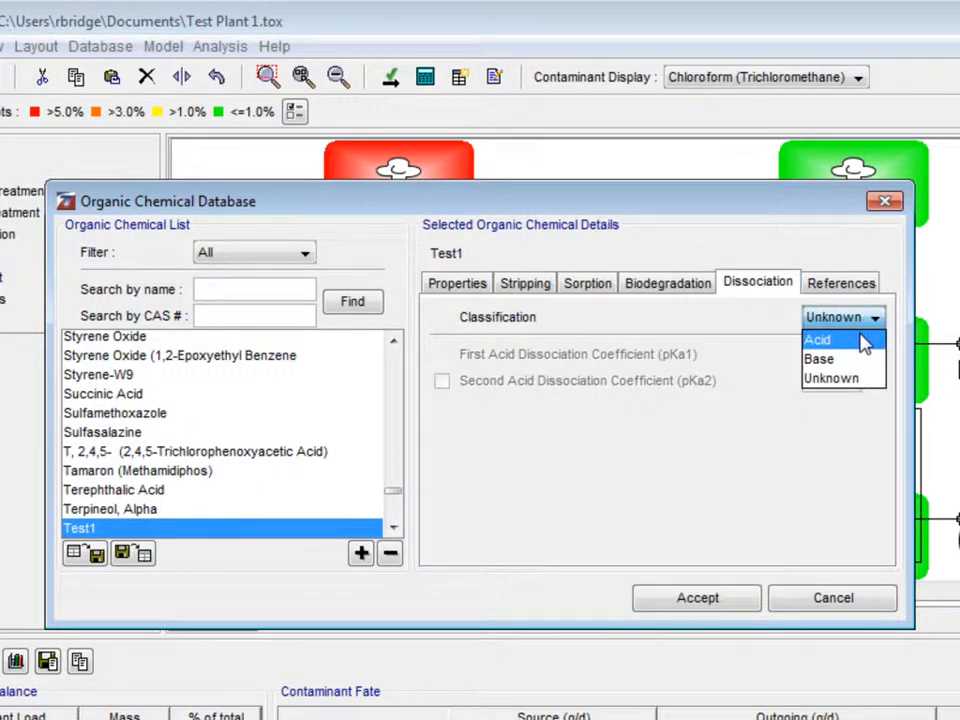
pyautogui.click(817, 340)
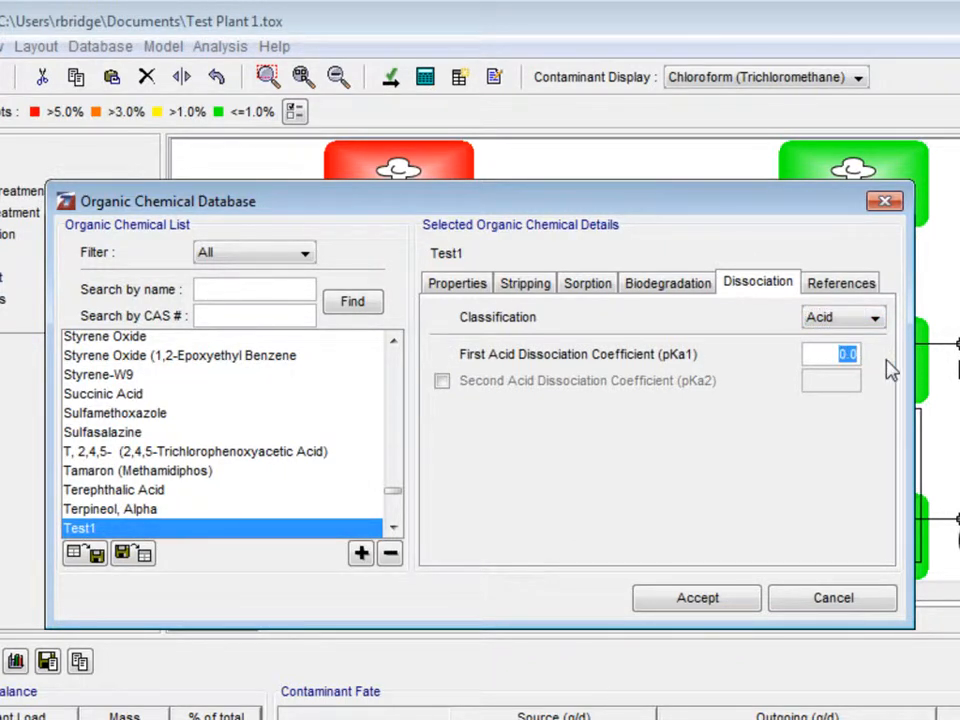
pyautogui.write('6')
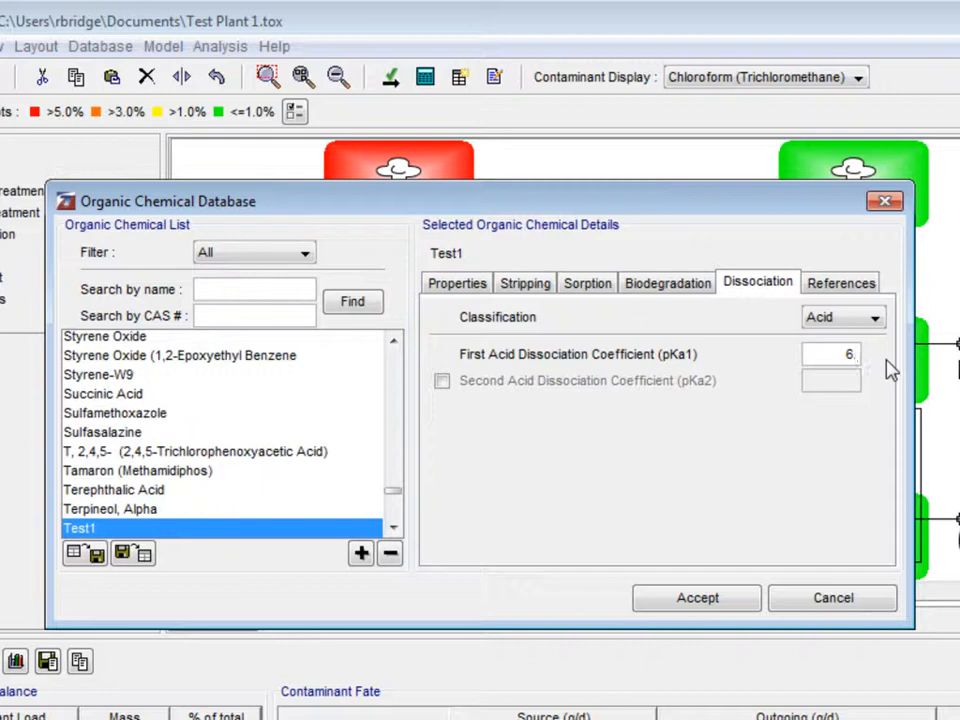
pyautogui.write('.8')
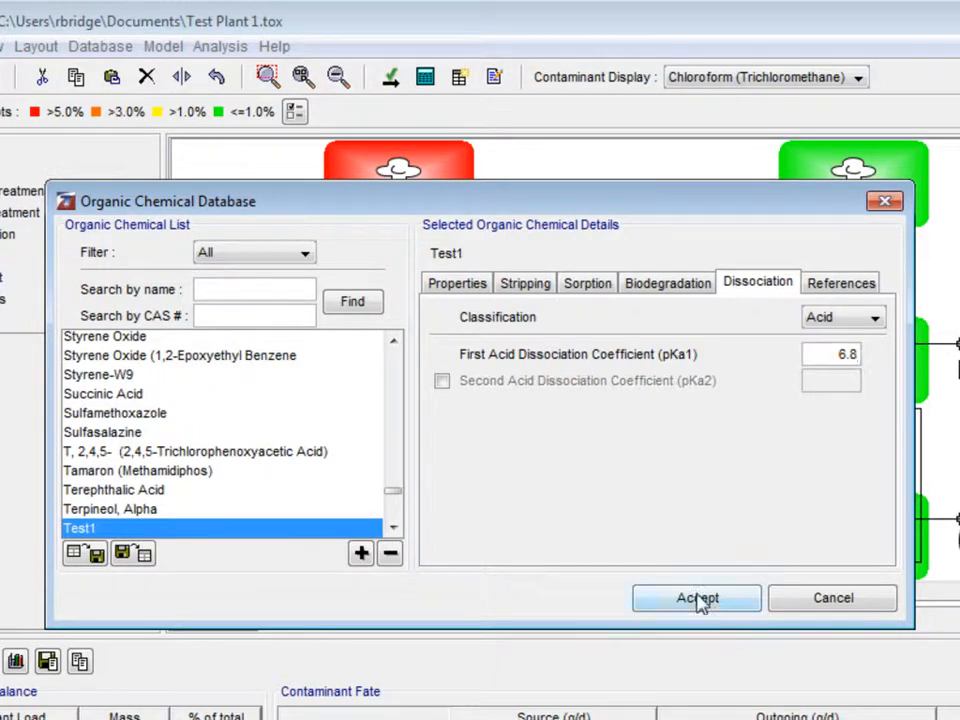
pyautogui.click(696, 597)
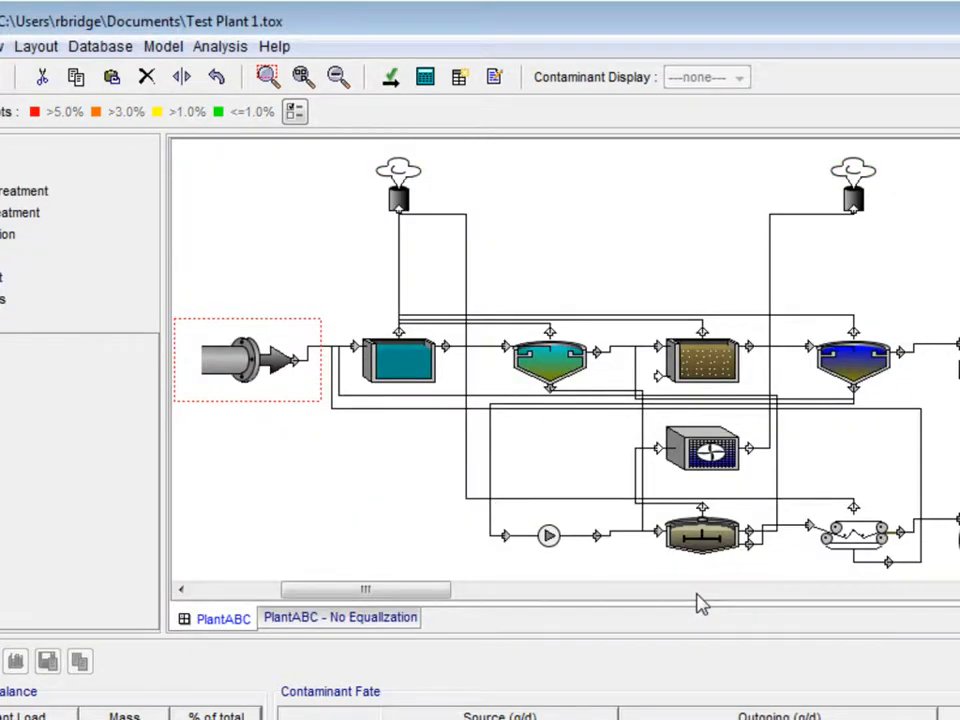
pyautogui.moveTo(697, 600)
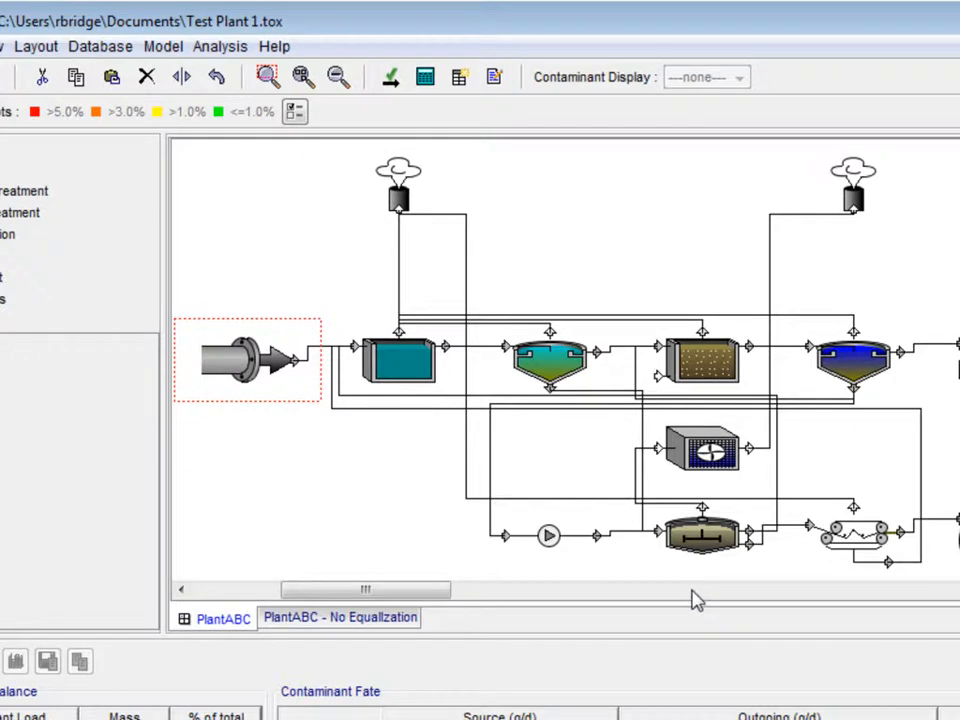
pyautogui.moveTo(180, 170)
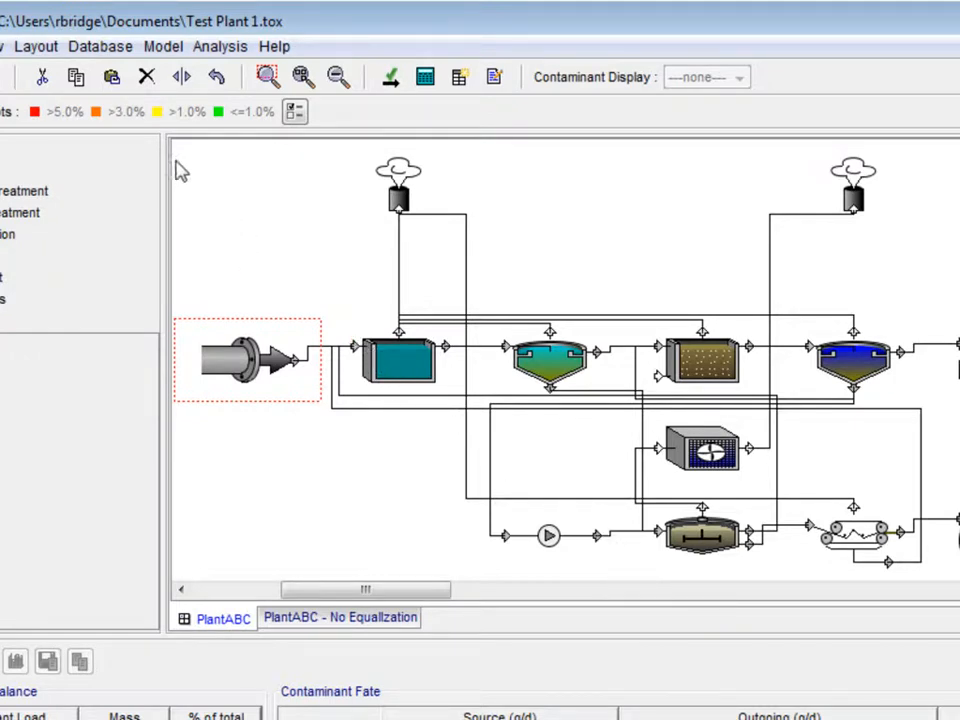
# Open Database > Edit 'Quick Select' Groups
pyautogui.click(100, 46)
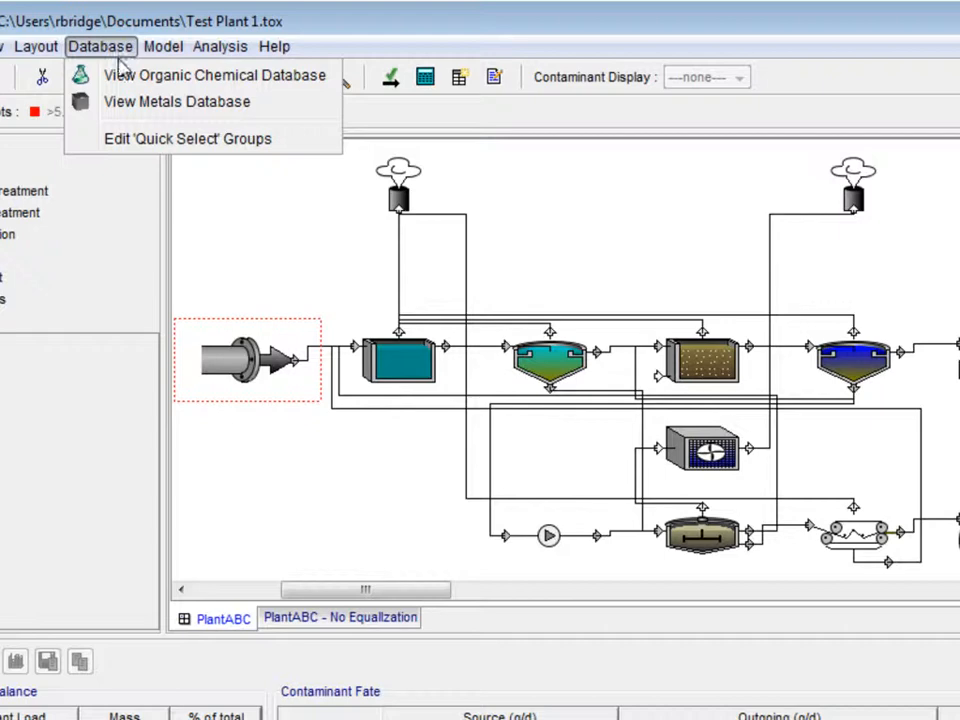
pyautogui.click(188, 138)
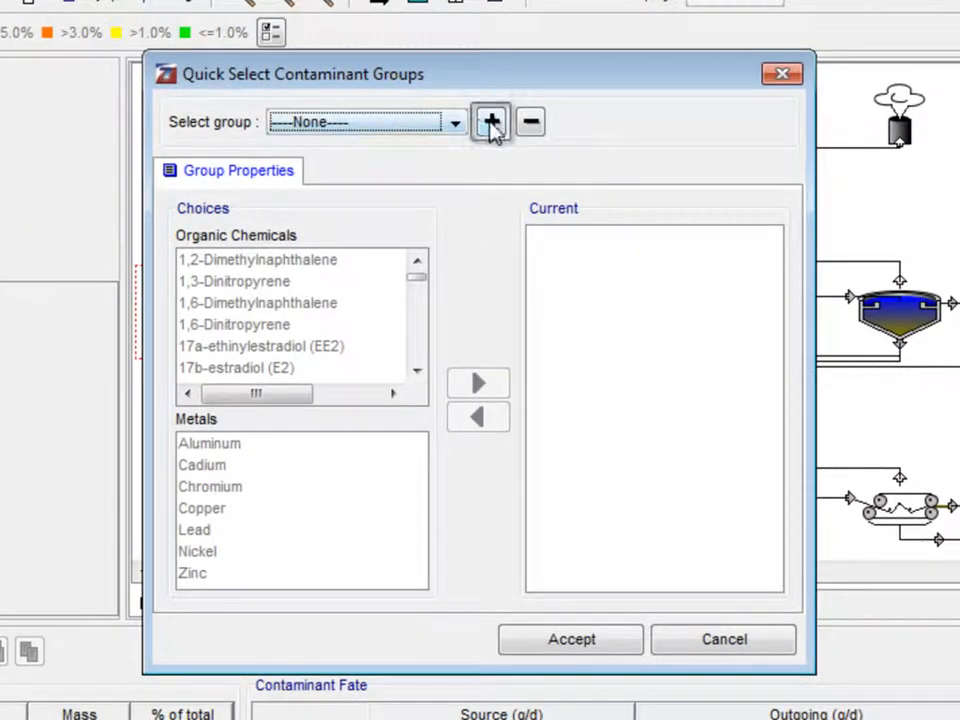
# Create a new contaminant group named 'Site123 Contaminants'
pyautogui.click(491, 121)
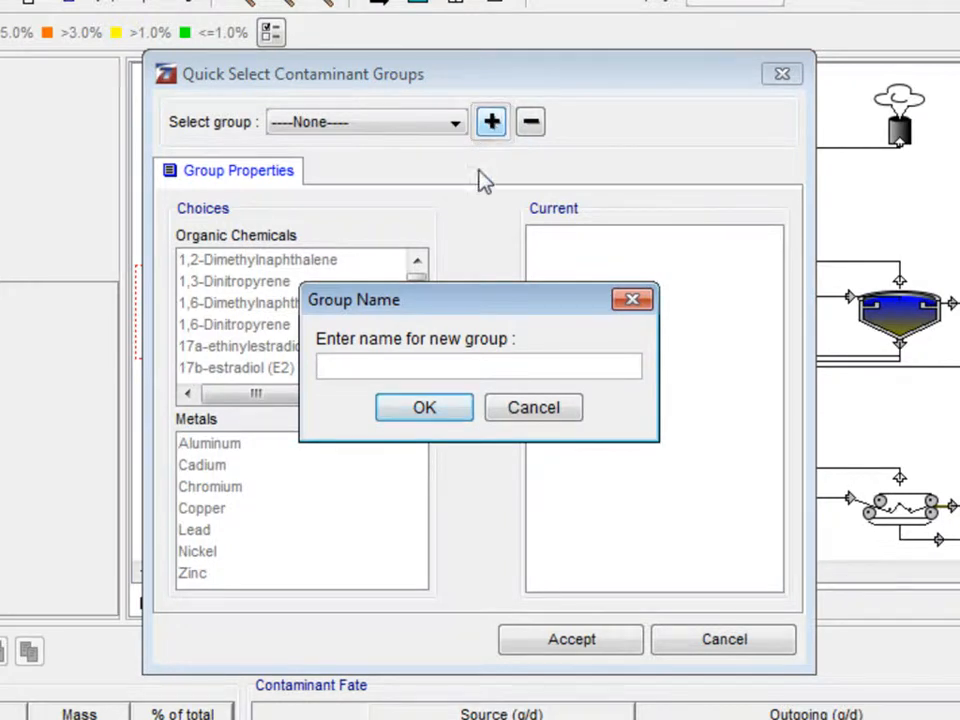
pyautogui.write('Site123')
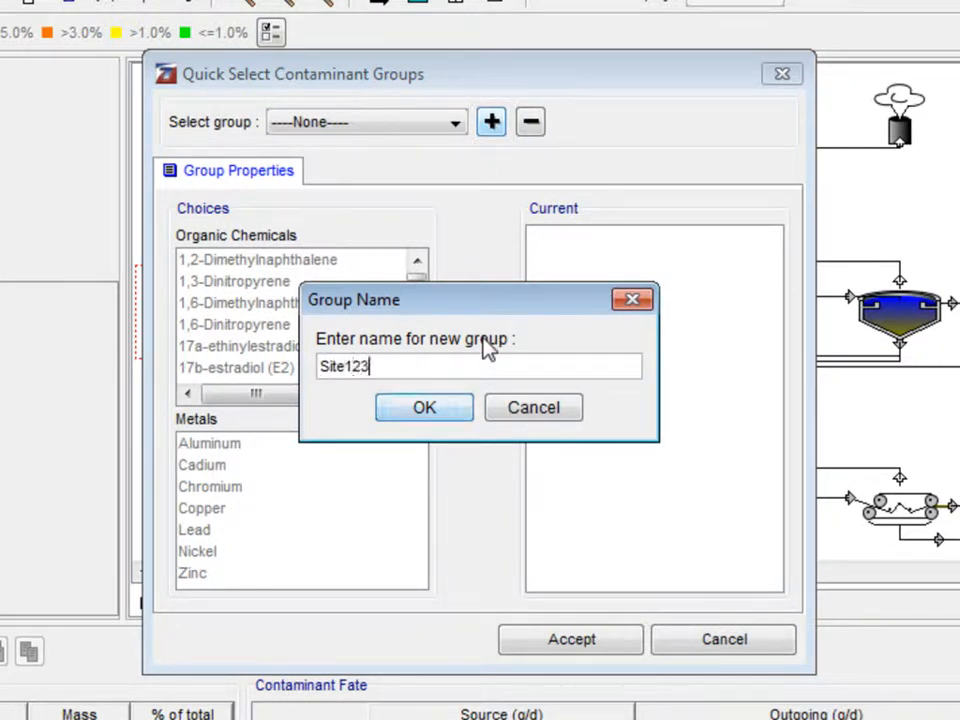
pyautogui.write('Con')
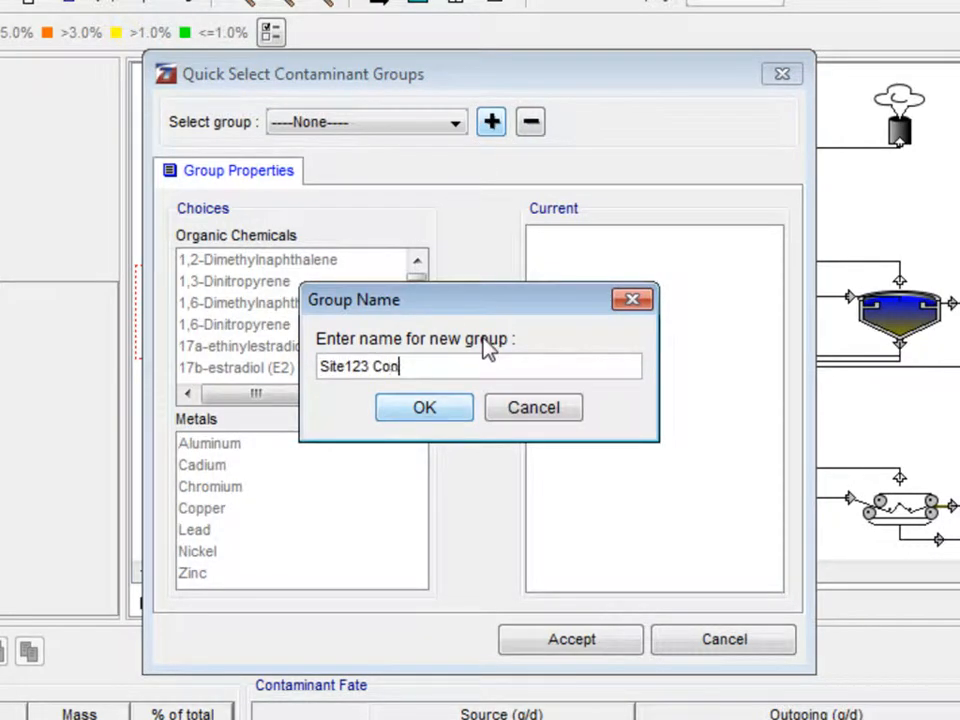
pyautogui.write('taminants')
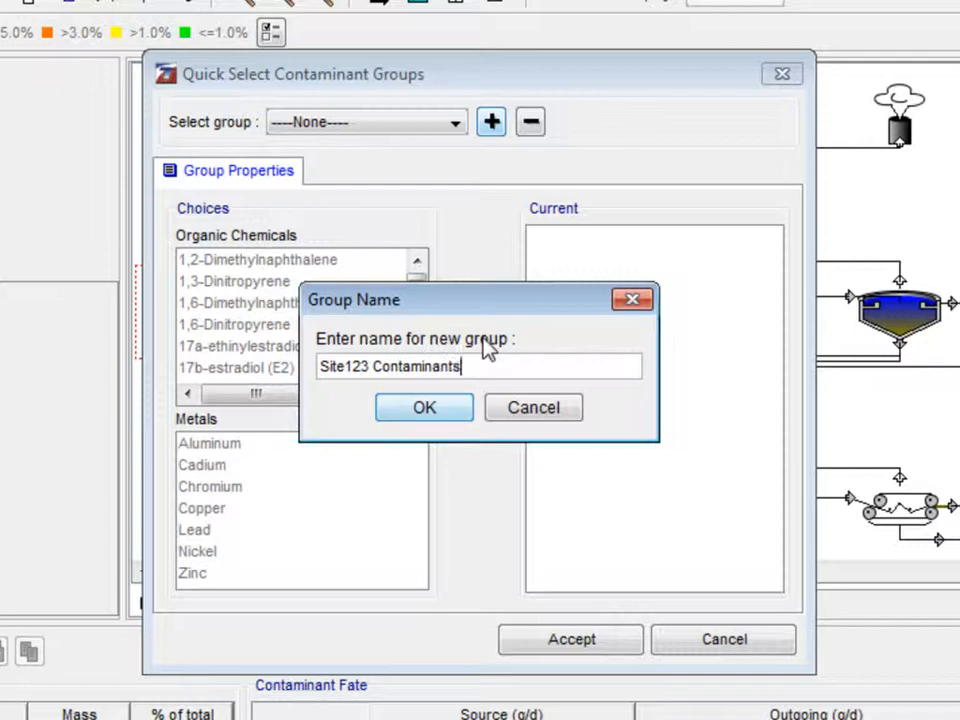
pyautogui.moveTo(470, 393)
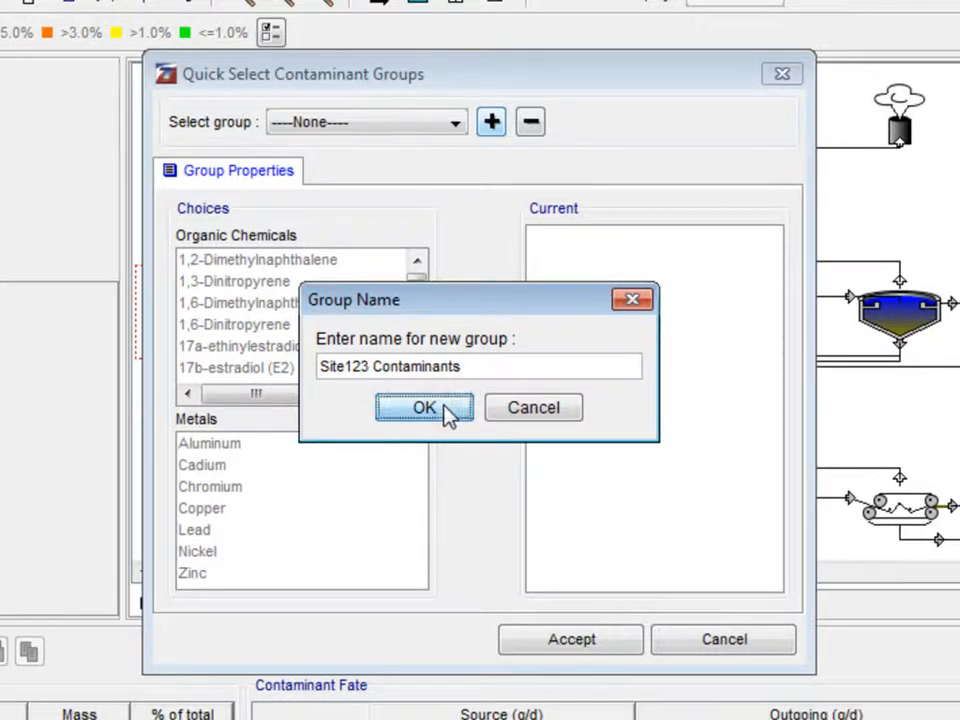
pyautogui.click(424, 407)
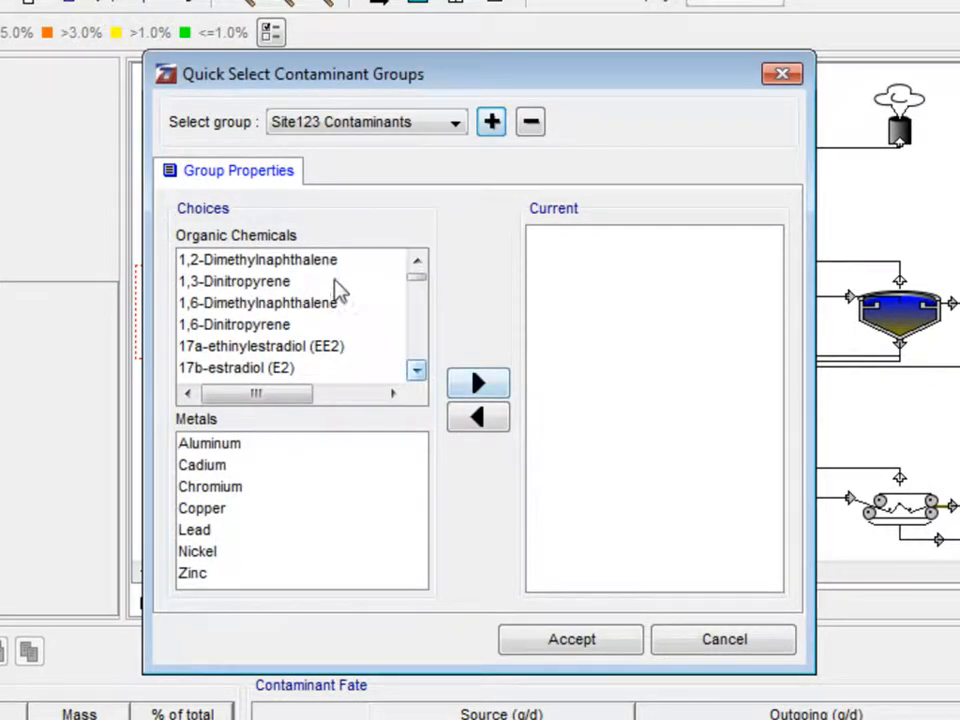
# Add Acetone, Benzene, Chloroform, Methanol and Test1 to the group
pyautogui.click(258, 259)
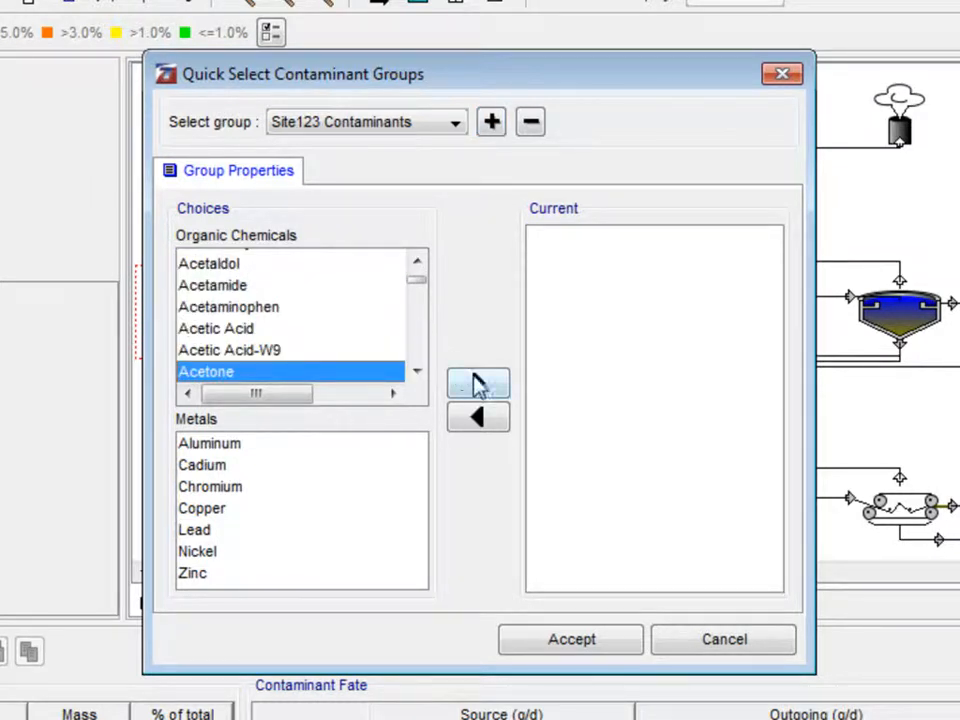
pyautogui.click(478, 382)
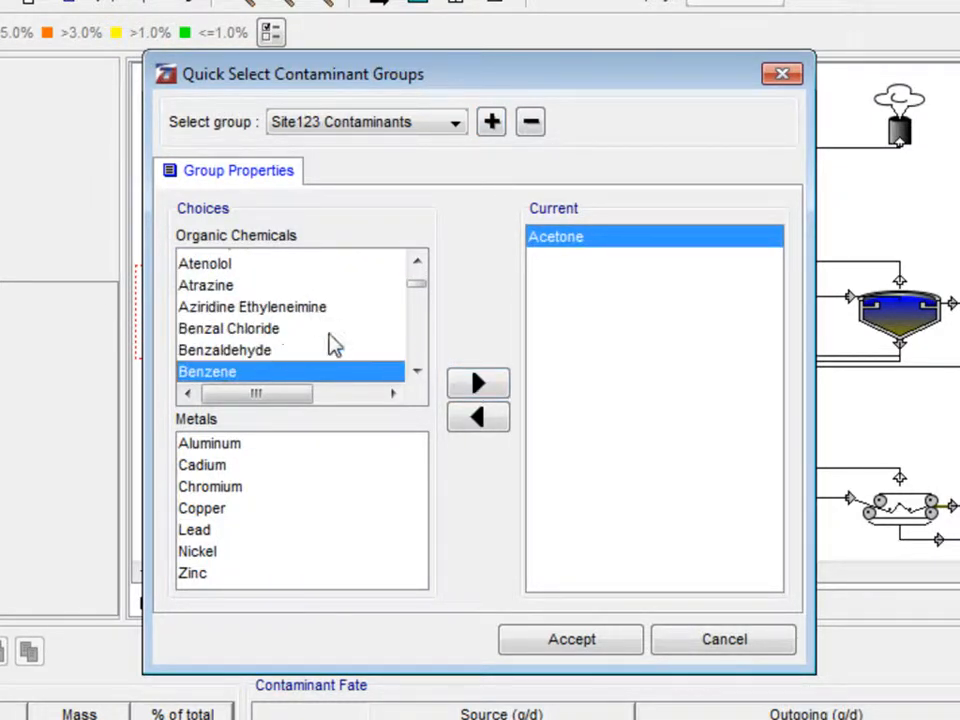
pyautogui.click(477, 382)
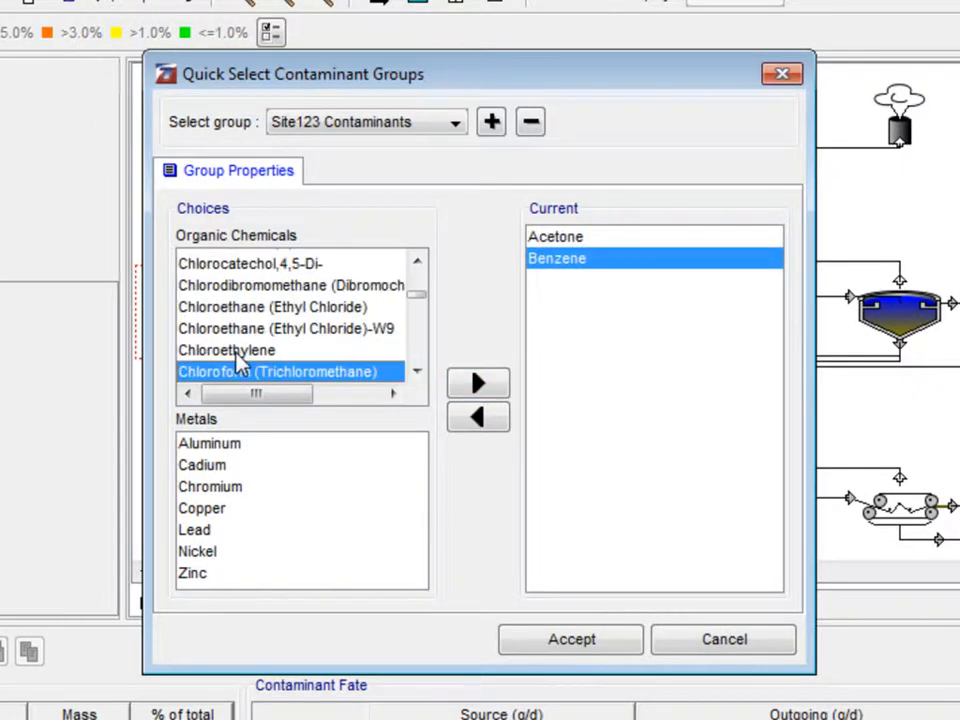
pyautogui.click(478, 383)
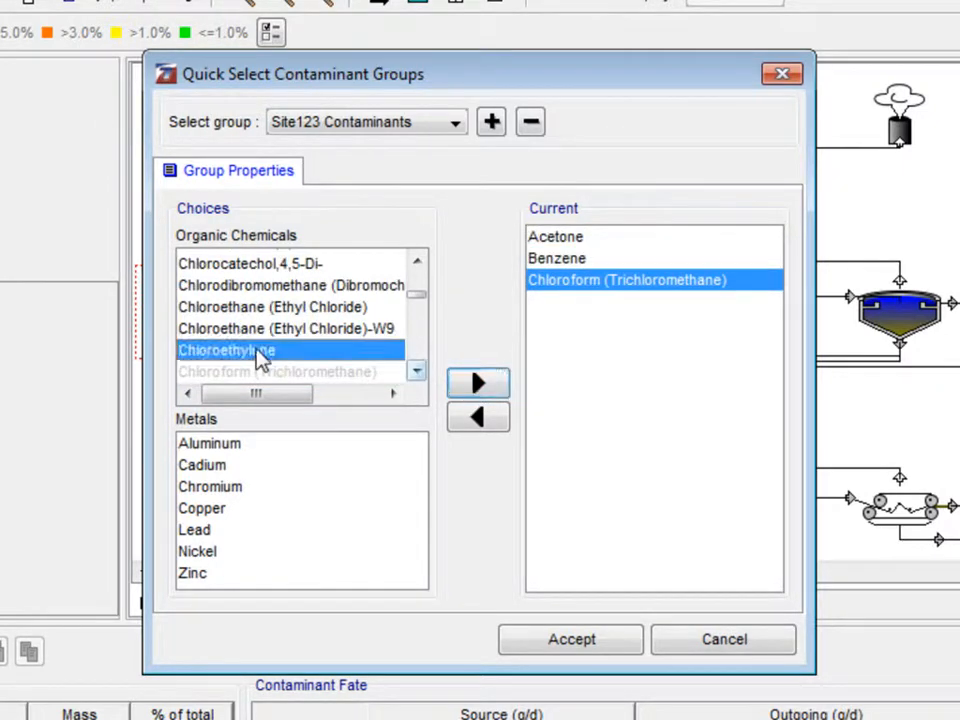
pyautogui.click(478, 383)
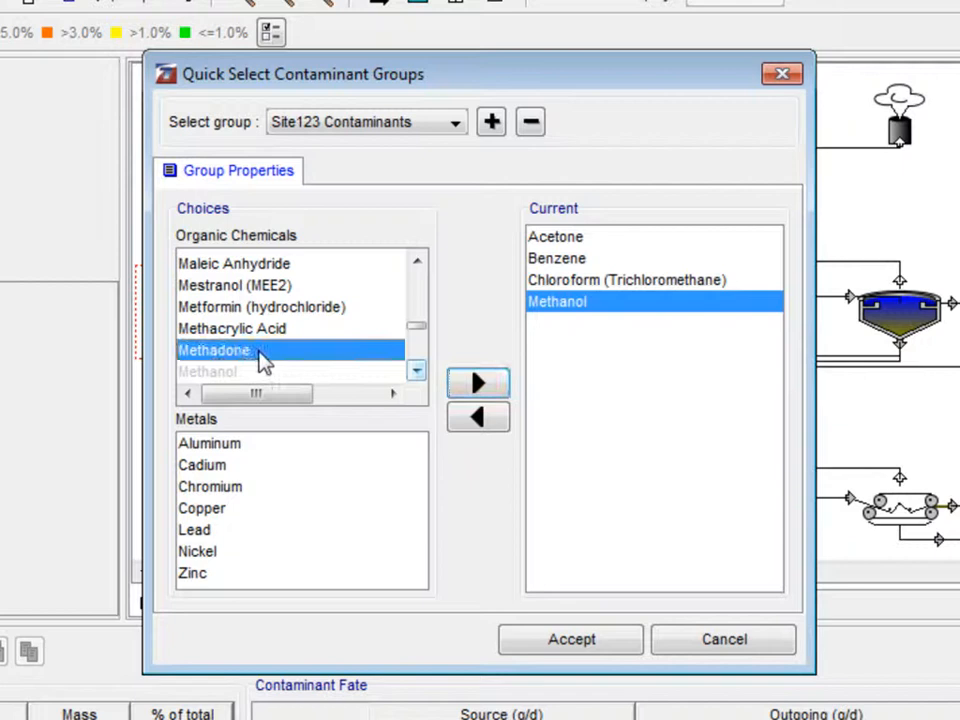
pyautogui.click(478, 382)
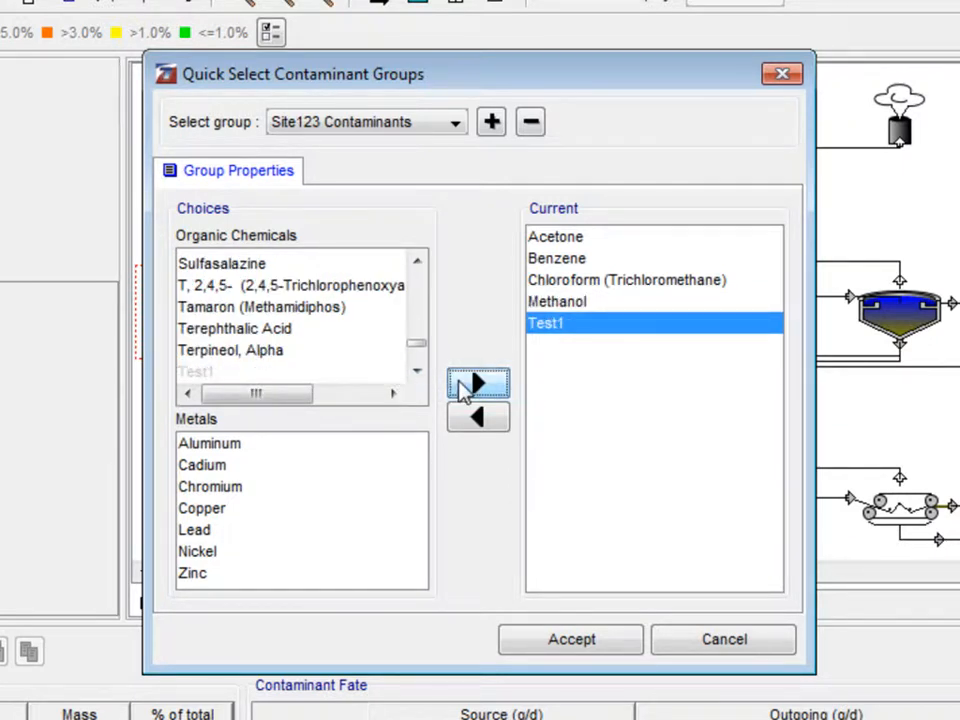
pyautogui.moveTo(575, 588)
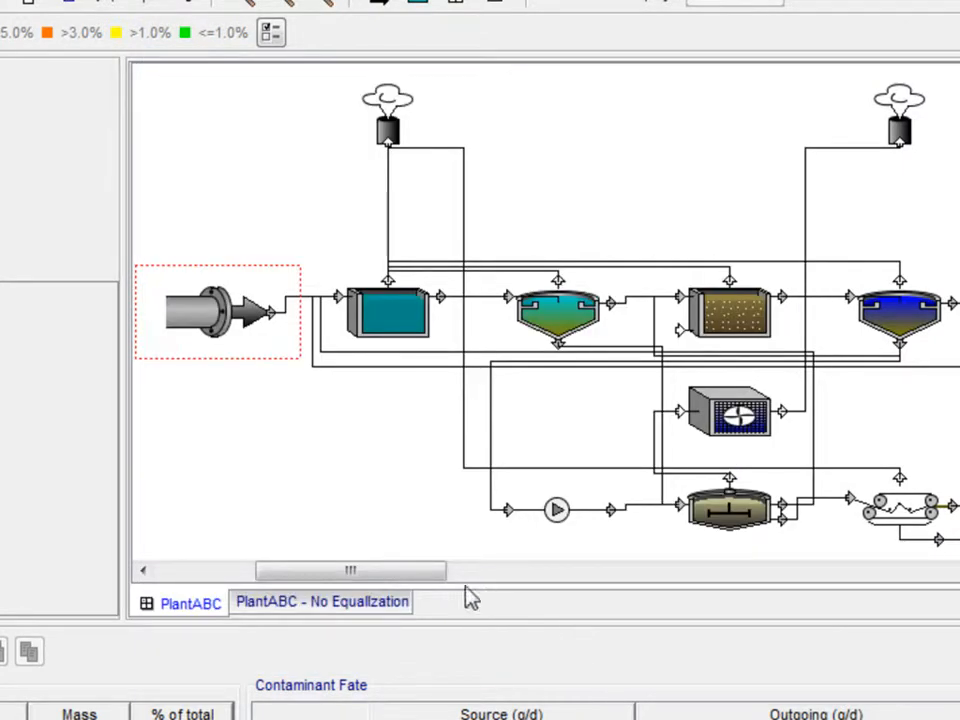
pyautogui.moveTo(245, 320)
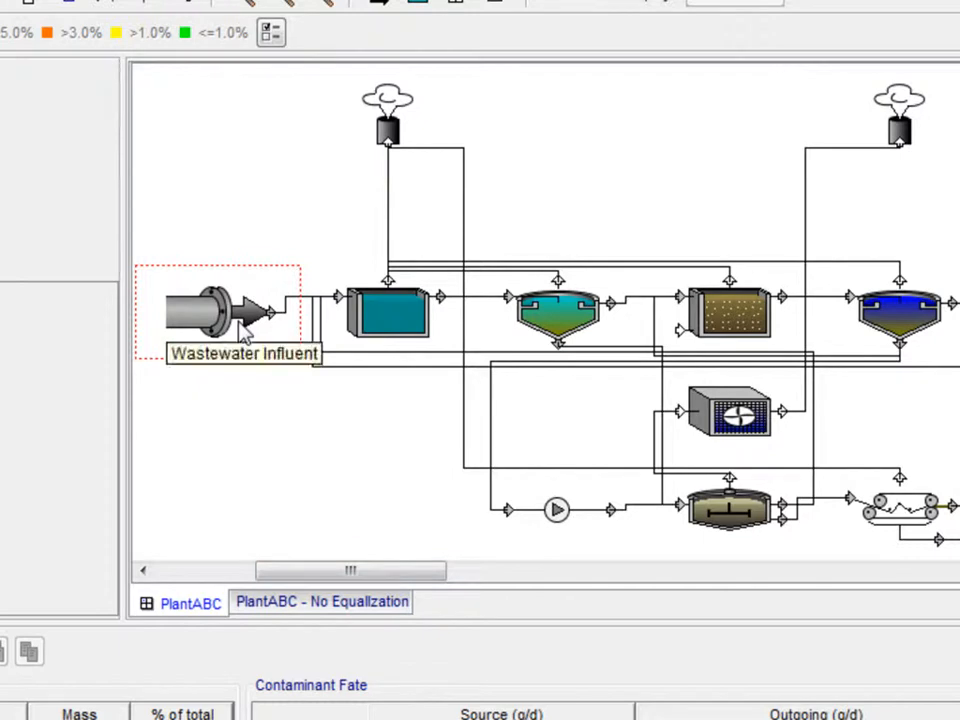
# Apply the Site123 Contaminants quick-select group to the wastewater influent's contaminants
pyautogui.rightClick(245, 310)
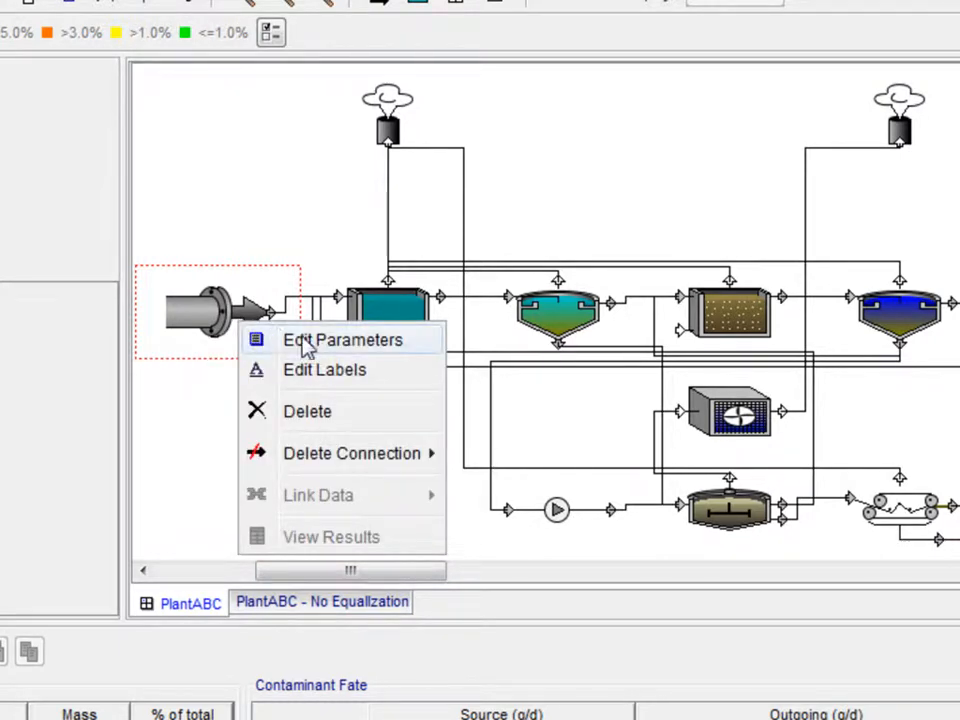
pyautogui.click(342, 339)
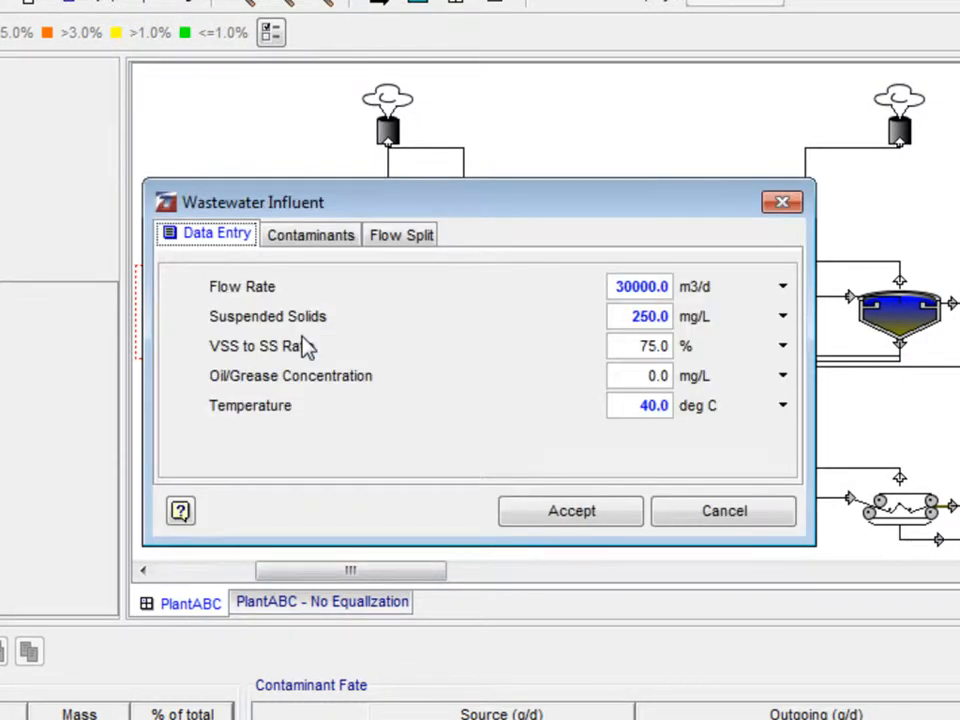
pyautogui.click(311, 234)
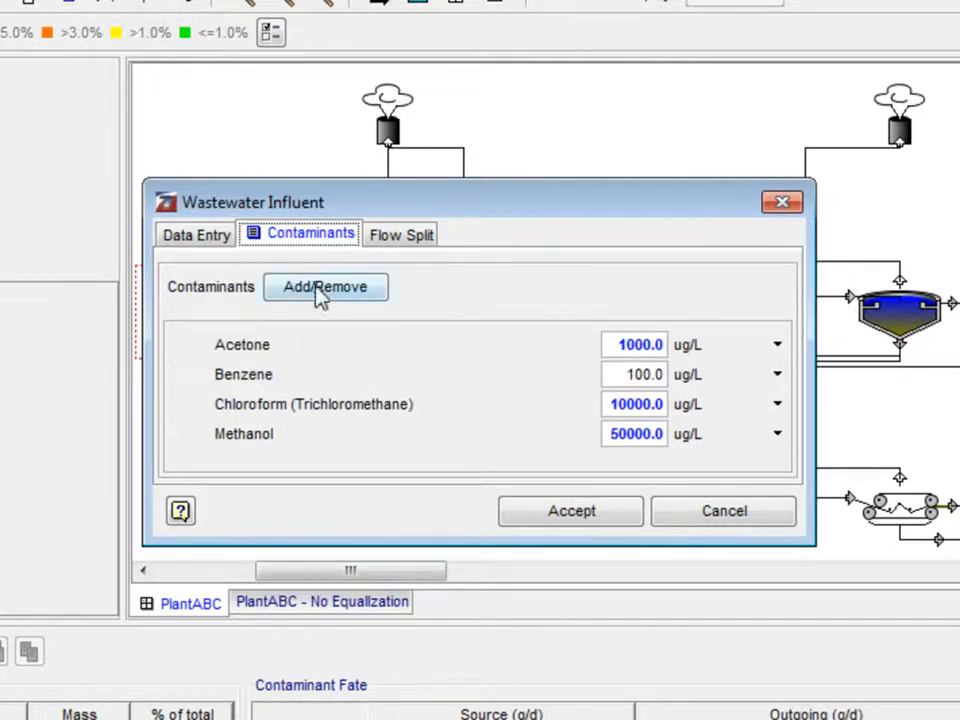
pyautogui.click(325, 287)
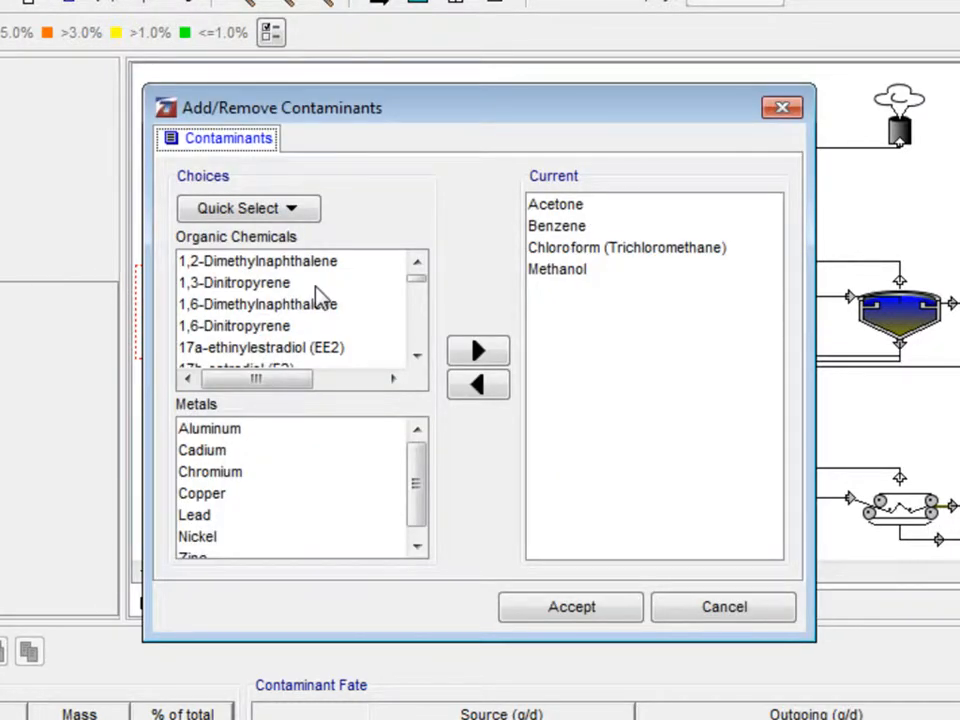
pyautogui.click(247, 208)
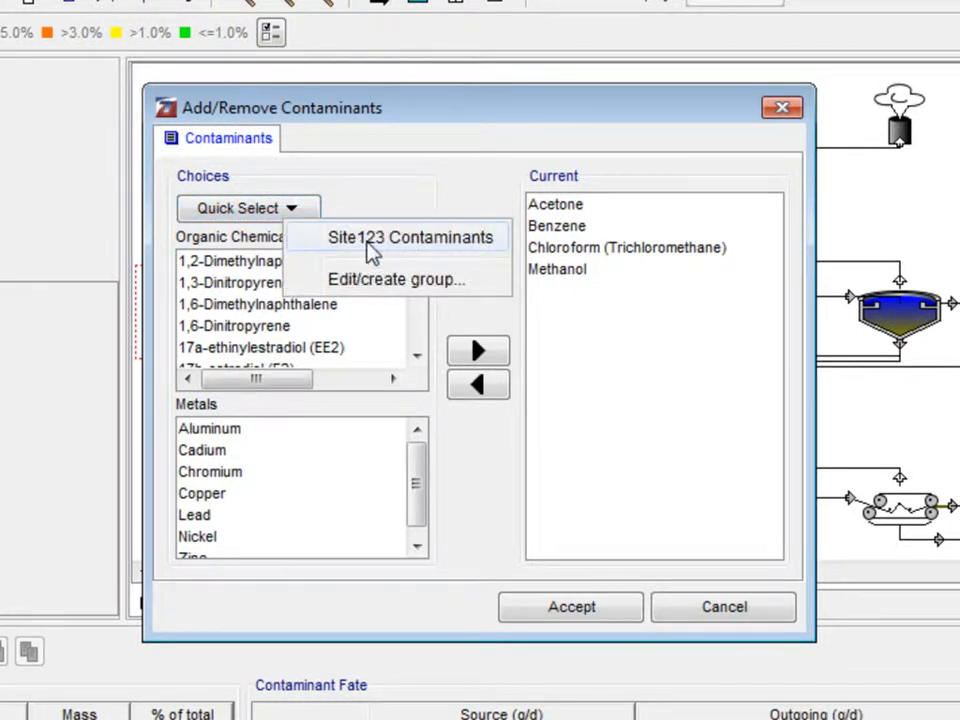
pyautogui.click(412, 237)
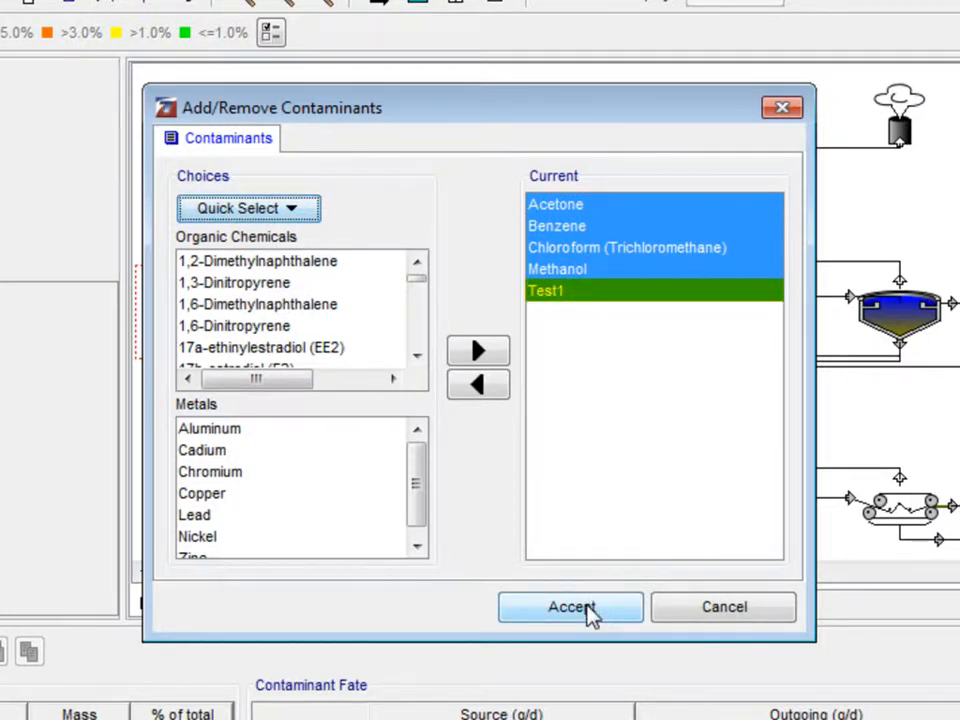
pyautogui.click(570, 607)
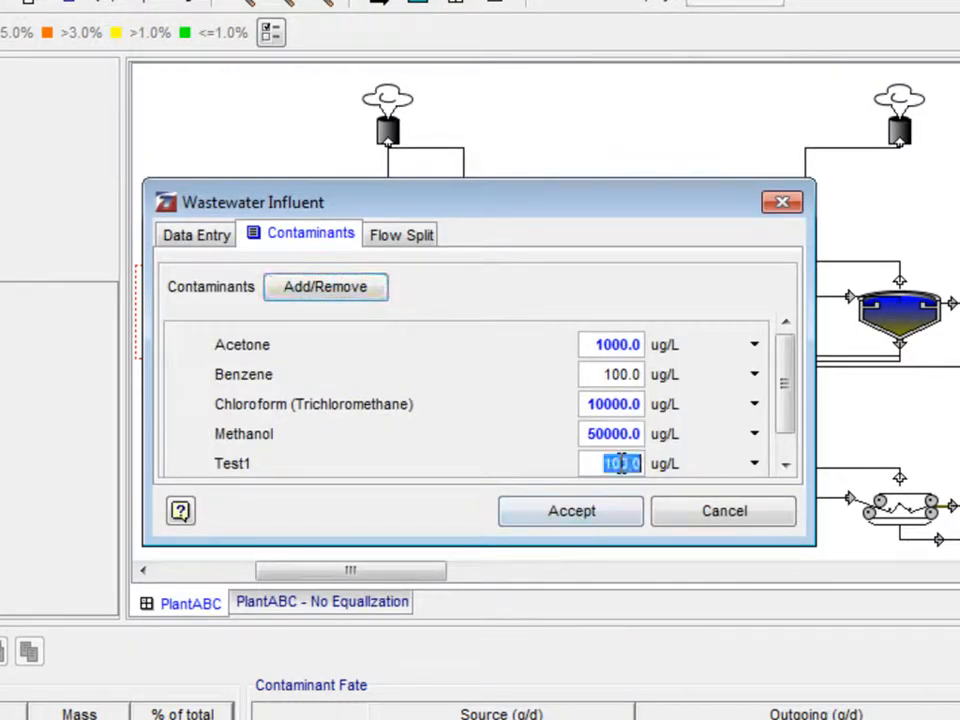
# Enter a Test1 concentration of 150 ug/L and save the influent
pyautogui.write('15')
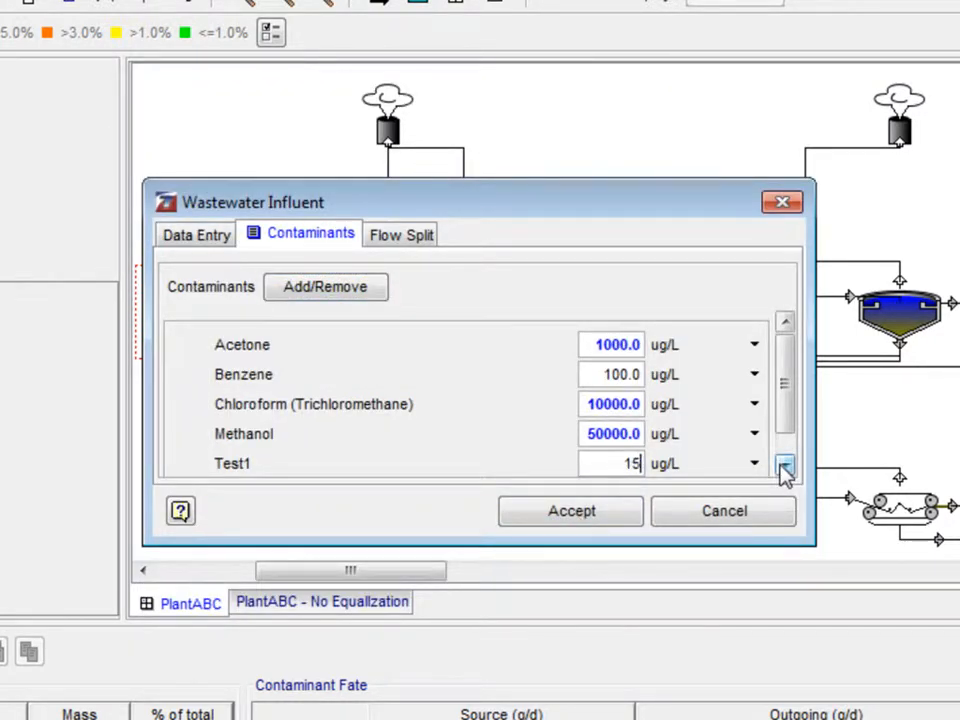
pyautogui.write('0.0')
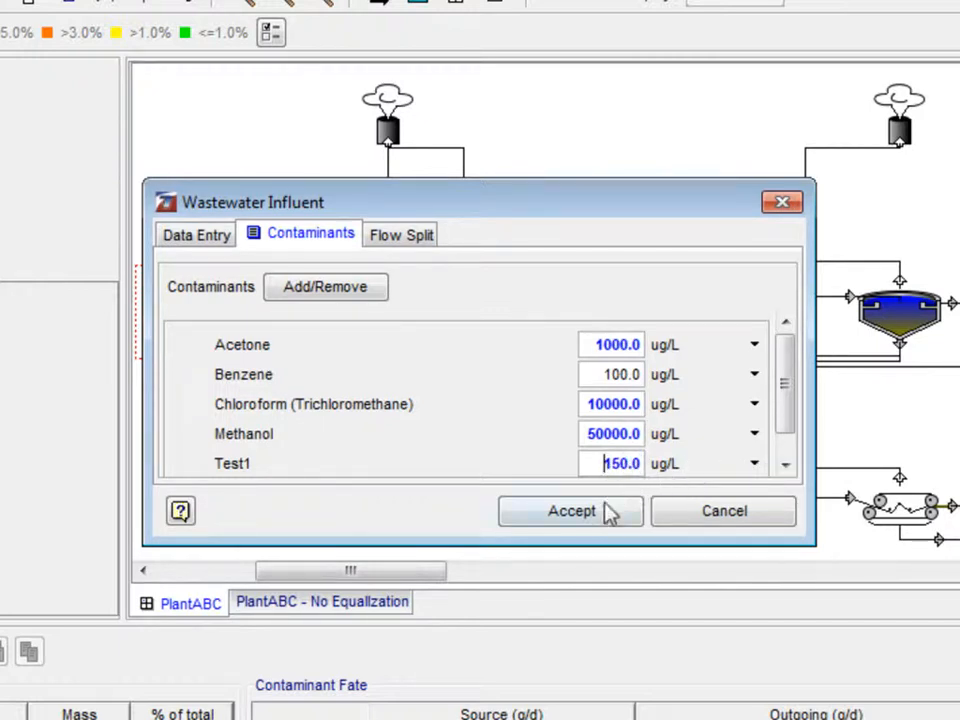
pyautogui.click(571, 511)
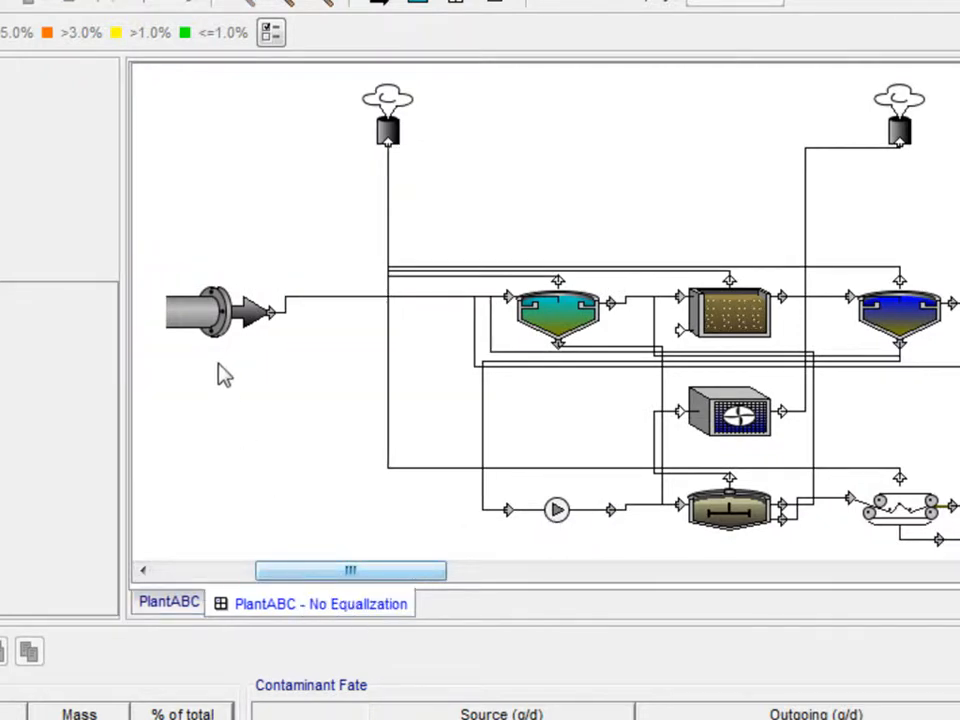
# Open the No Equalization layout's wastewater influent Contaminants tab
pyautogui.doubleClick(210, 310)
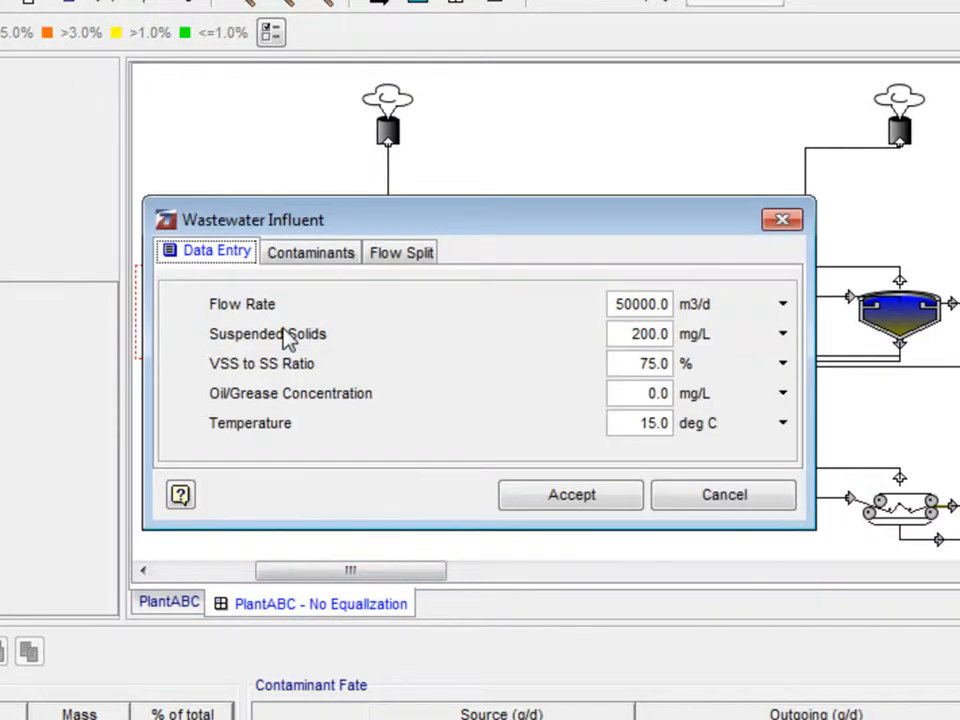
pyautogui.click(311, 252)
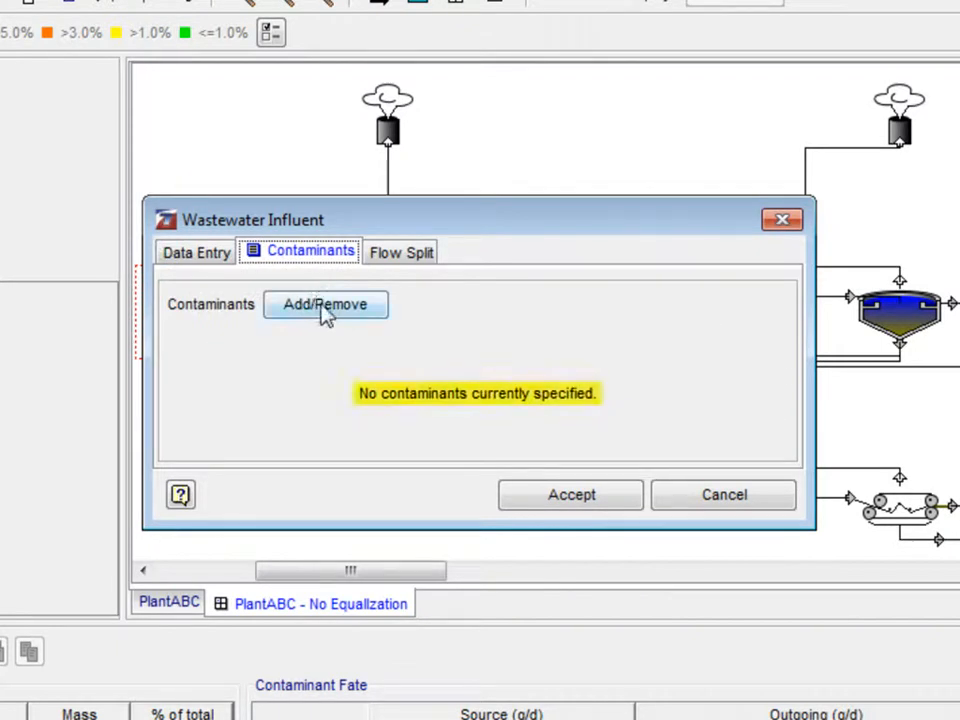
pyautogui.moveTo(447, 455)
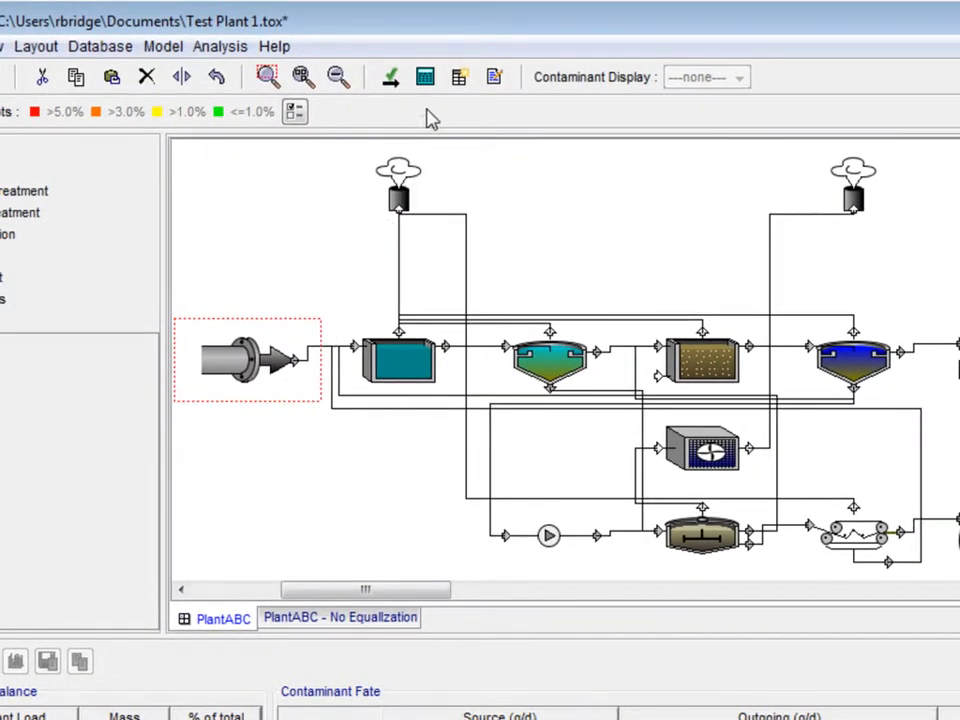
# Solve the PlantABC layout and dismiss the success message
pyautogui.click(425, 77)
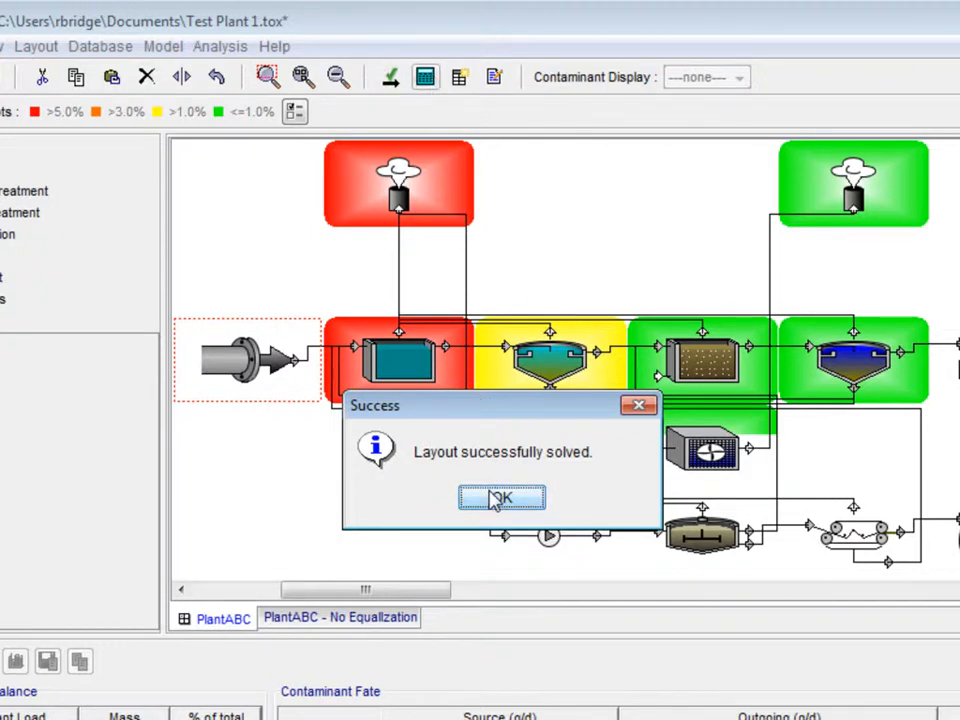
pyautogui.click(501, 498)
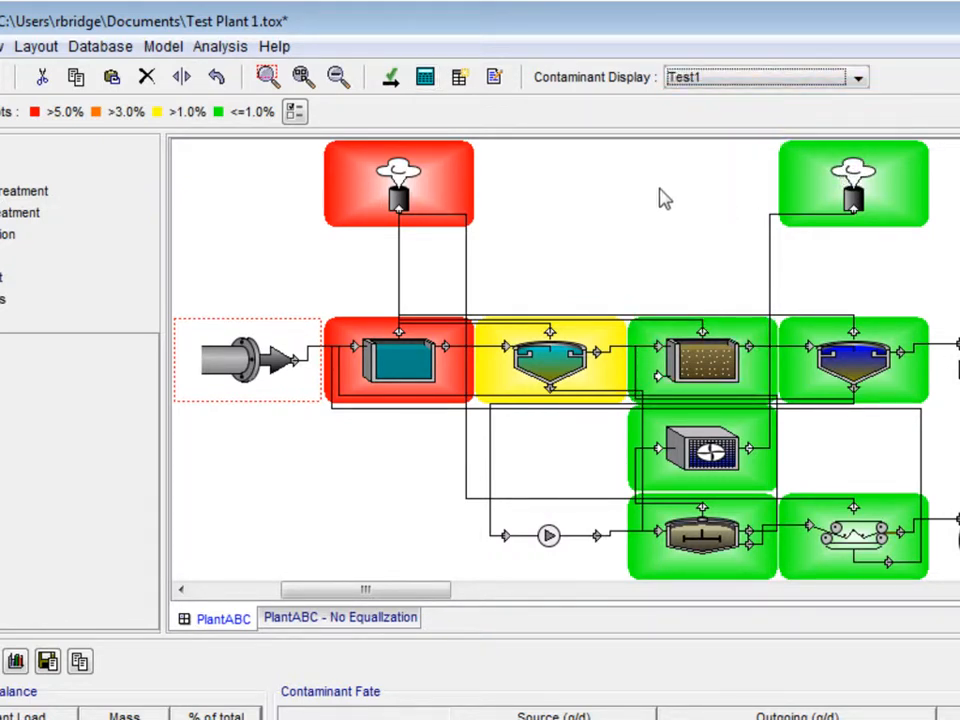
pyautogui.moveTo(163, 46)
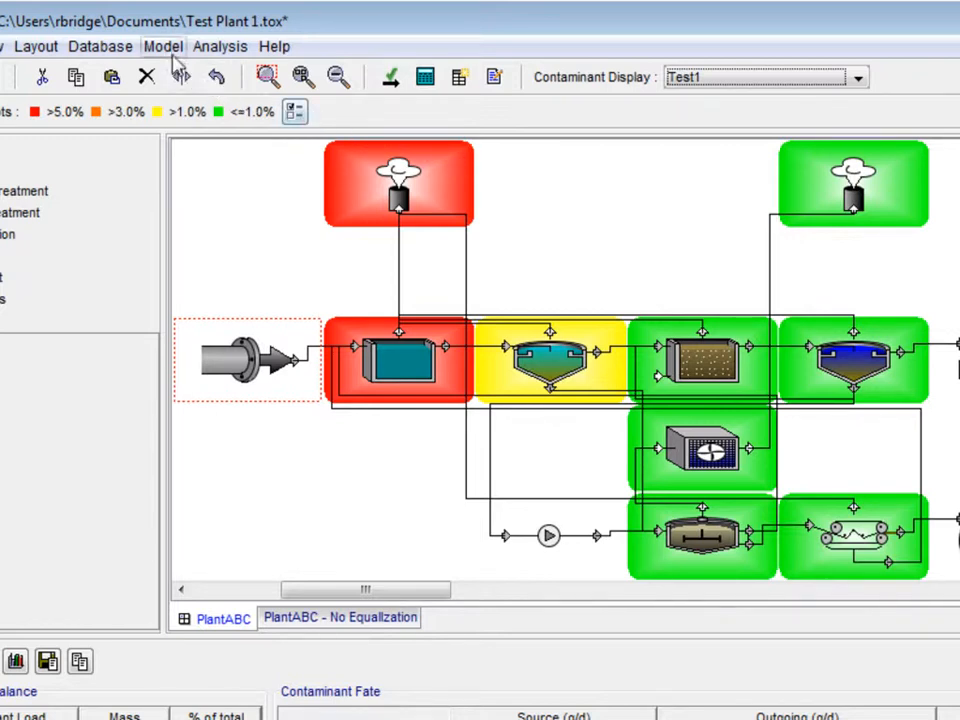
# Set up a report excluding No Equalization, Process Image, Input Parameters and Output Data
pyautogui.click(163, 46)
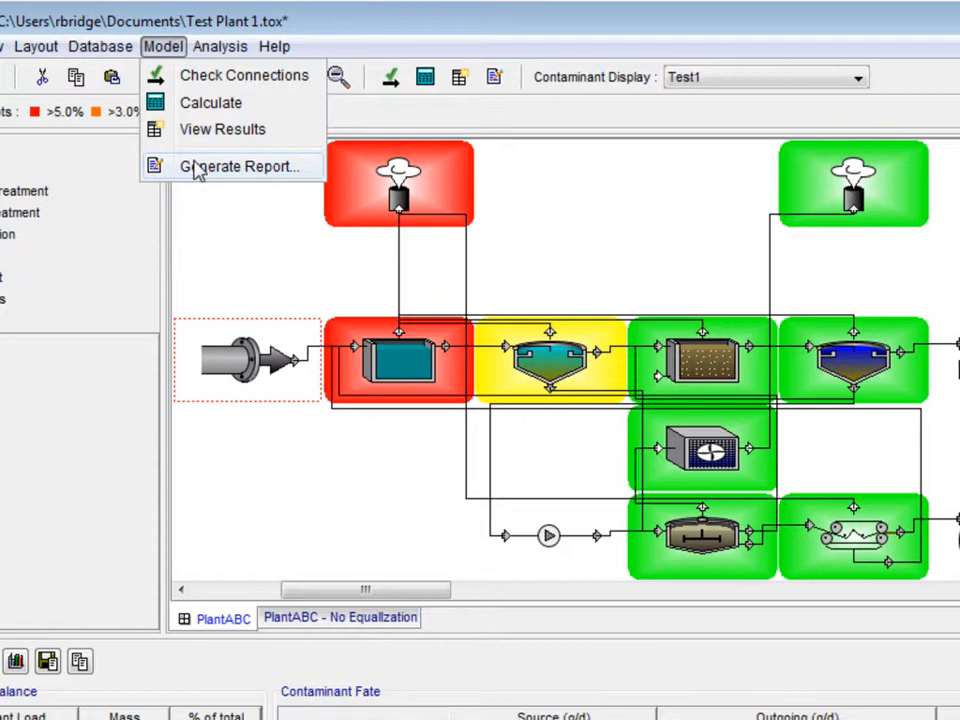
pyautogui.click(237, 166)
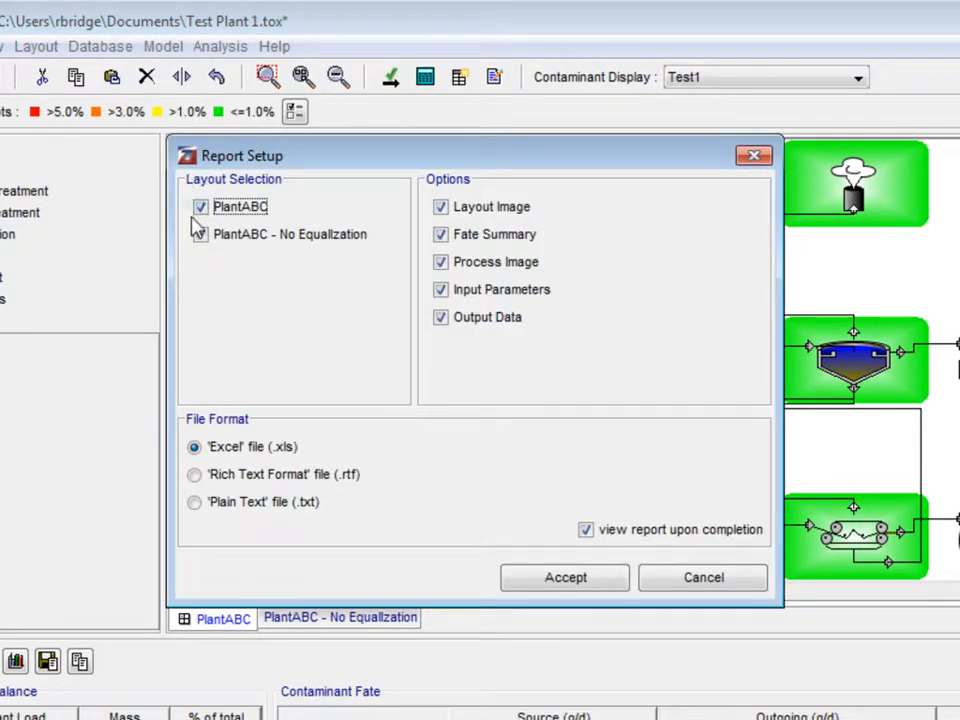
pyautogui.click(200, 234)
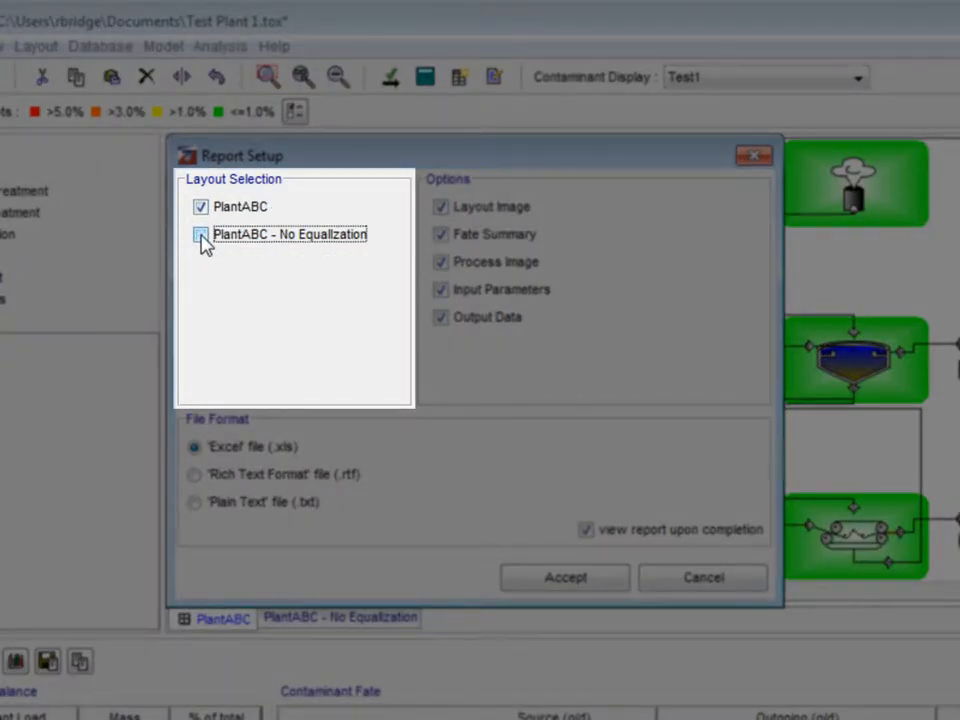
pyautogui.click(200, 234)
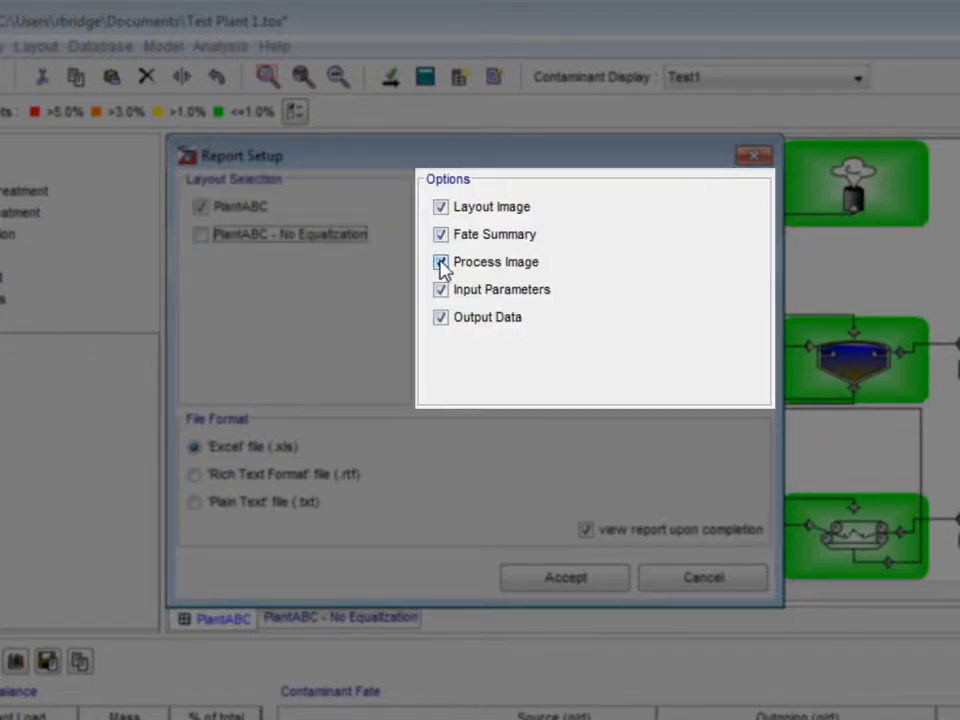
pyautogui.click(440, 261)
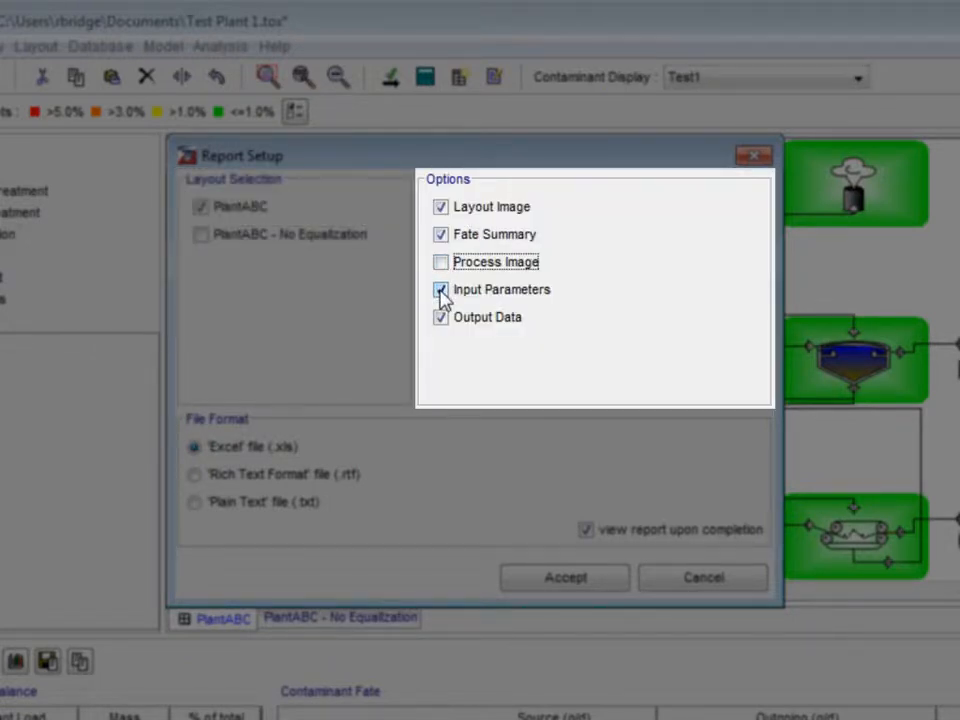
pyautogui.click(440, 289)
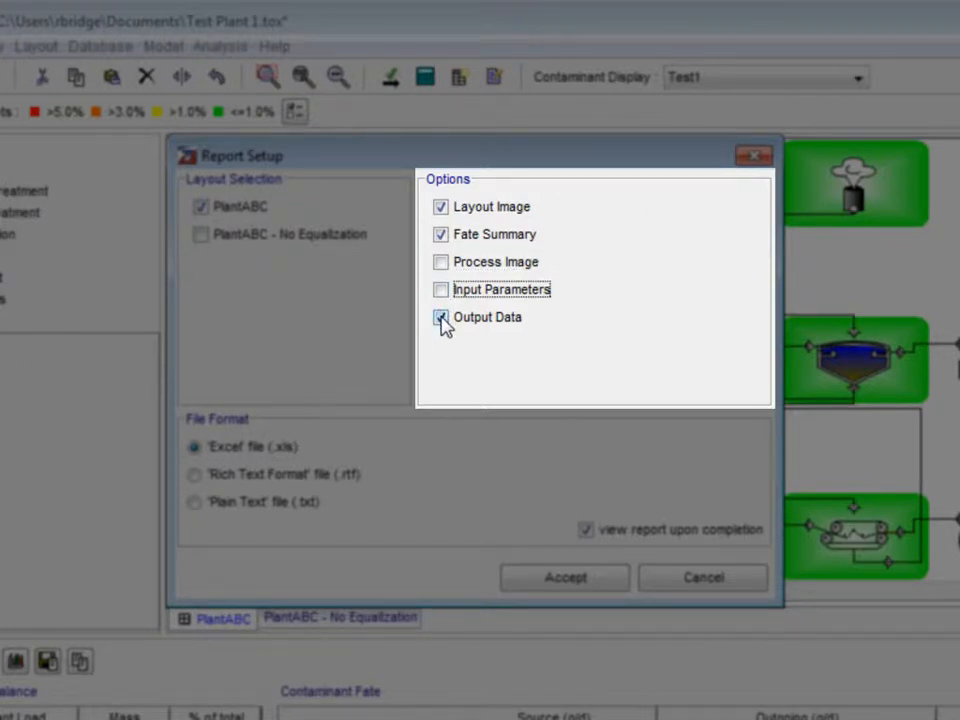
pyautogui.click(440, 317)
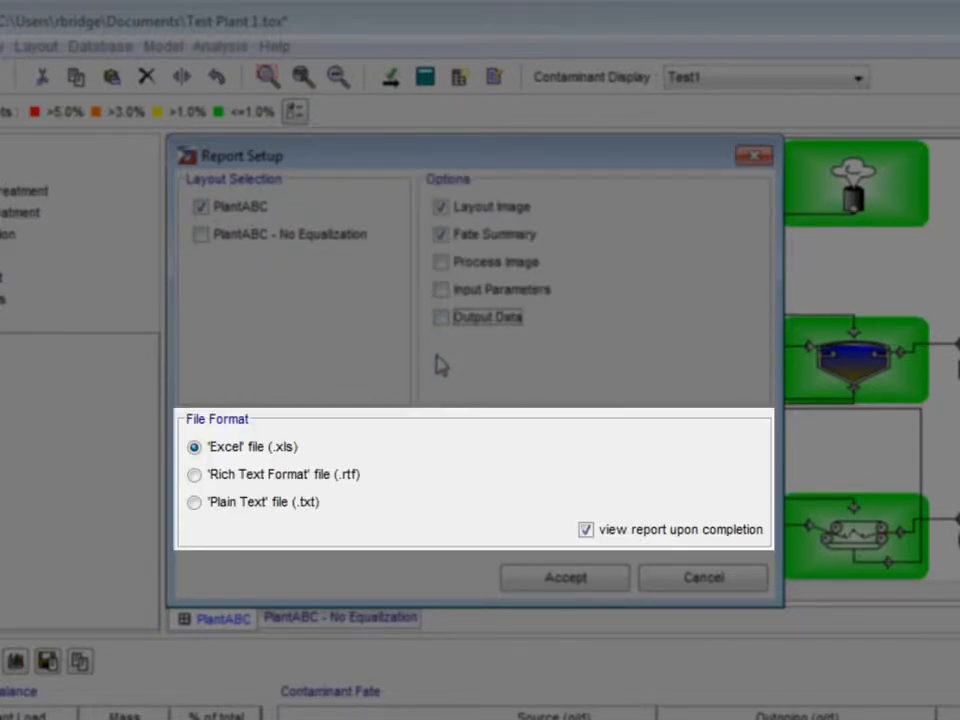
pyautogui.moveTo(390, 370)
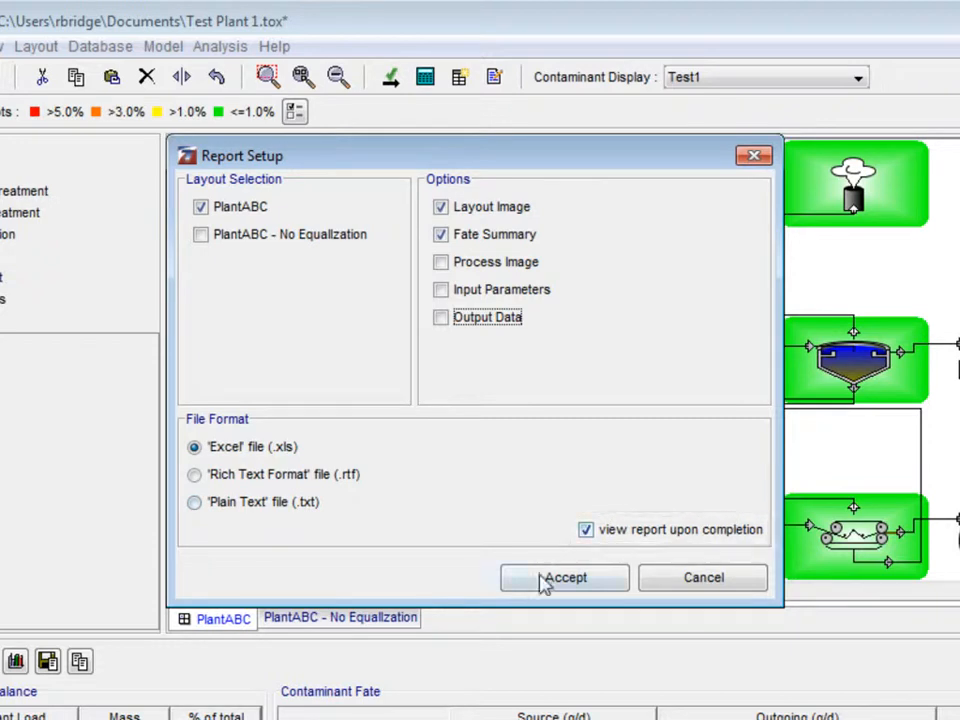
# Accept the report settings and save the Excel report as report.xls
pyautogui.click(564, 577)
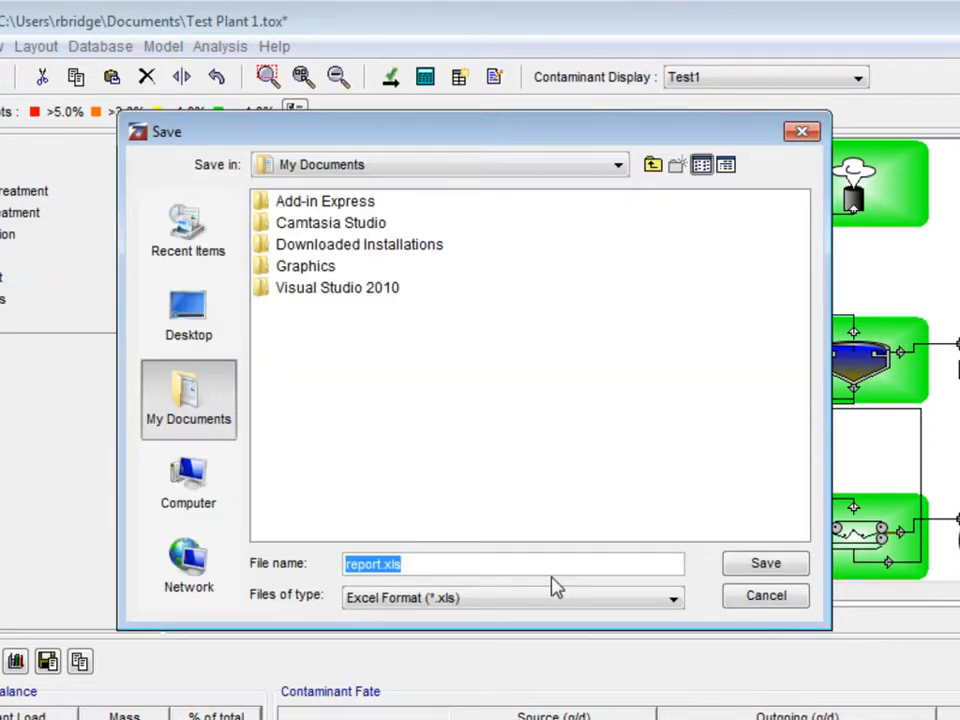
pyautogui.moveTo(720, 568)
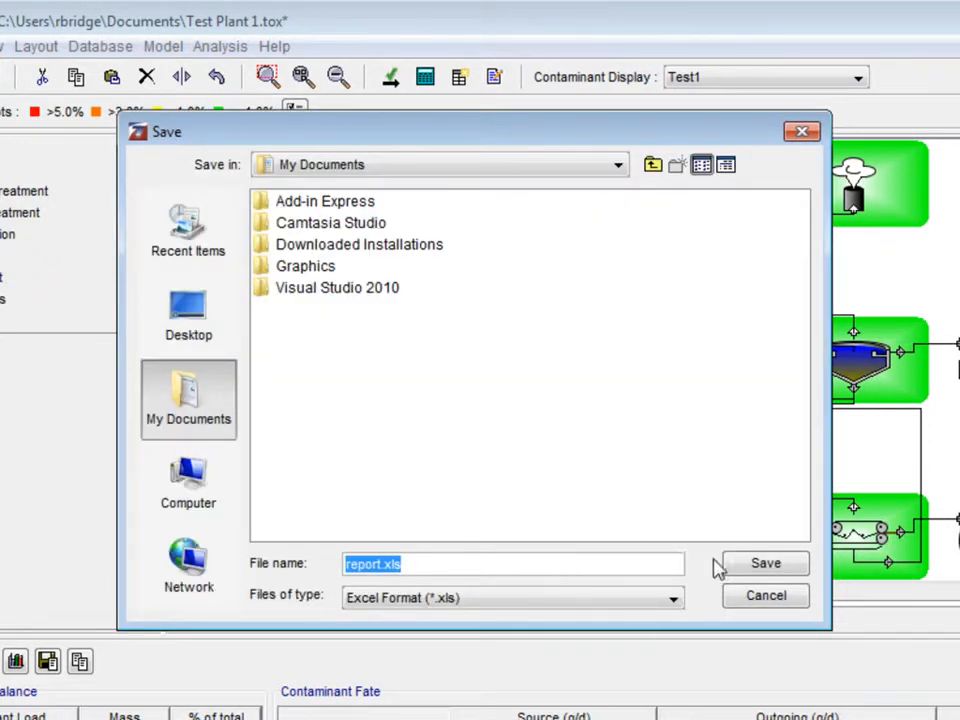
pyautogui.click(765, 563)
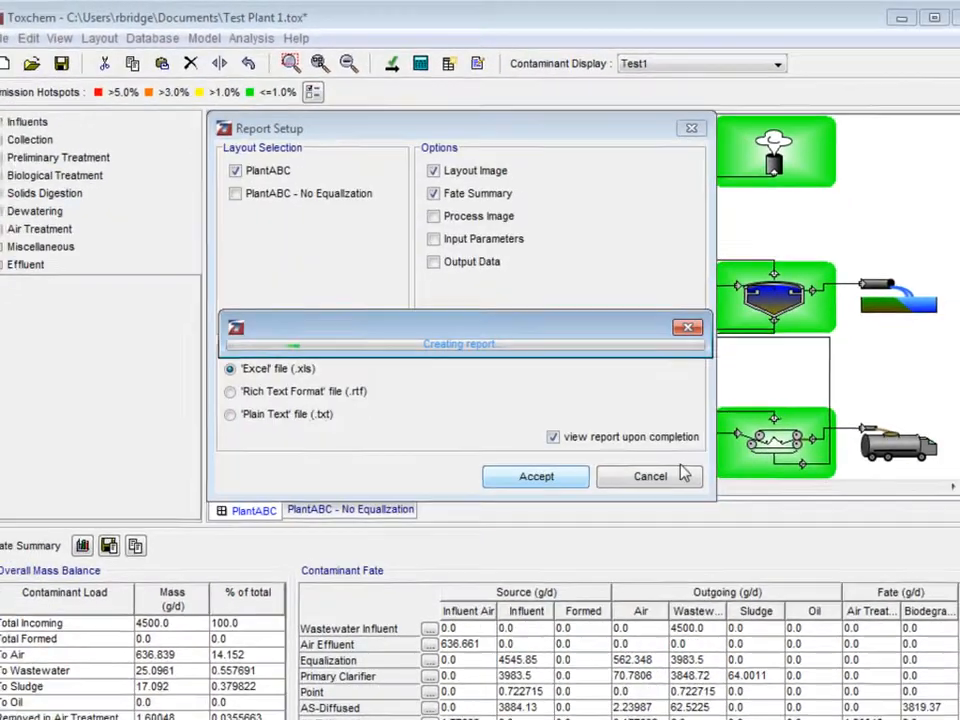
pyautogui.click(535, 476)
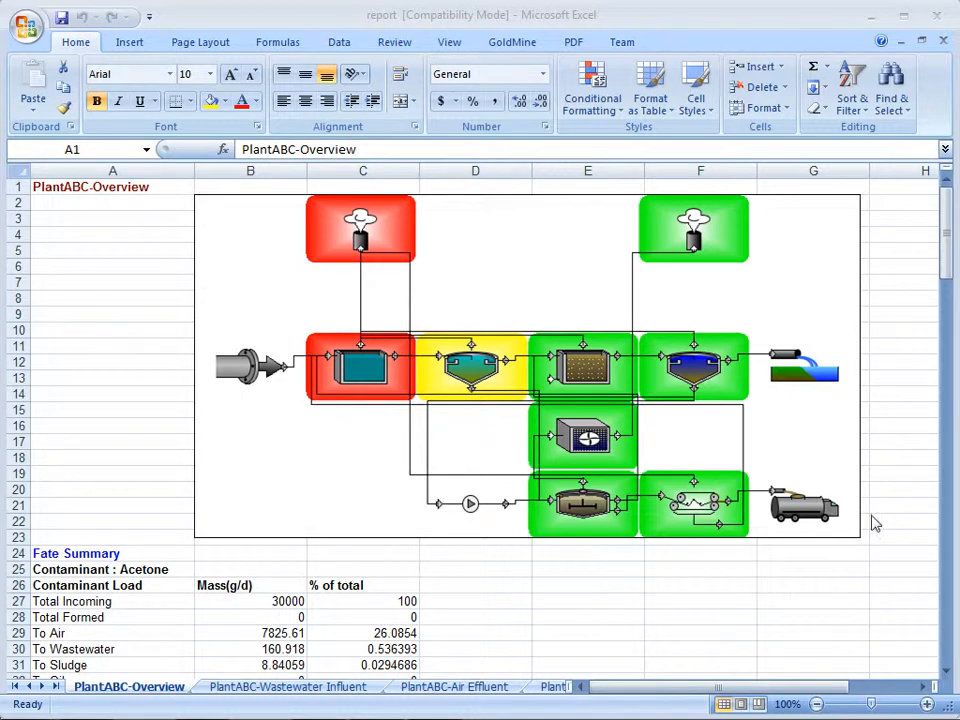
# Scroll through the PlantABC-Overview sheet to the Test1 fate summary
pyautogui.scroll(-3)
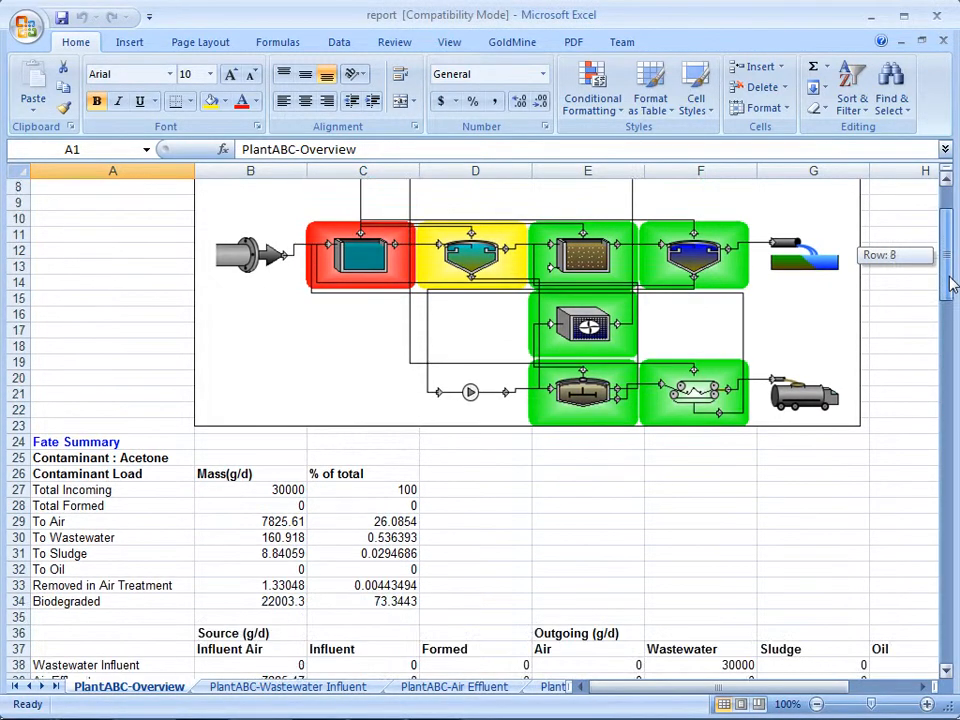
pyautogui.scroll(-3)
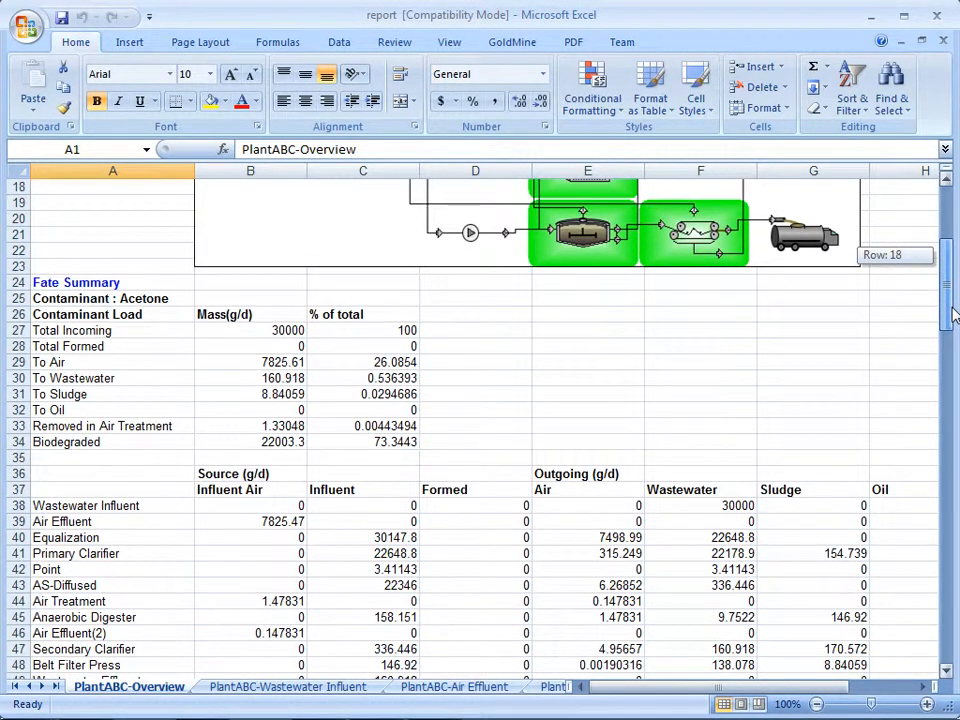
pyautogui.scroll(-3)
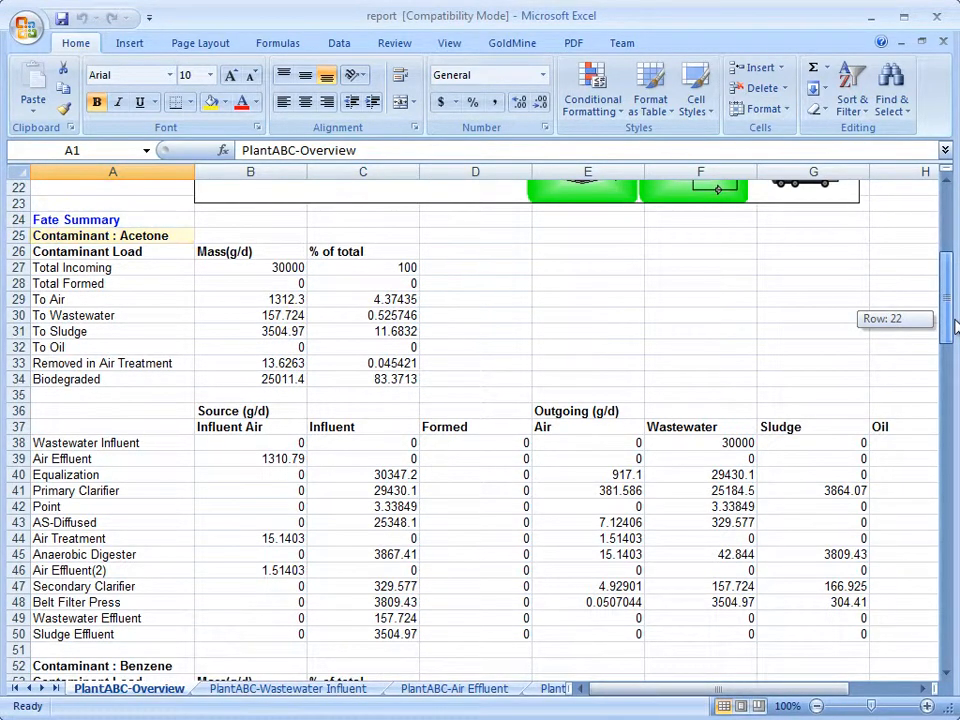
pyautogui.scroll(-3)
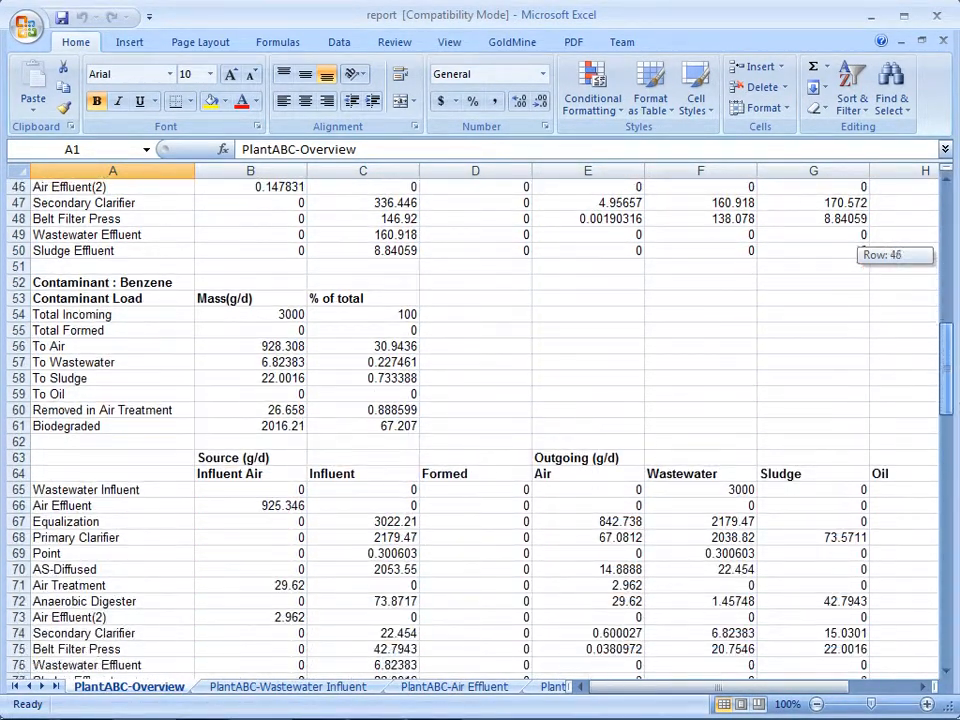
pyautogui.scroll(-3)
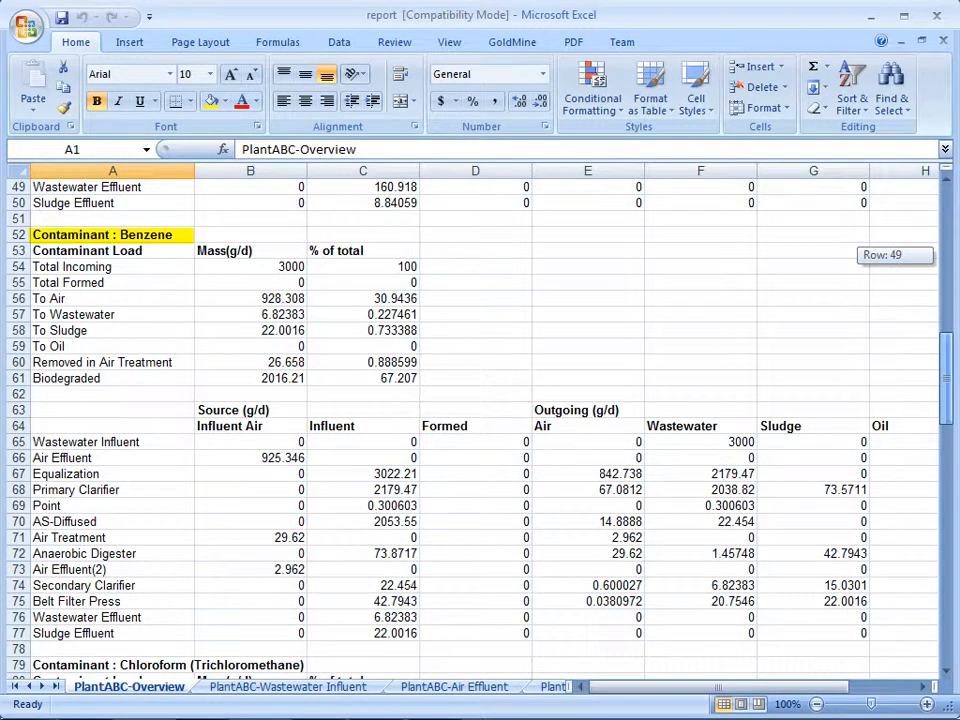
pyautogui.scroll(-3)
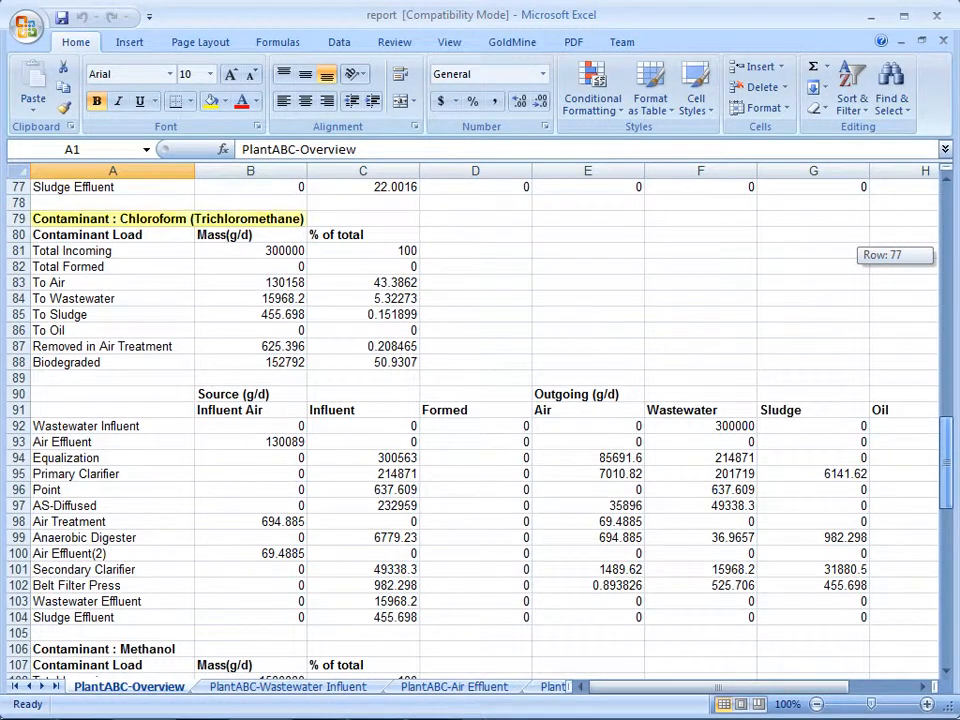
pyautogui.scroll(-3)
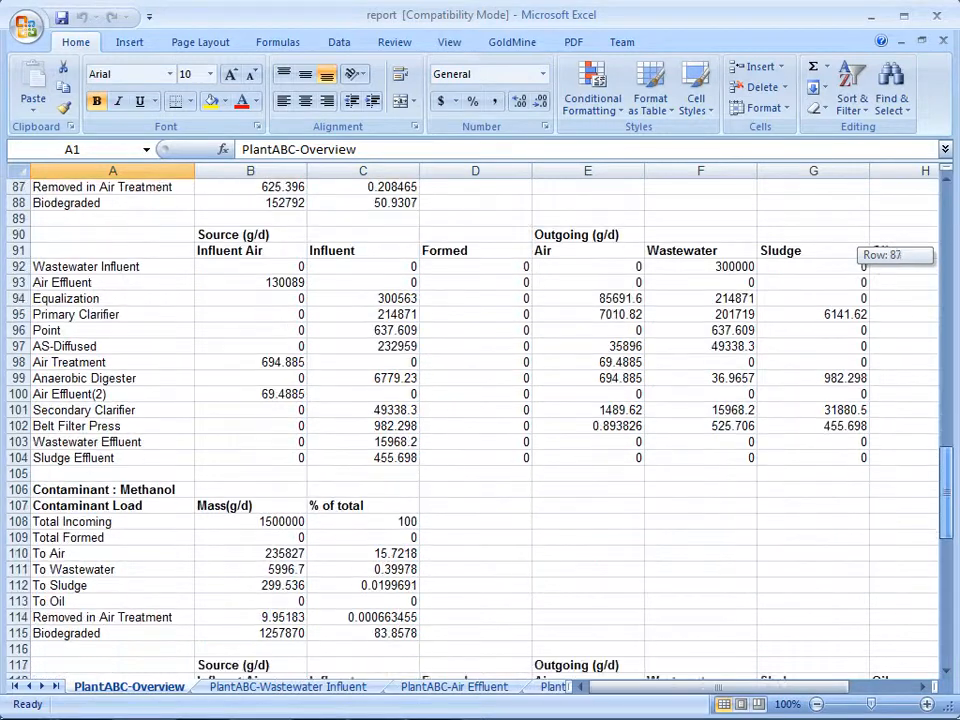
pyautogui.scroll(-3)
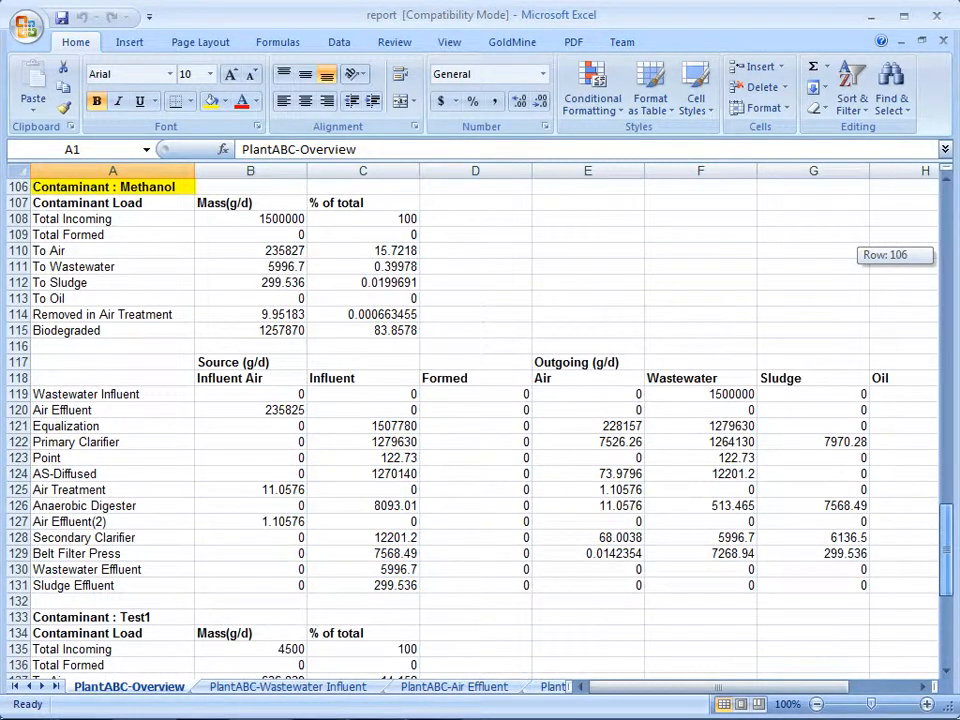
pyautogui.scroll(-3)
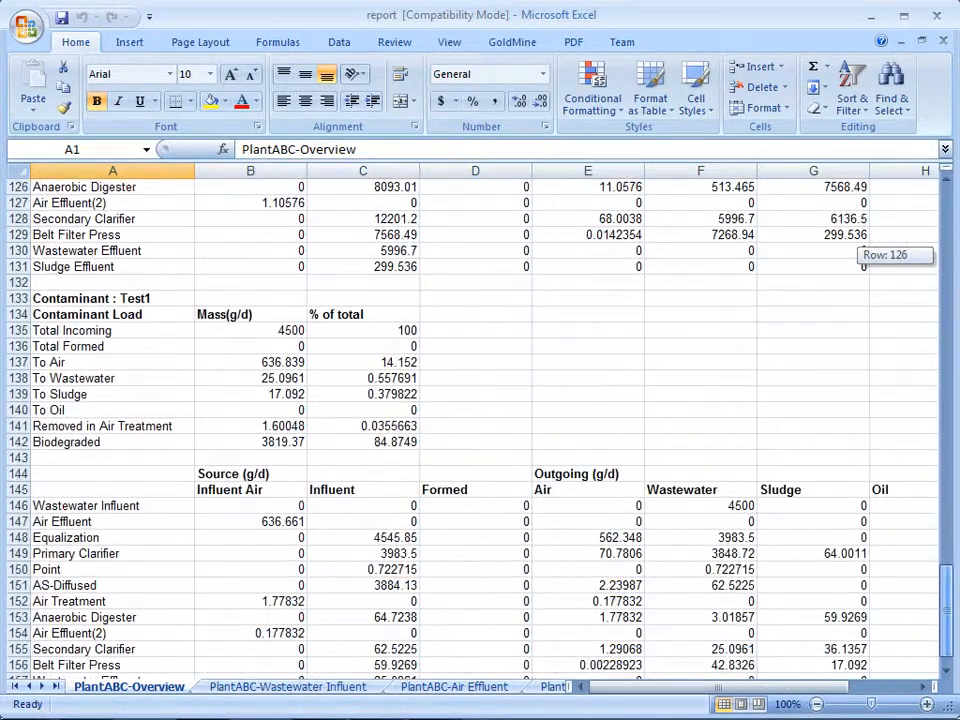
pyautogui.scroll(-3)
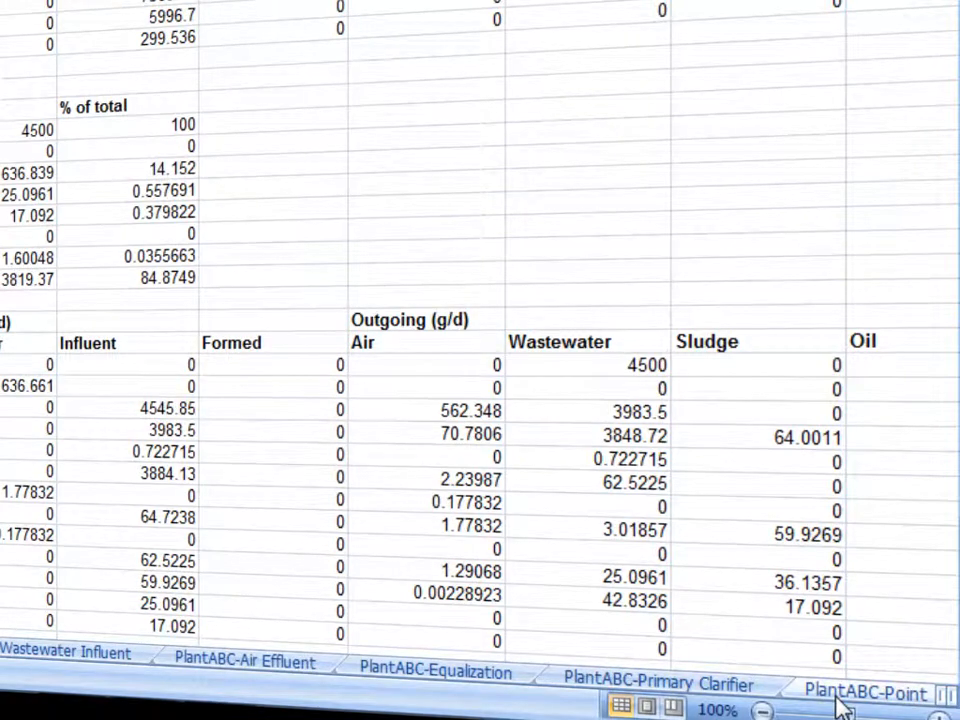
pyautogui.scroll(3)
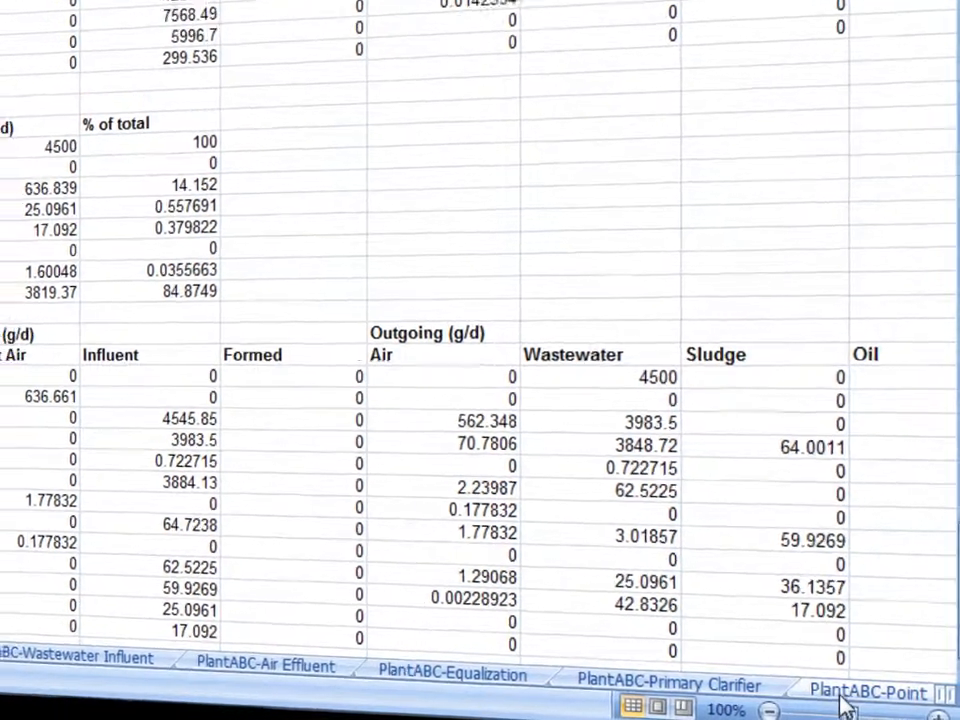